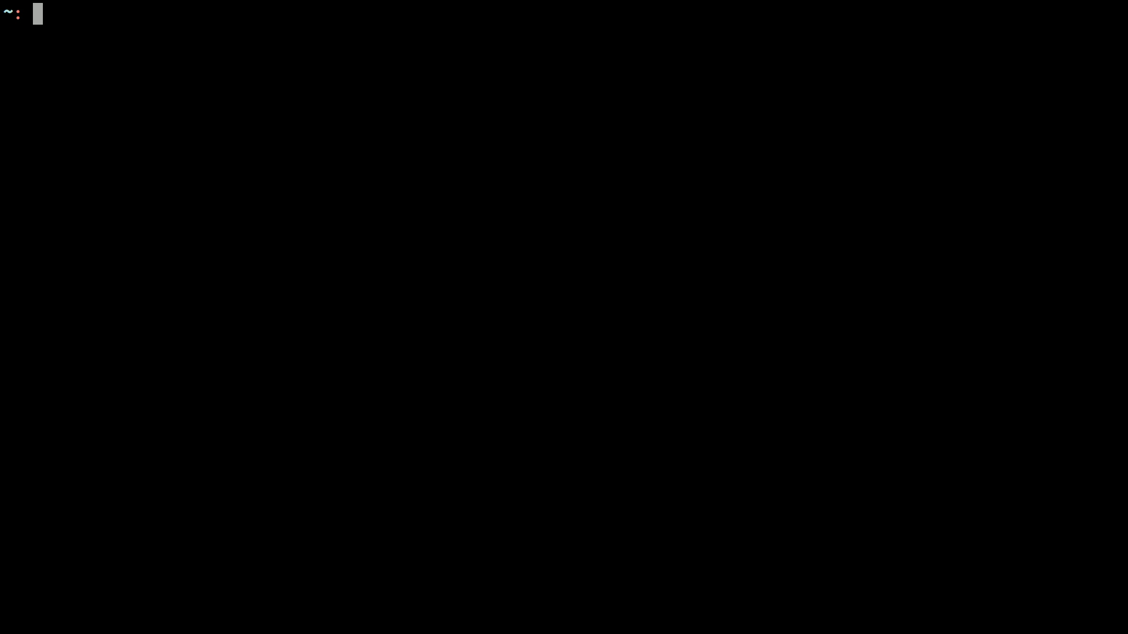
type("@c")
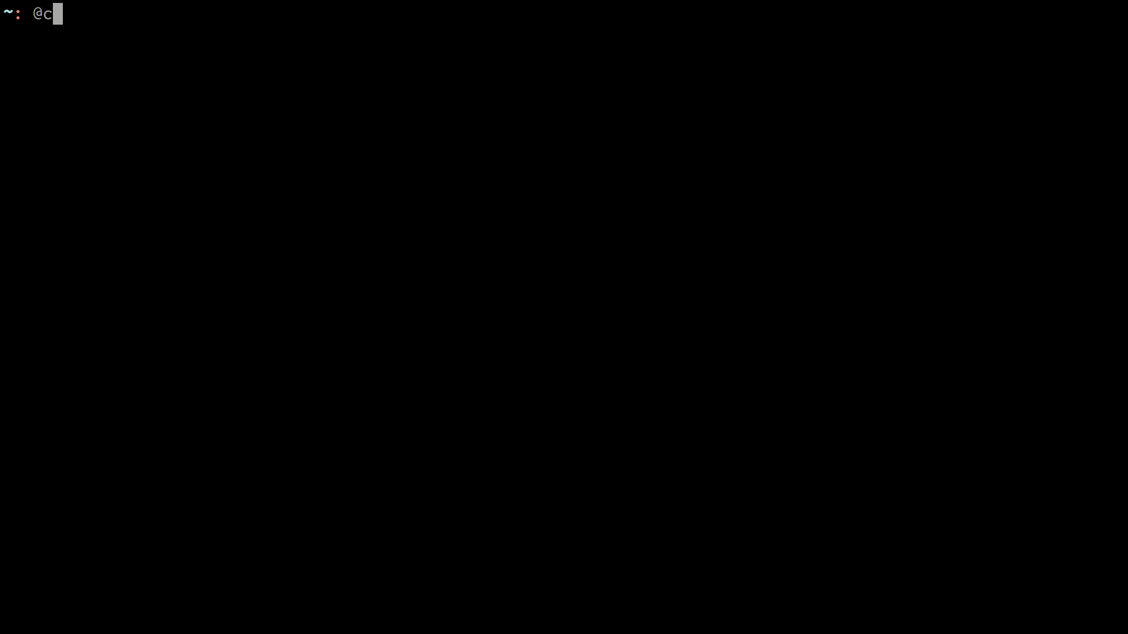
type("limagic")
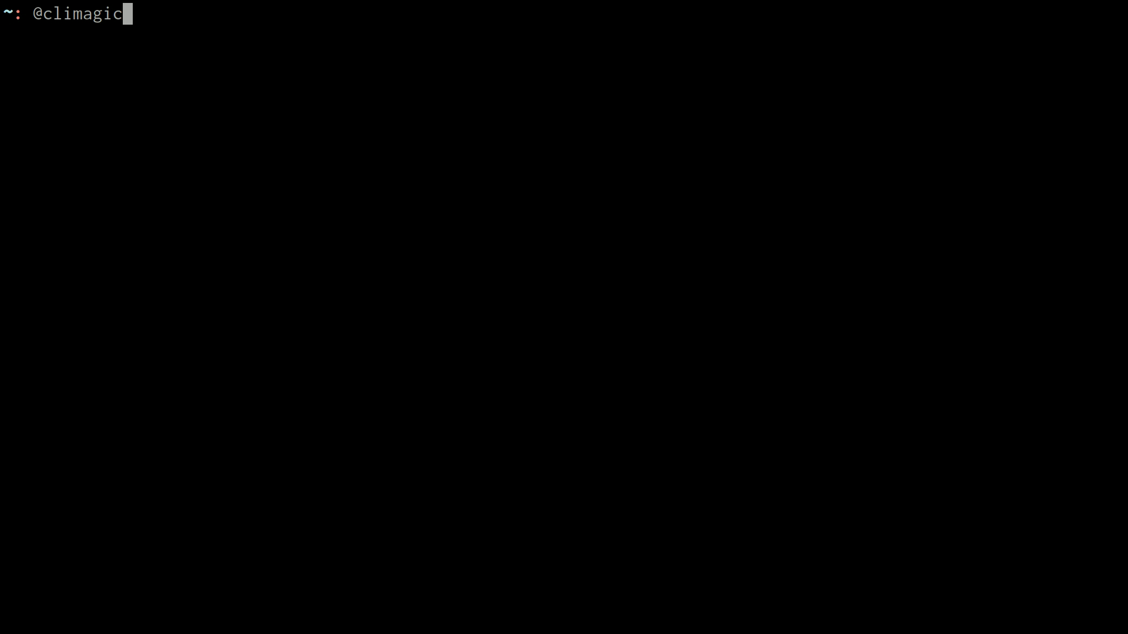
type("clima")
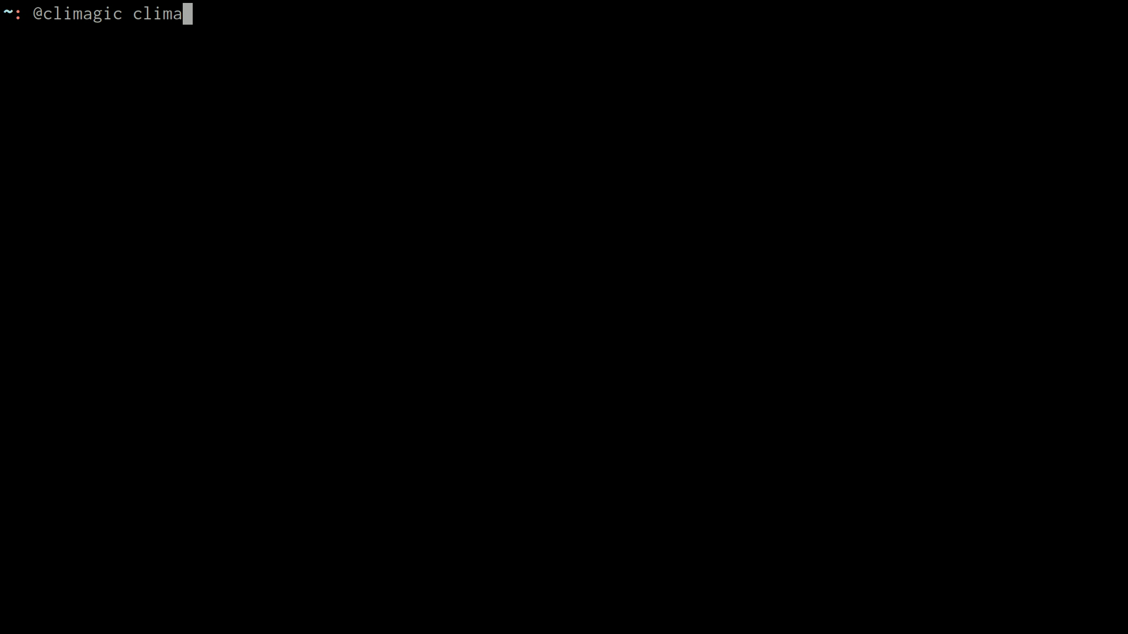
type("gic")
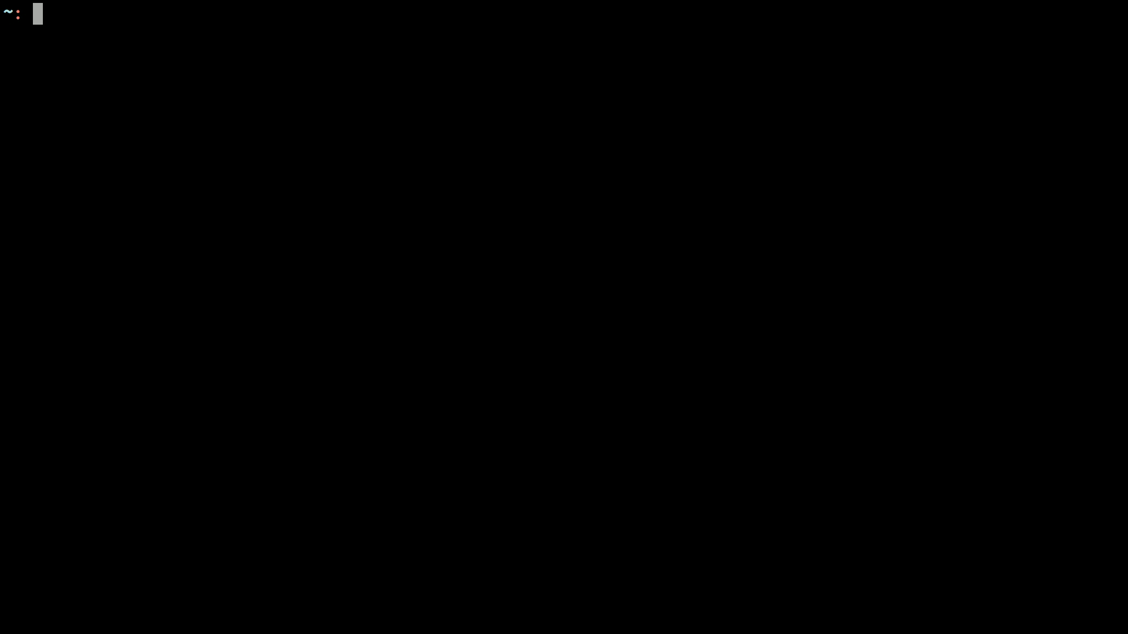
Load en.wikipedia.org/wiki/May_06 in w3m and read down through its Events list
type("w3m http")
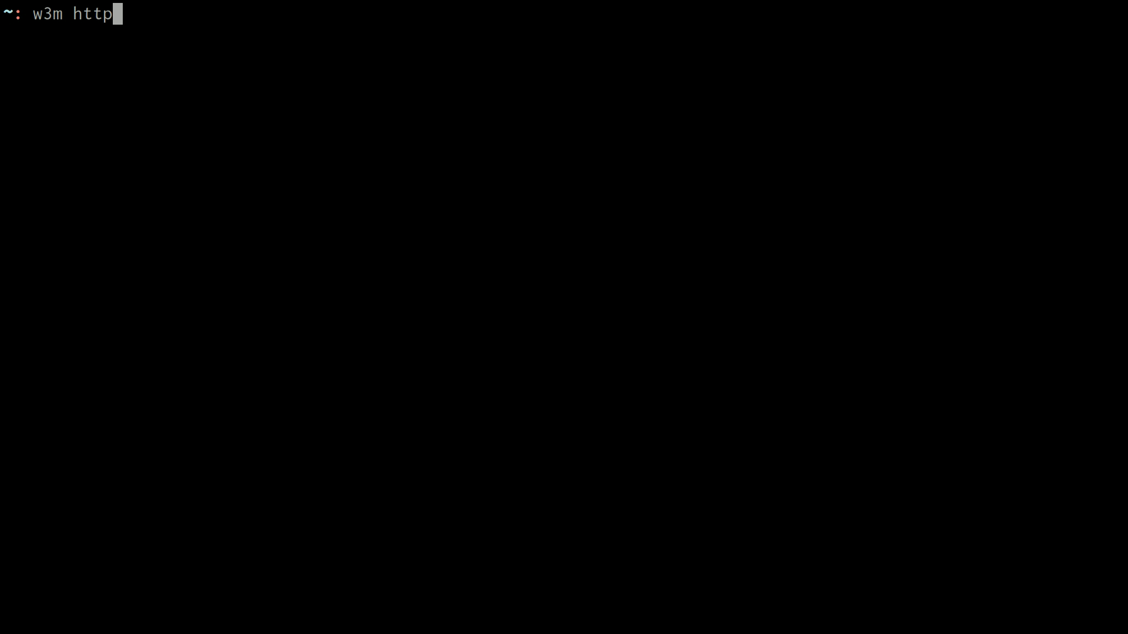
type("://en")
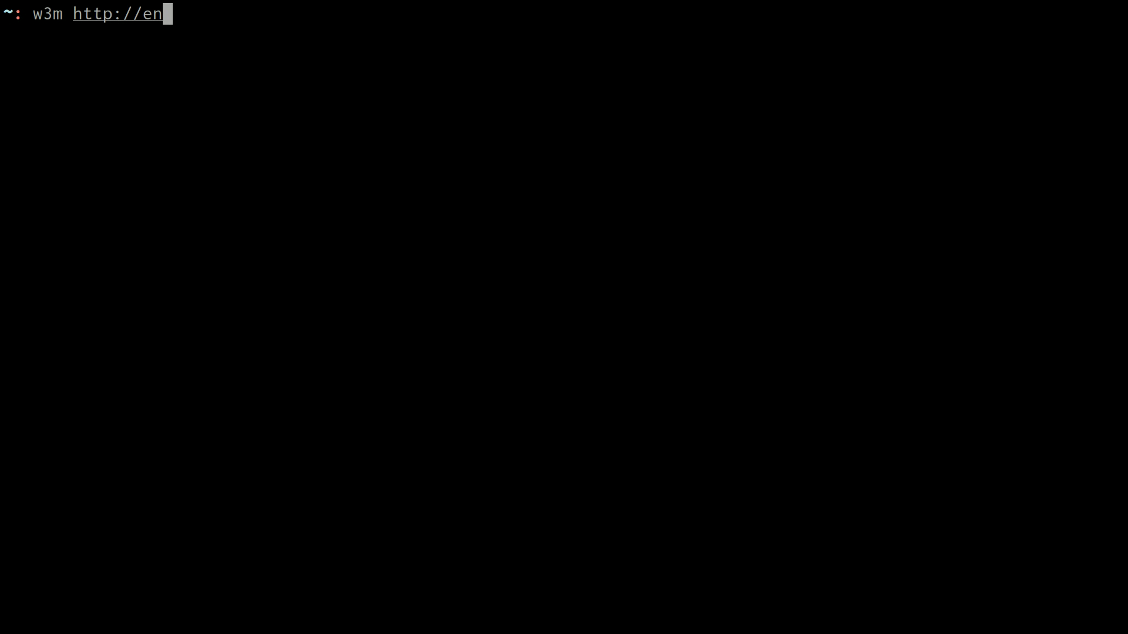
type(".wikipedie")
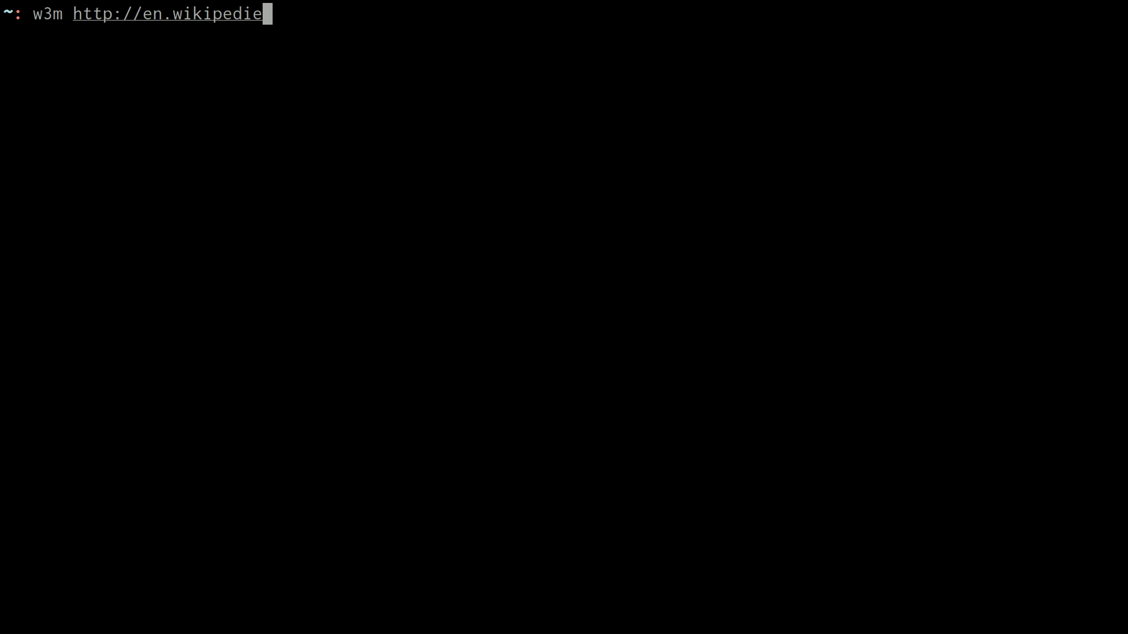
type("a.org/")
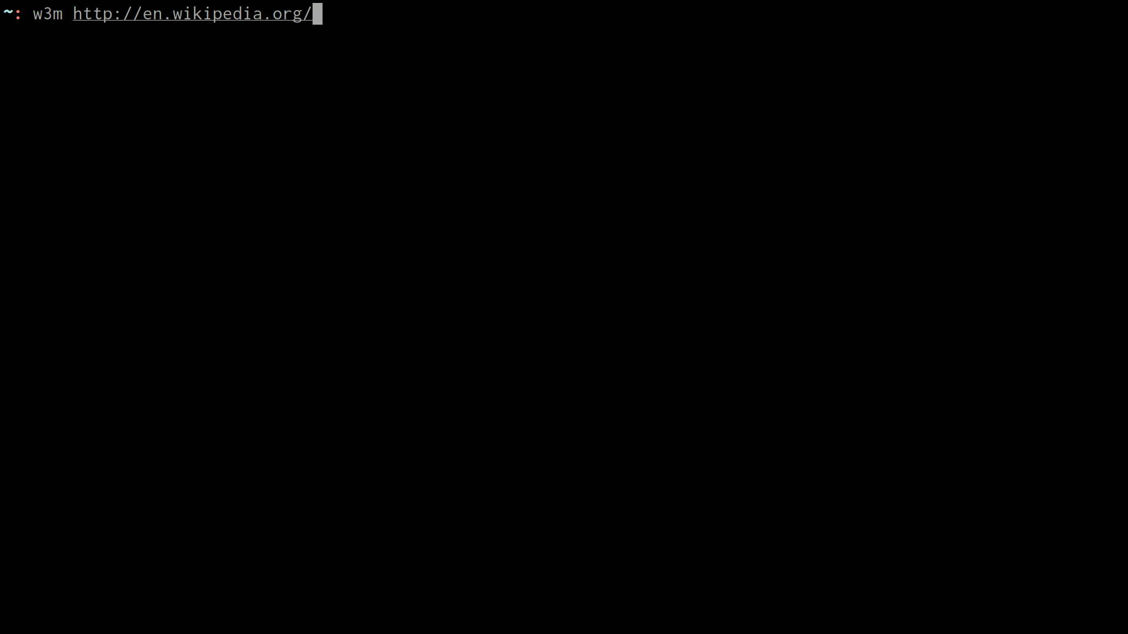
type("wiki/May_")
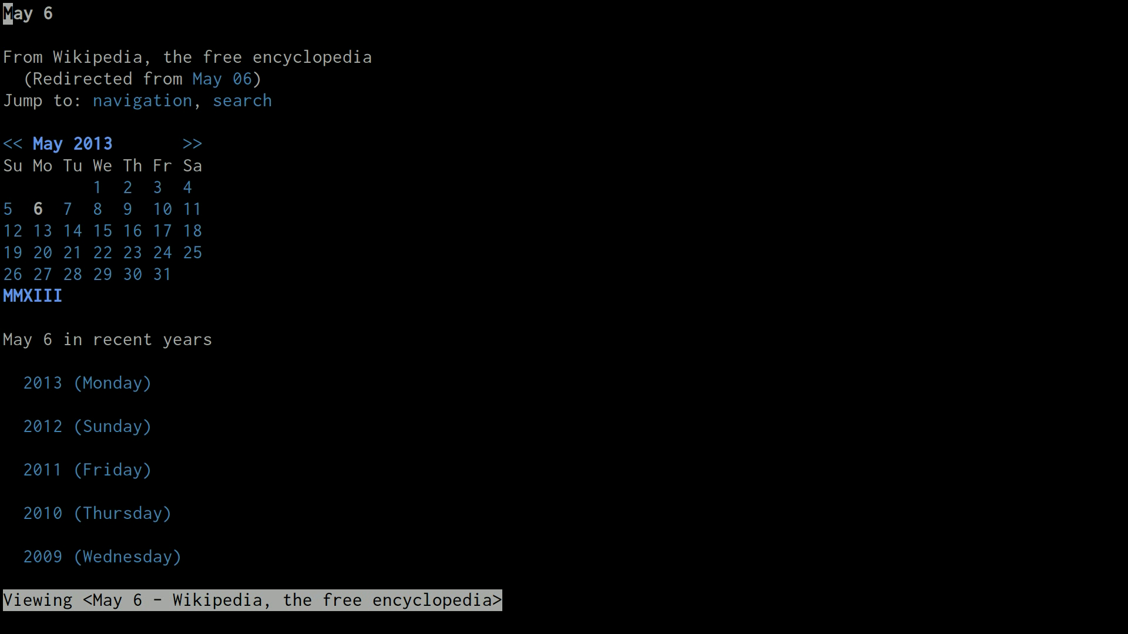
scroll("down", 3)
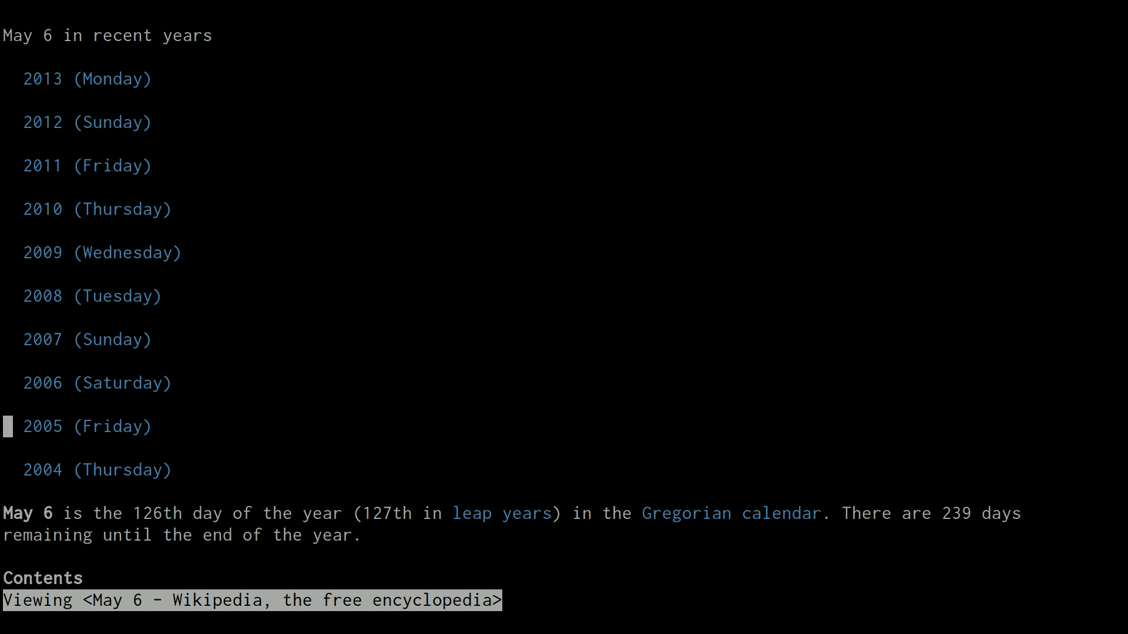
scroll("down", 3)
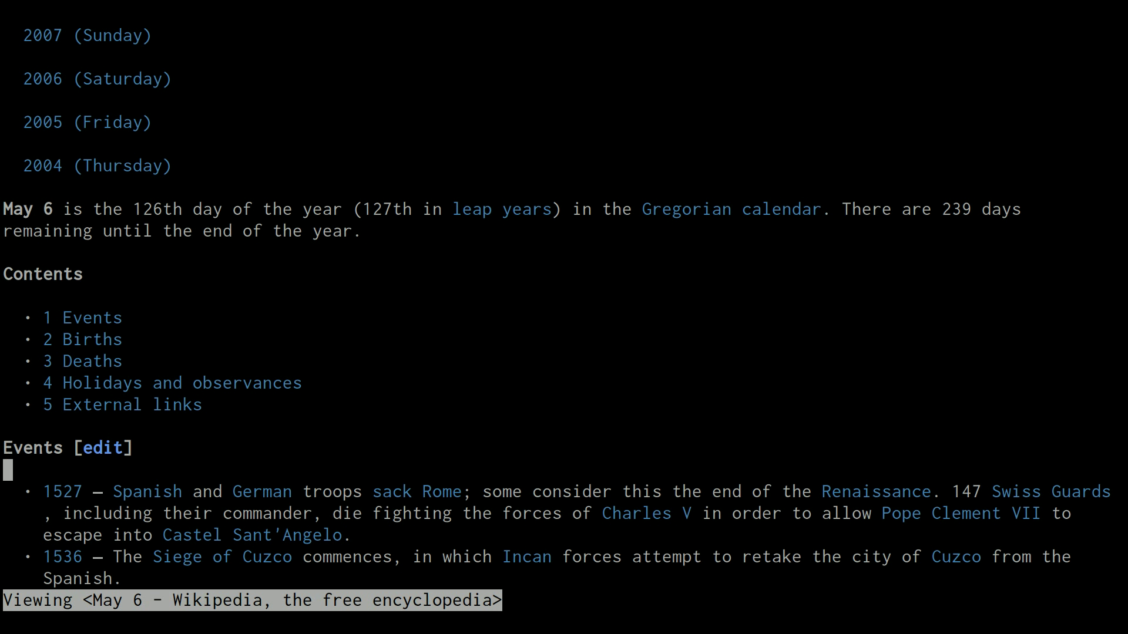
scroll("down", 3)
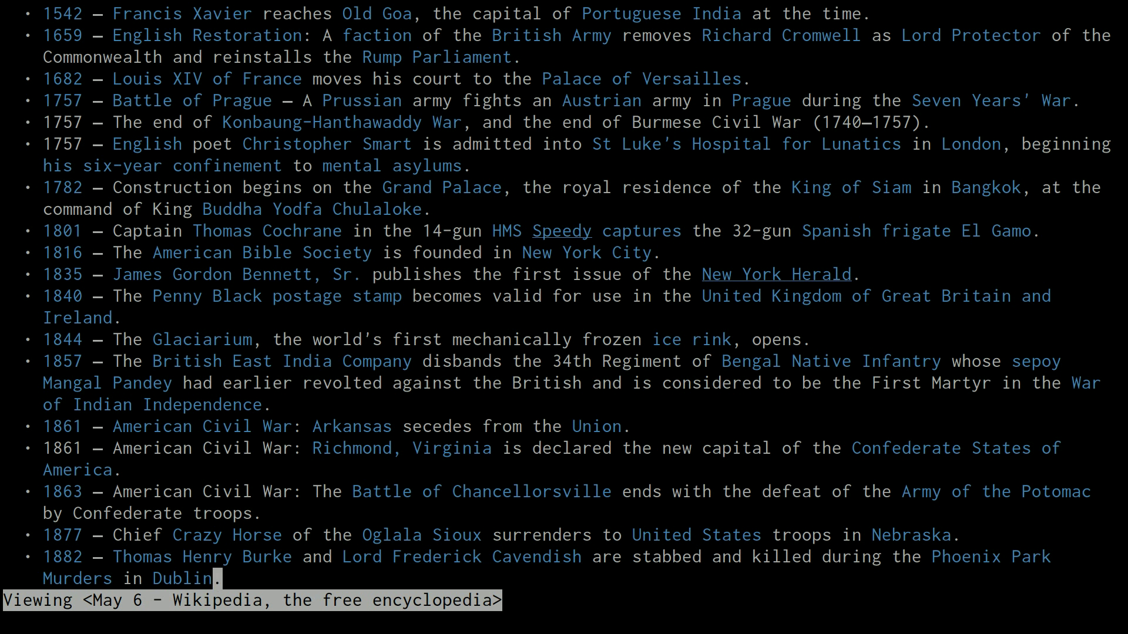
scroll("down", 3)
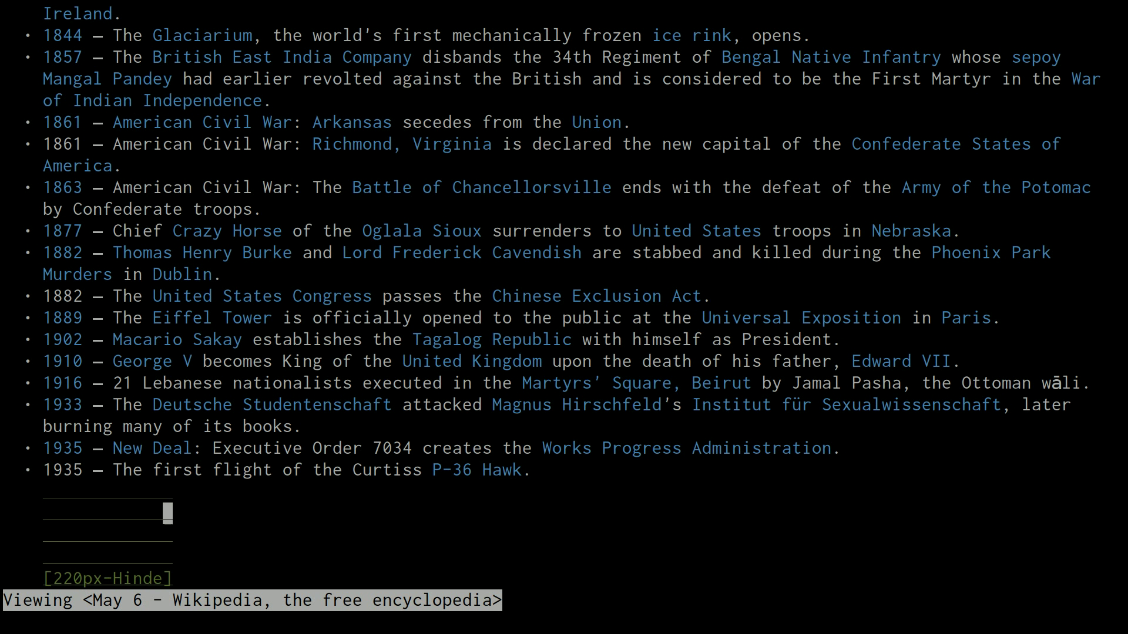
scroll("down", 3)
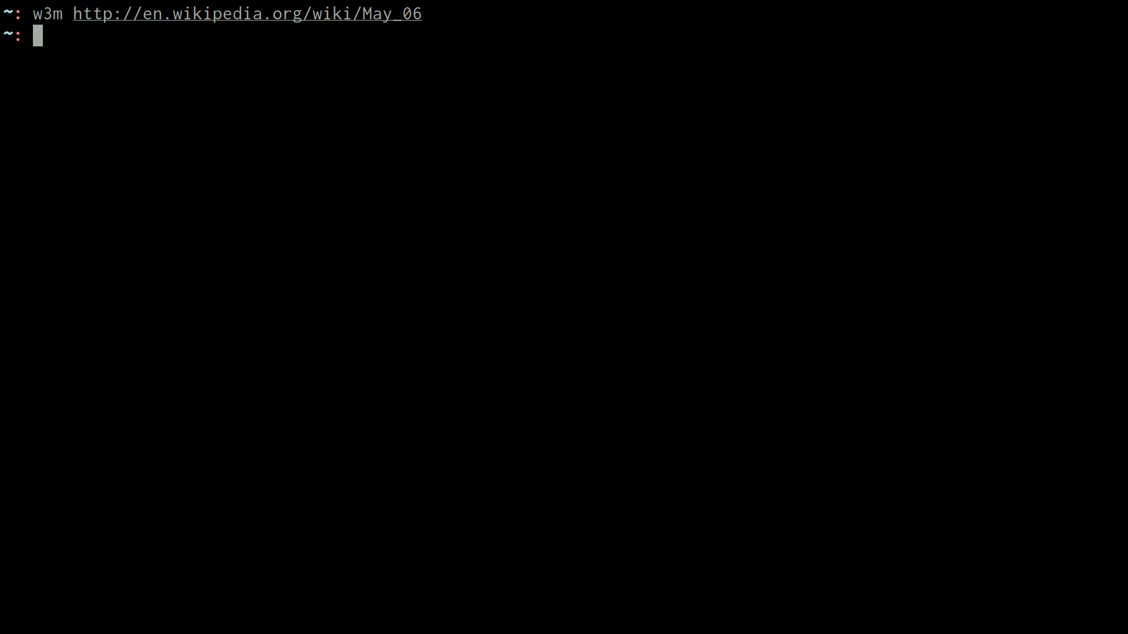
Discard a half-typed w3m command and print today's date as May_06 with date +%B_%d
type("w3")
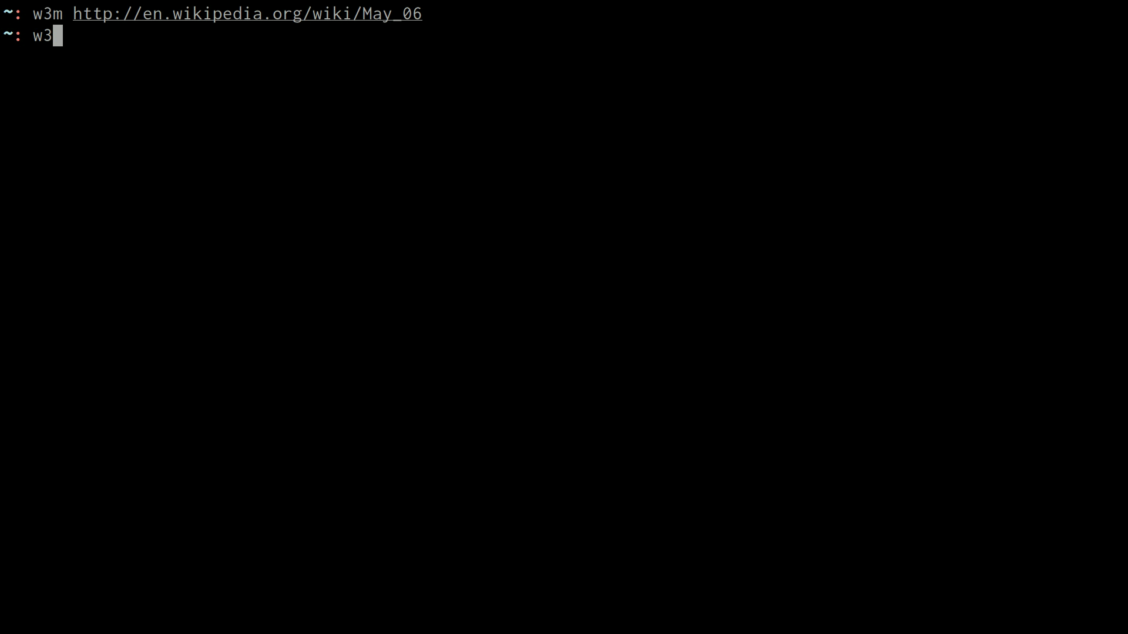
type("m")
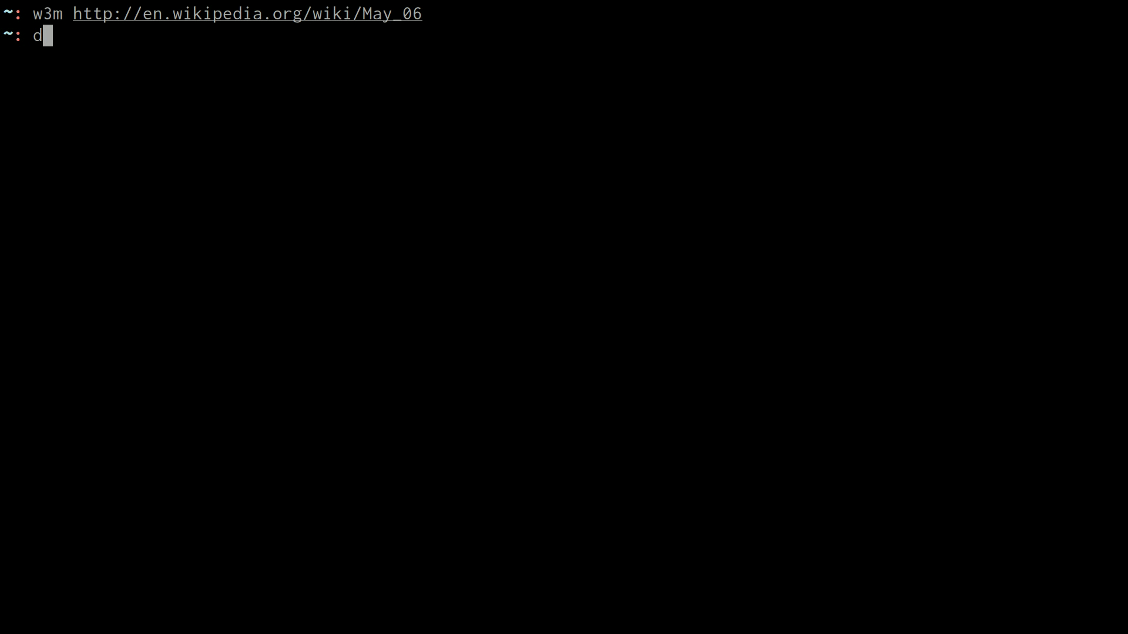
type("w3")
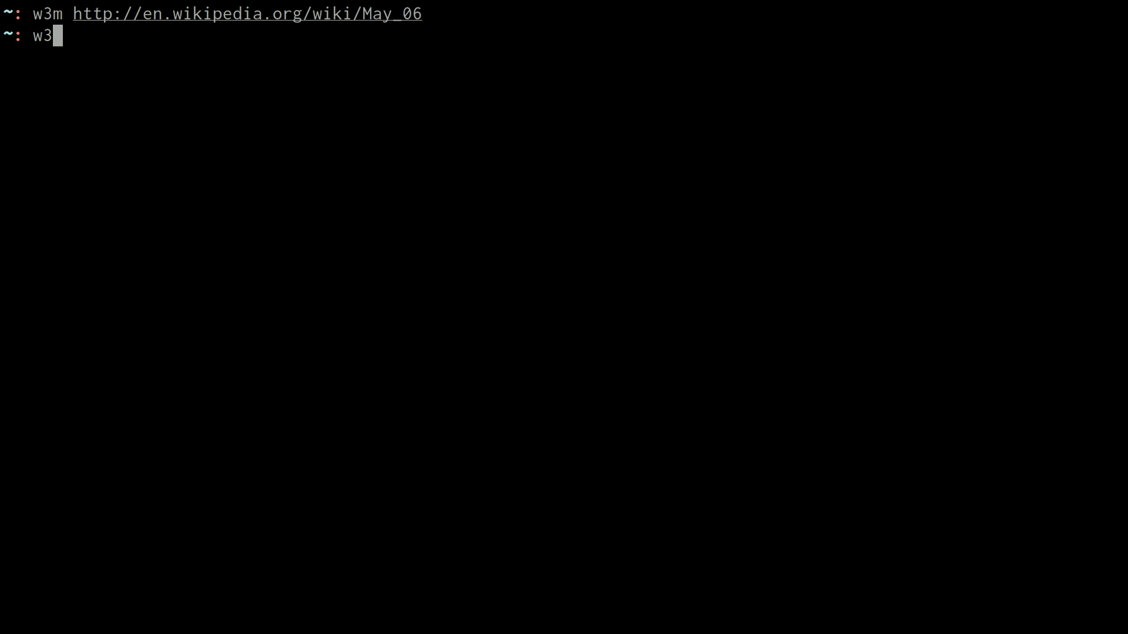
key("Backspace")
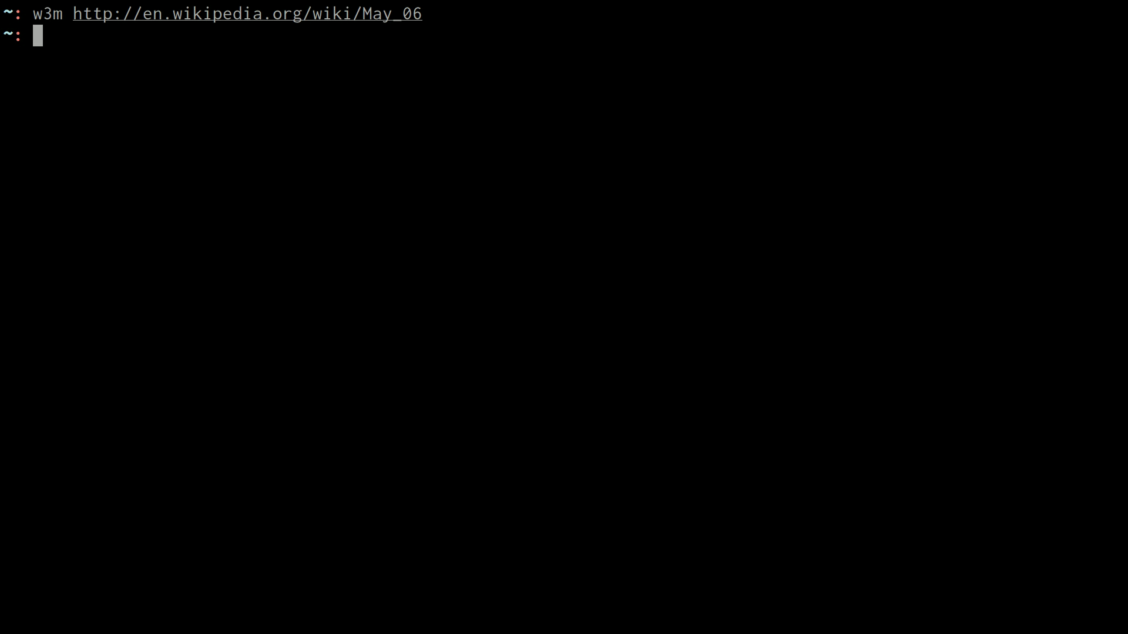
type("date +%B_")
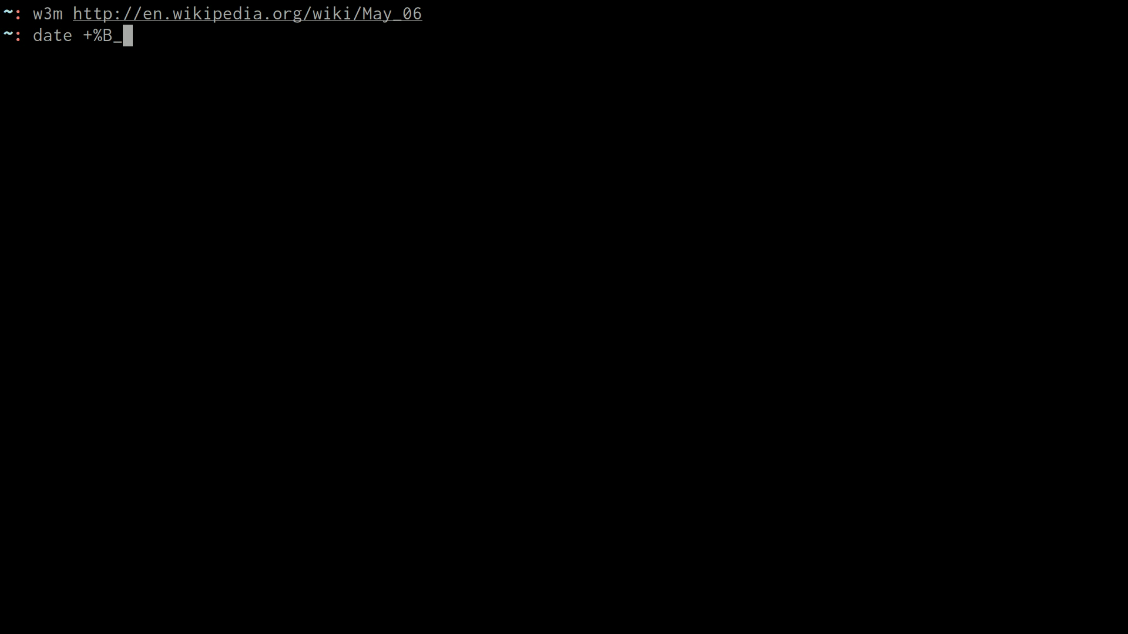
type("d")
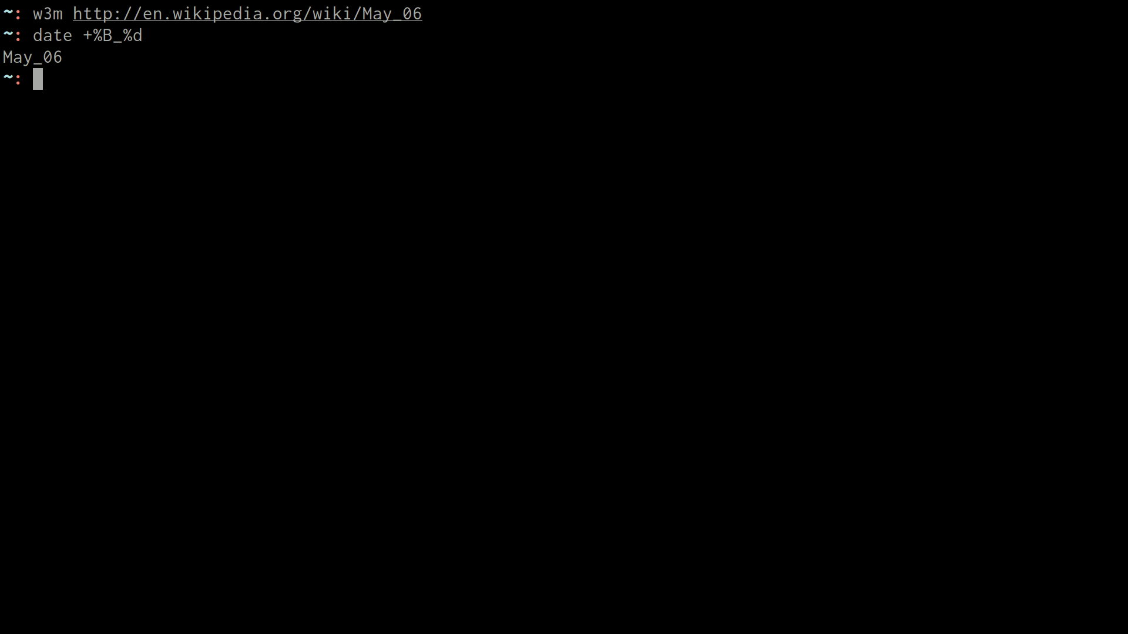
type("w3m")
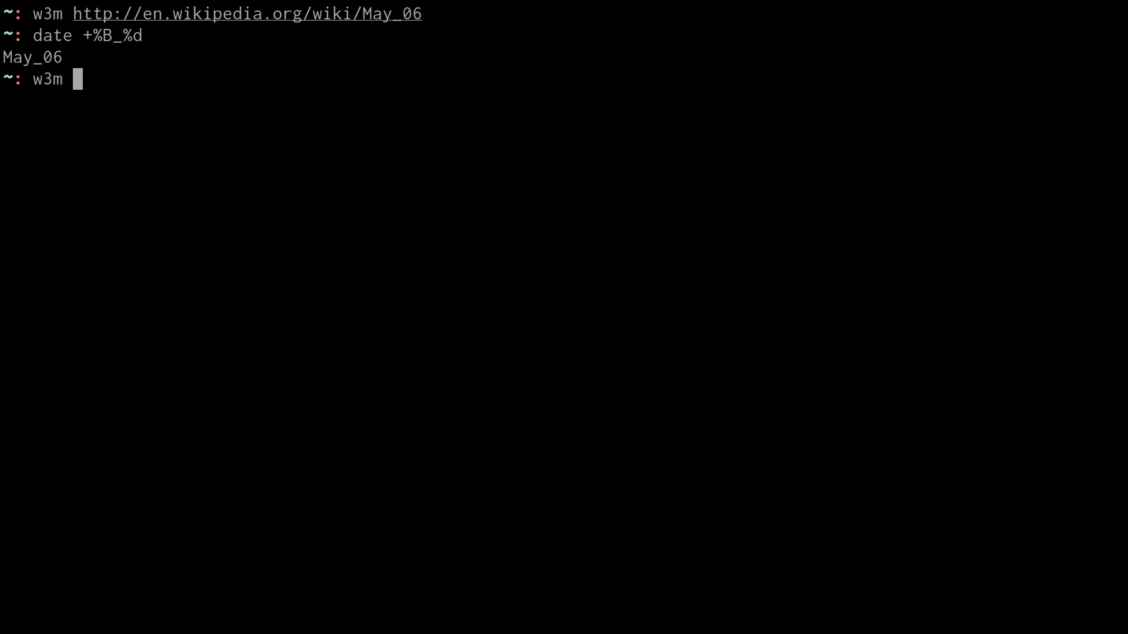
Load the Wikipedia page for $(date +%B_%d) in w3m, confirm May 6 appears, and quit
type("http:")
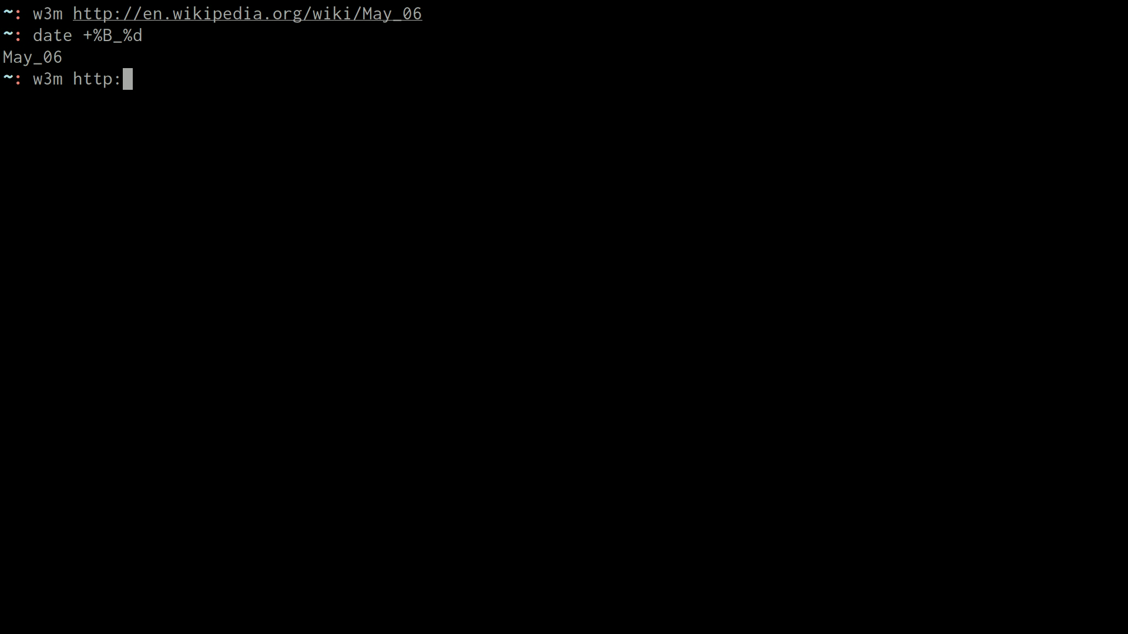
type("//en.wikipedia.org/wiki/")
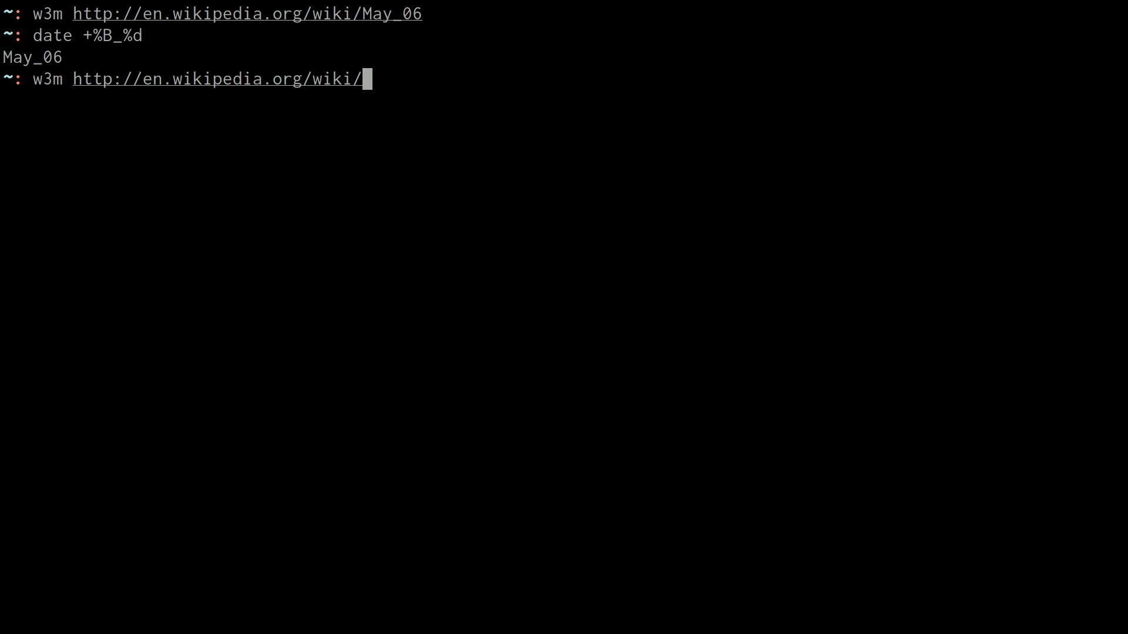
type("$(date")
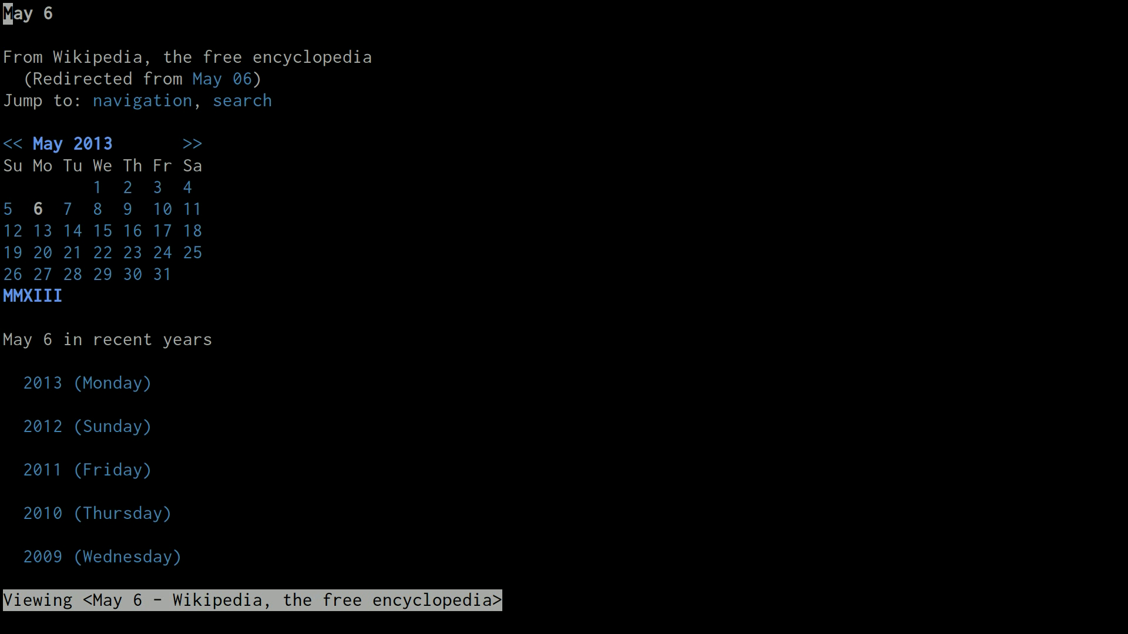
key("q")
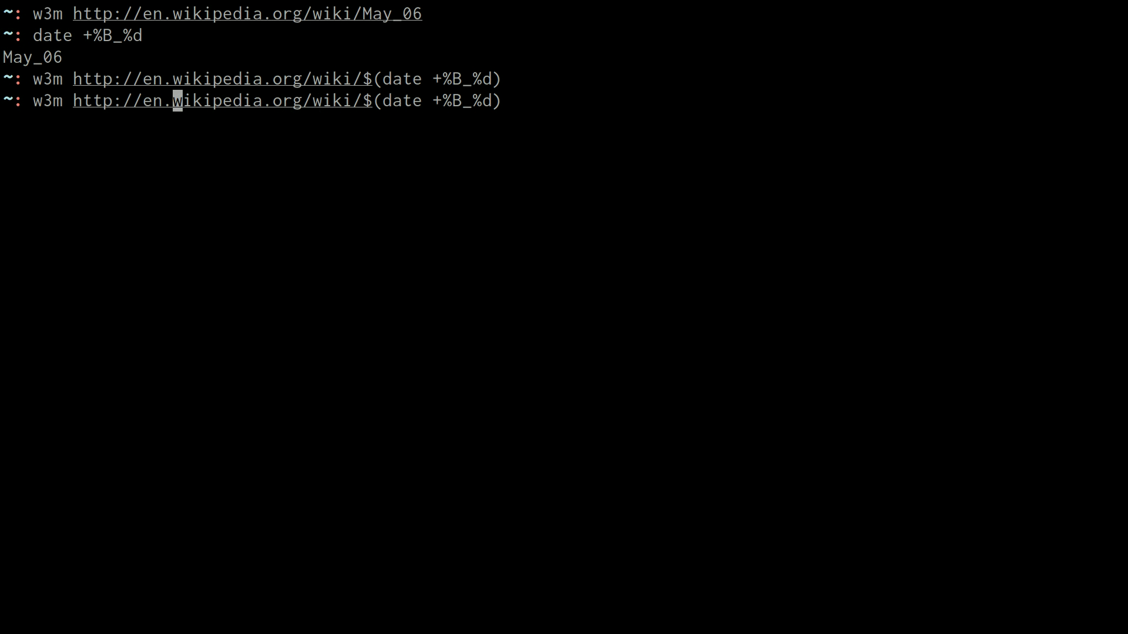
Pipe w3m -dump of the page into less, search /Events, read into Births, and quit
type("-dump")
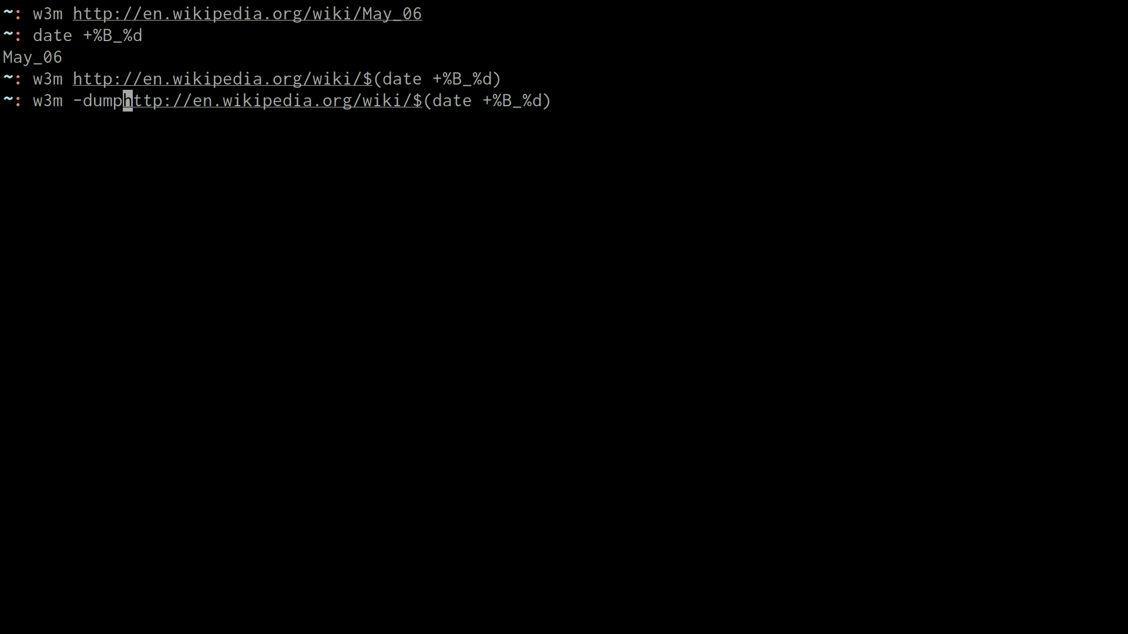
type("\" \"")
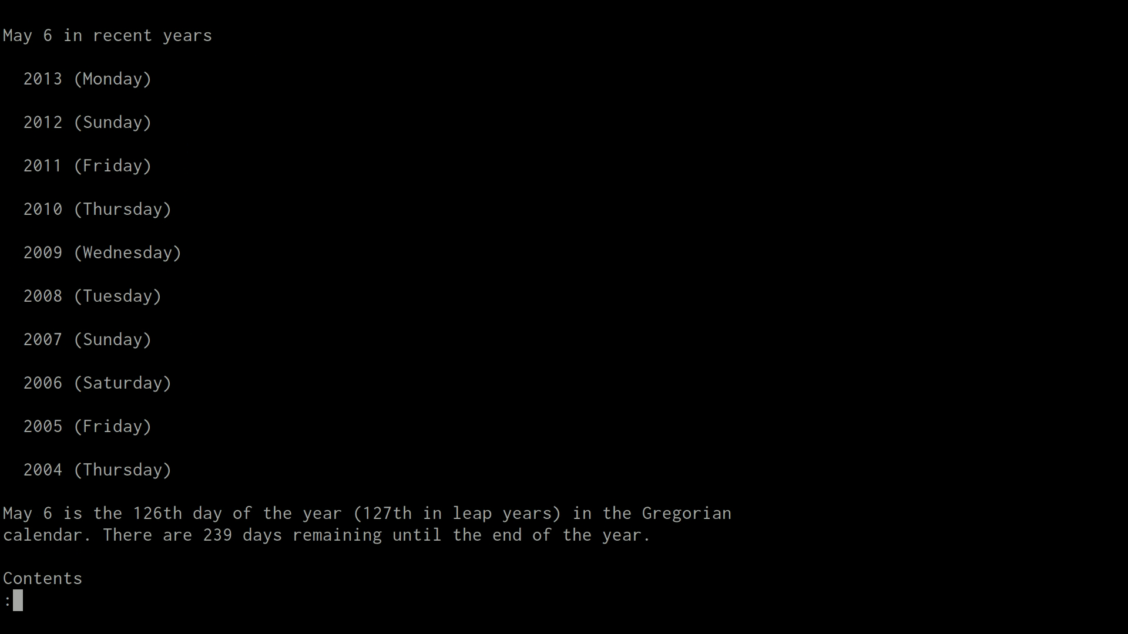
scroll("down", 3)
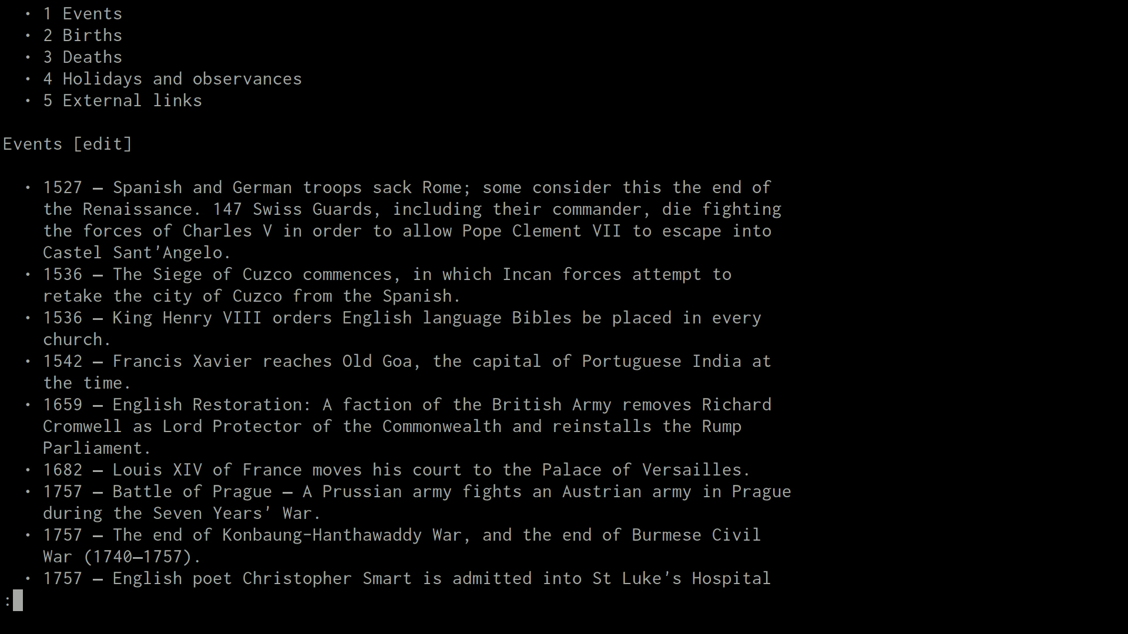
type("/Events")
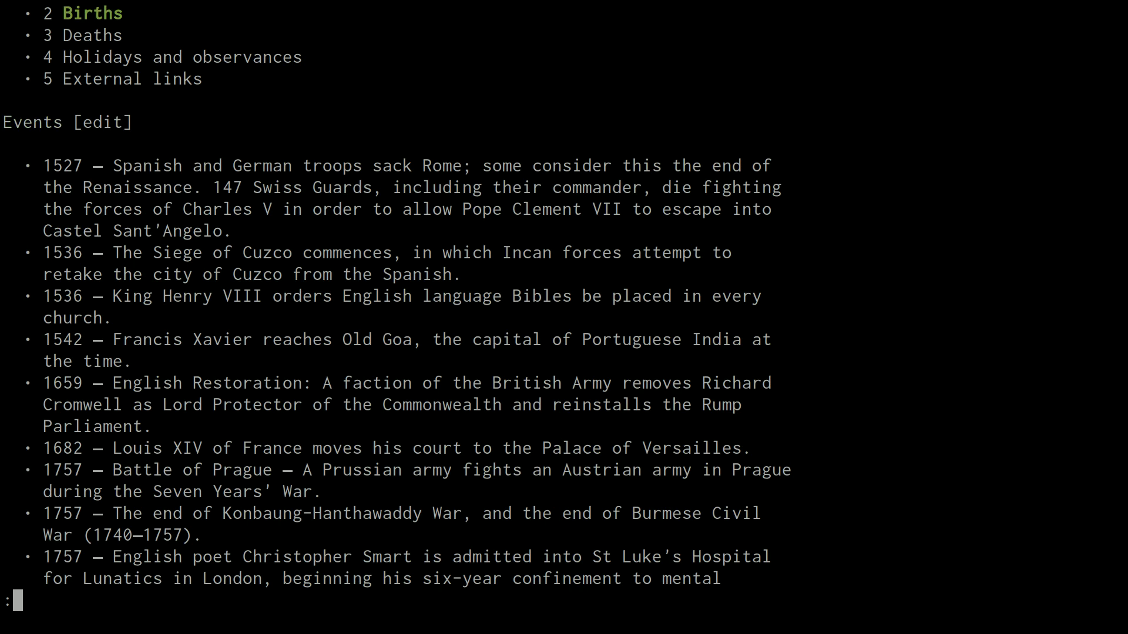
scroll("down", 3)
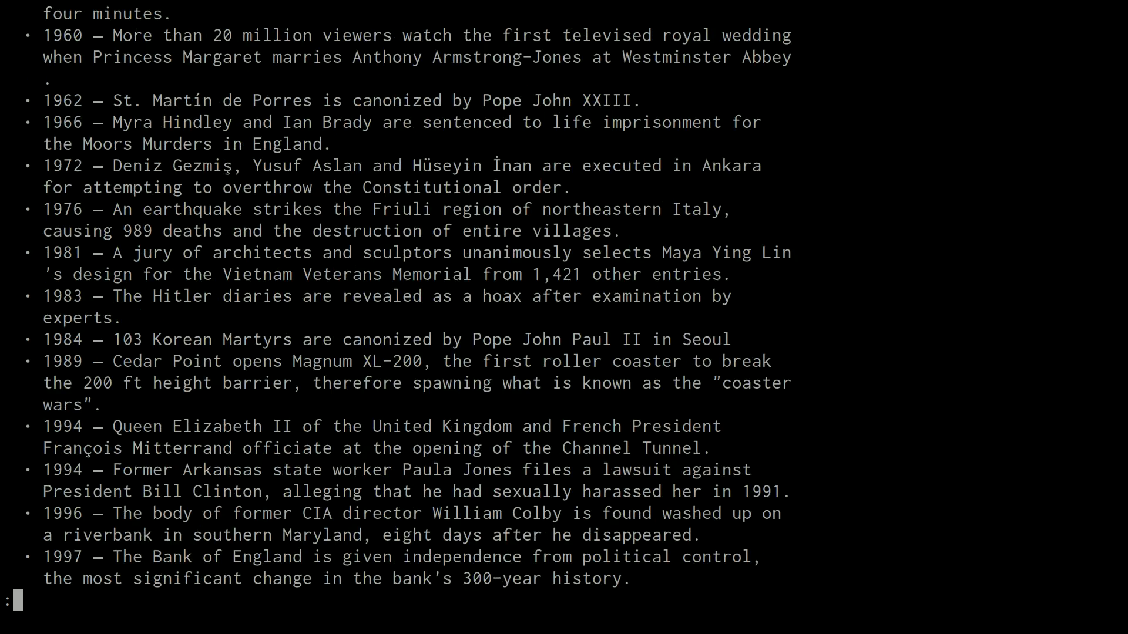
scroll("down", 3)
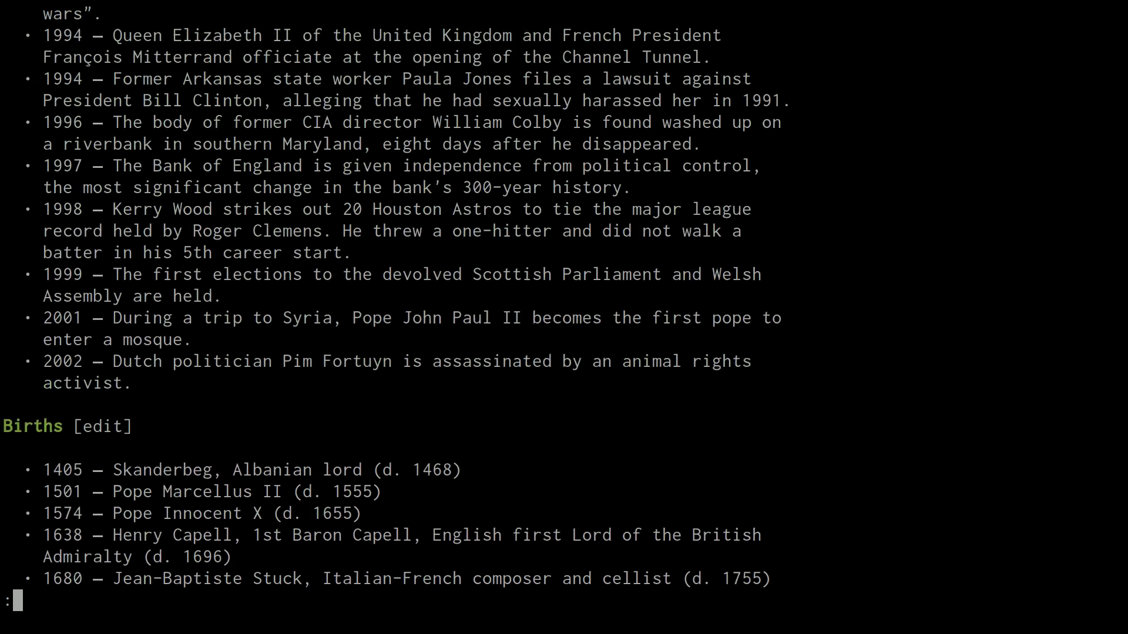
key("q")
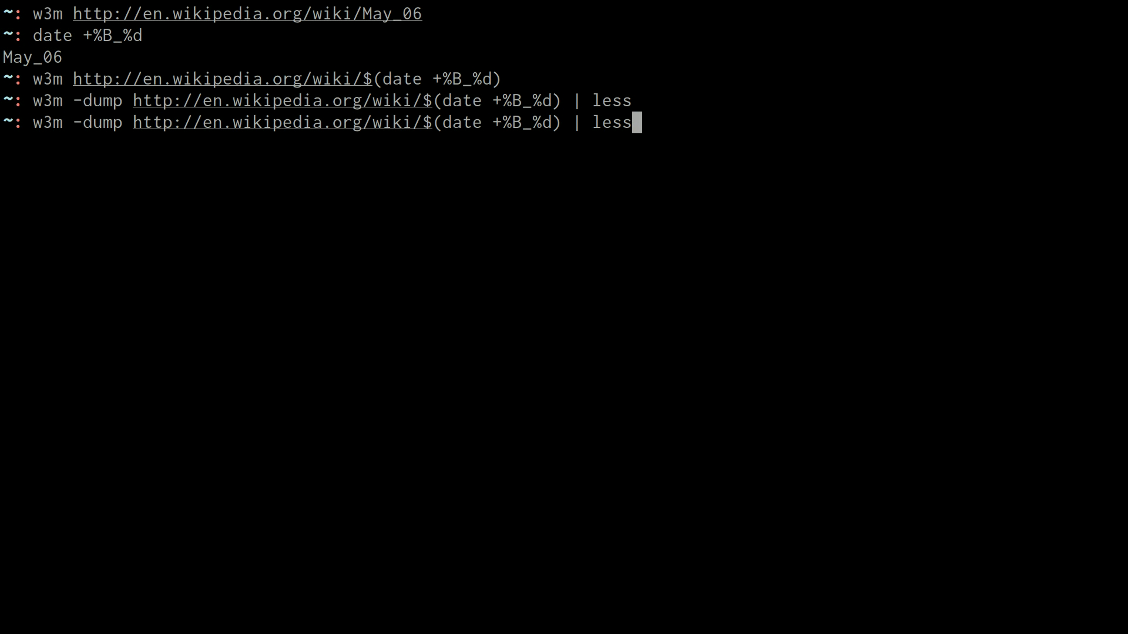
Filter the dump with sed -n '/Events/,/Births/ p' so only the Events section prints
type("sed -n")
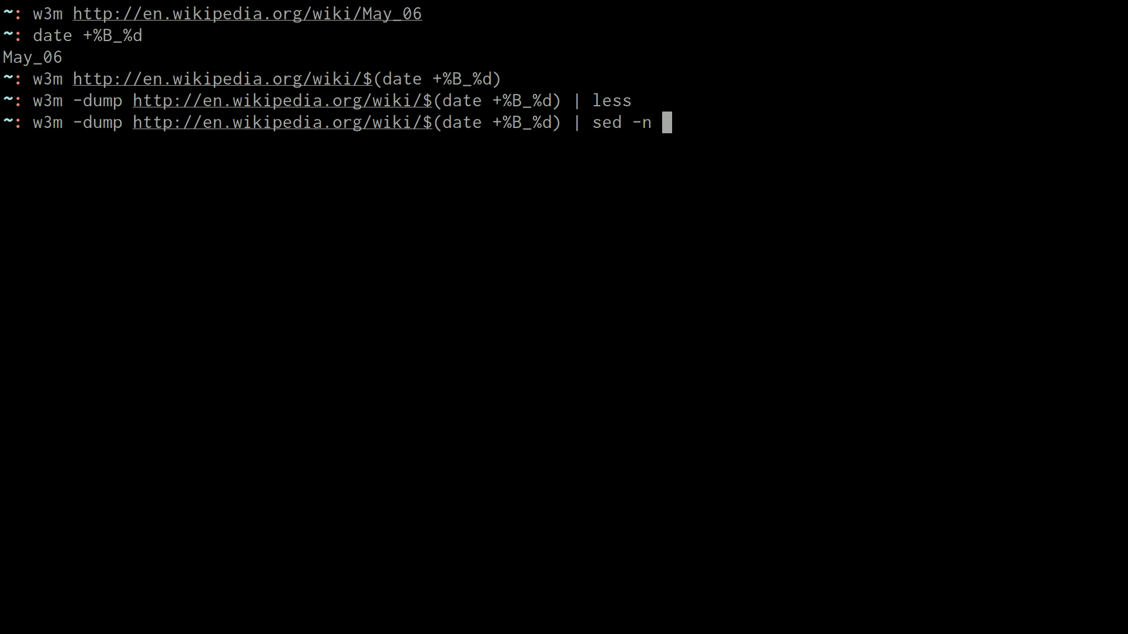
type("'/")
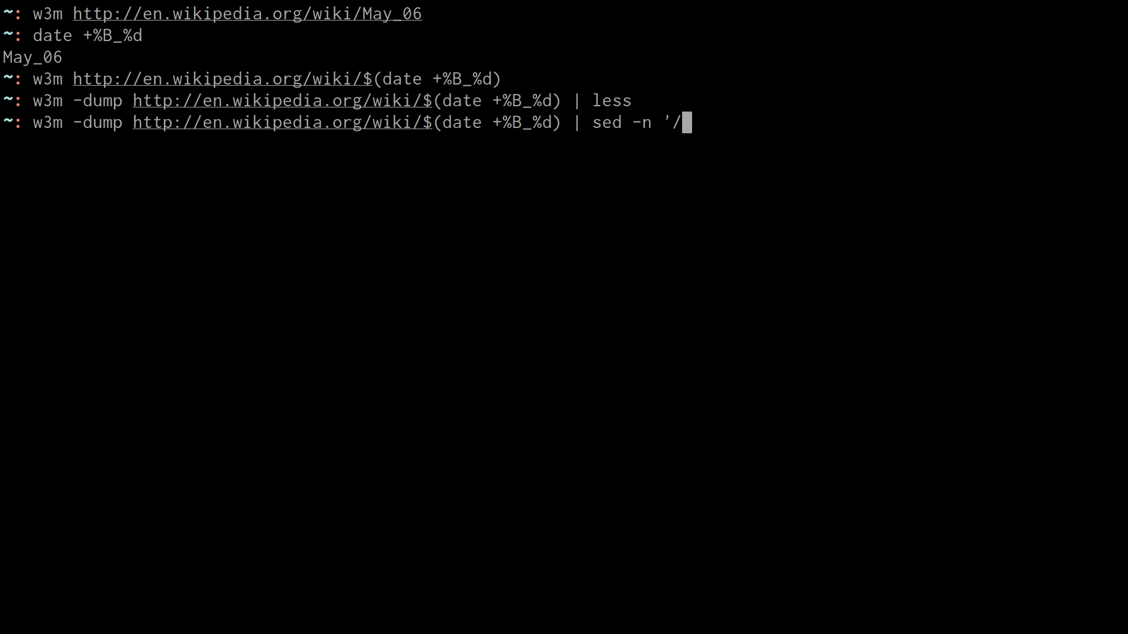
type("Even")
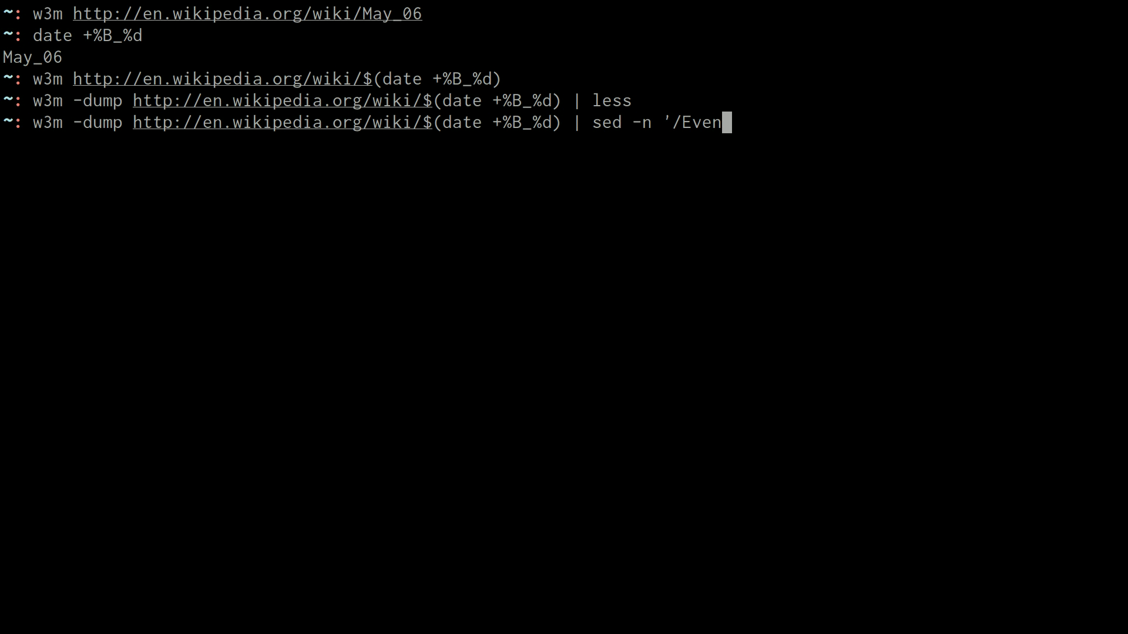
type("ts/")
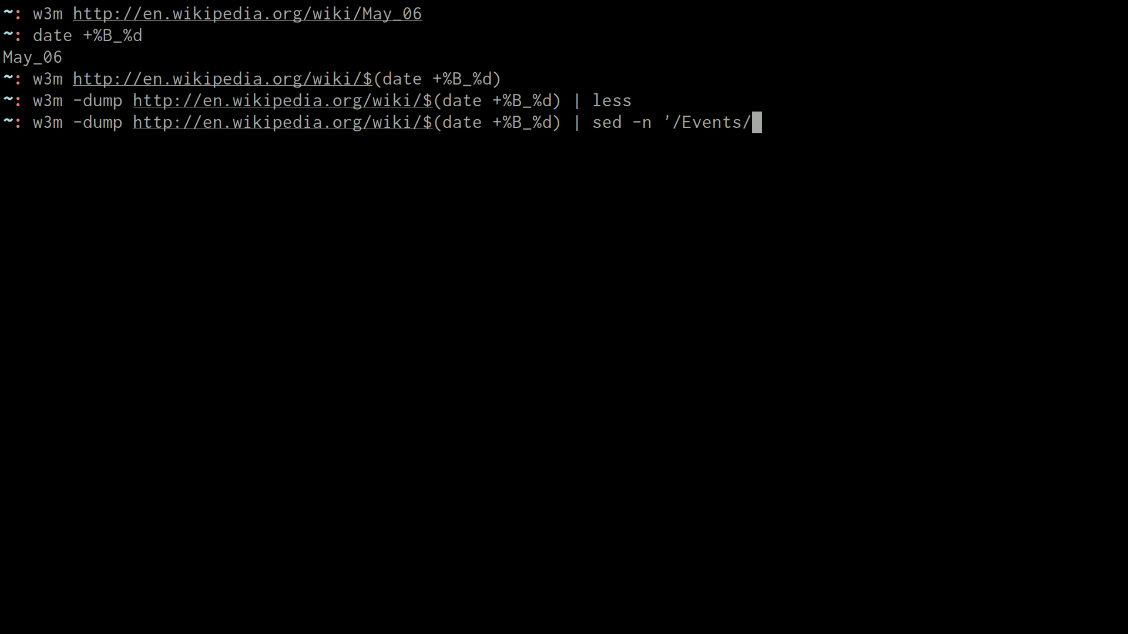
type(",/Births/")
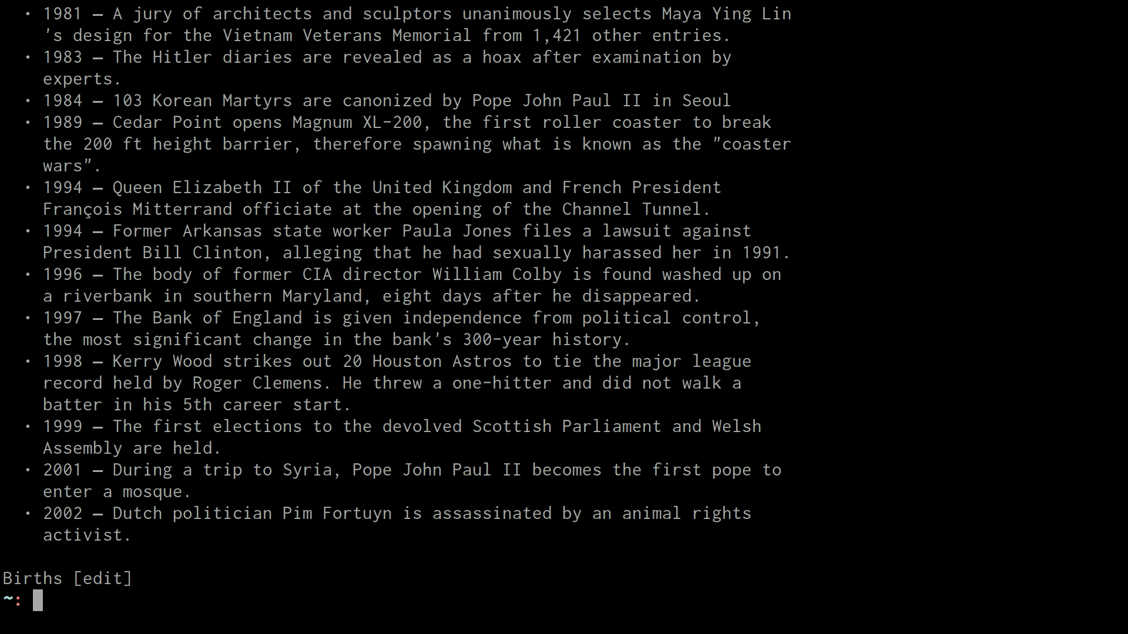
Recall the pipeline and begin a second | sed stage after the Events filter
type("w3m -dump http://en.wikipedia.org/wiki/$(date +%B_%d) | sed -n '/Events/,/Births/ p'")
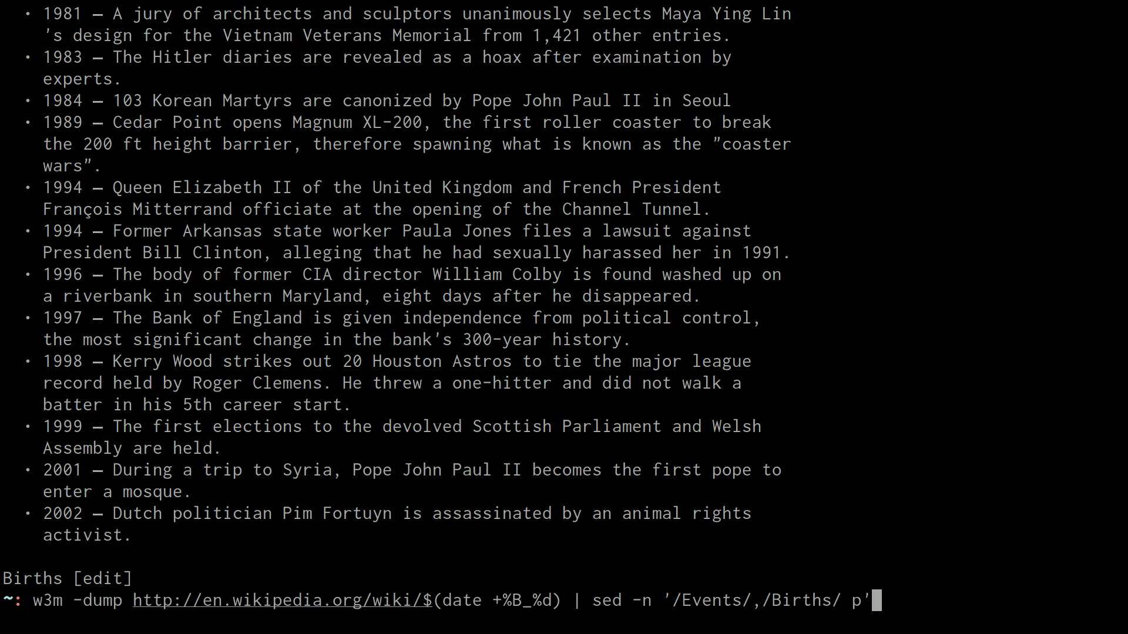
type("|")
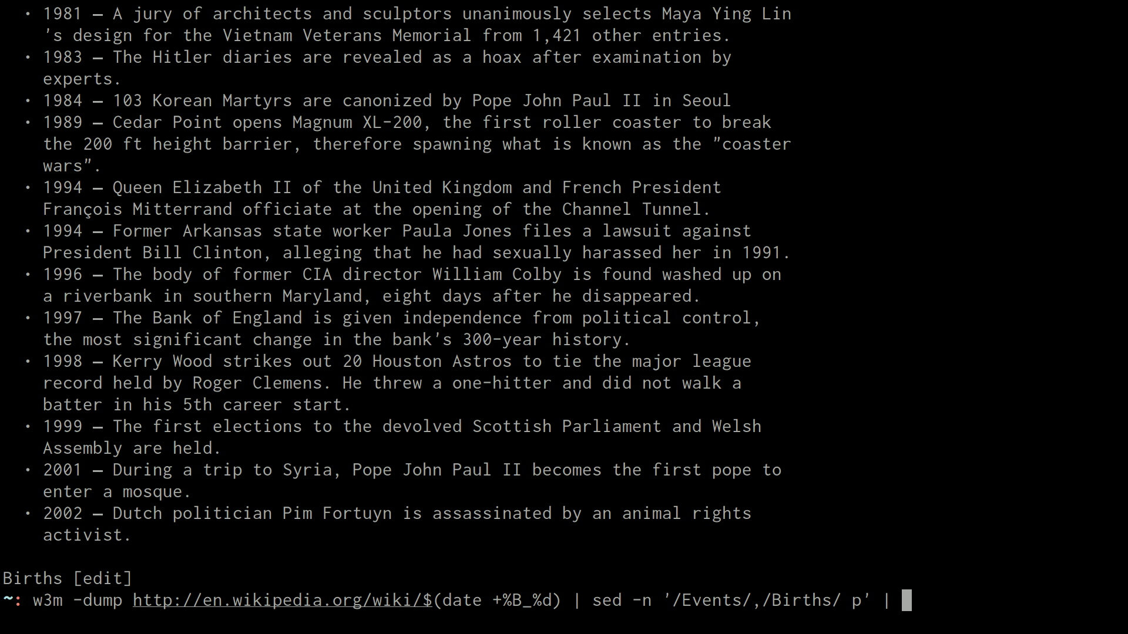
type("sed")
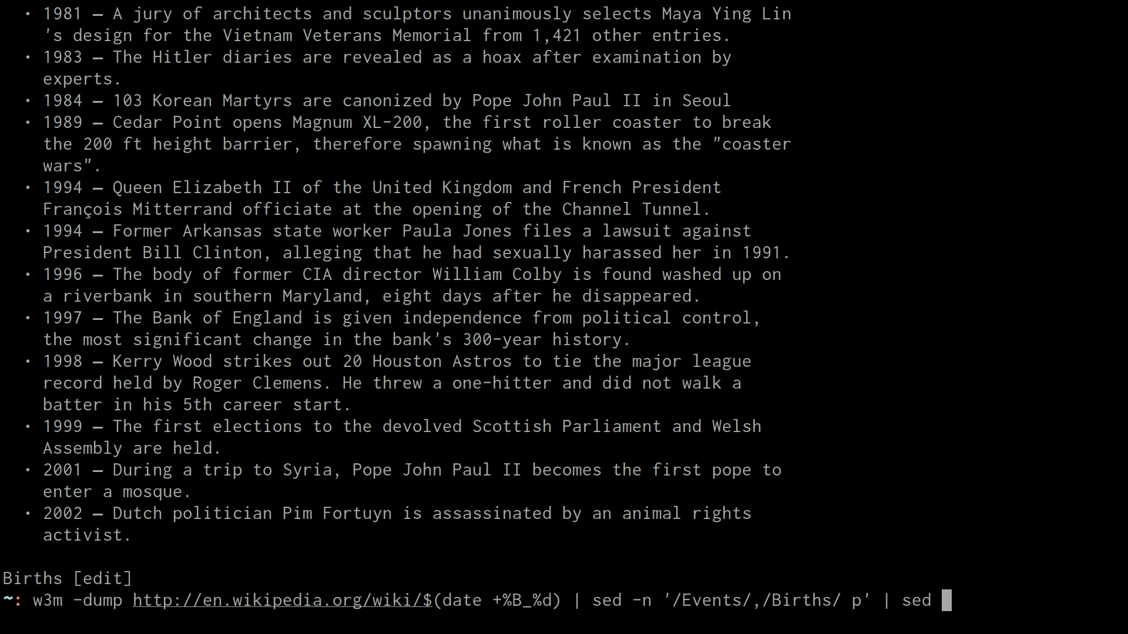
Finish the stage as sed -n 's/^.*• //p' and run it to strip the leading bullets
type("-")
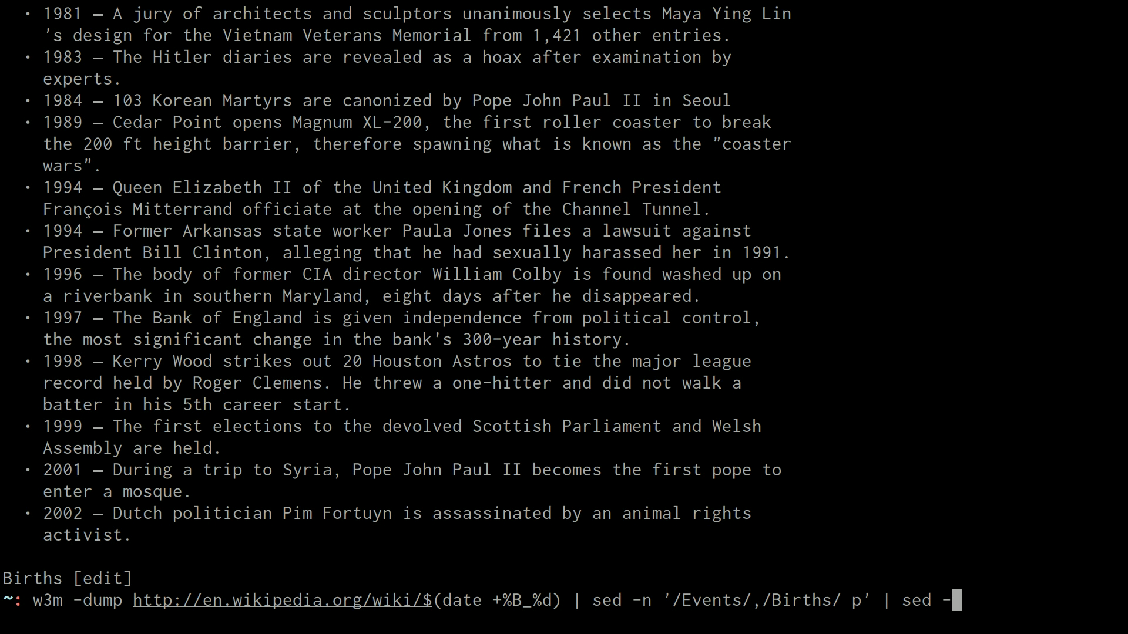
type("n '")
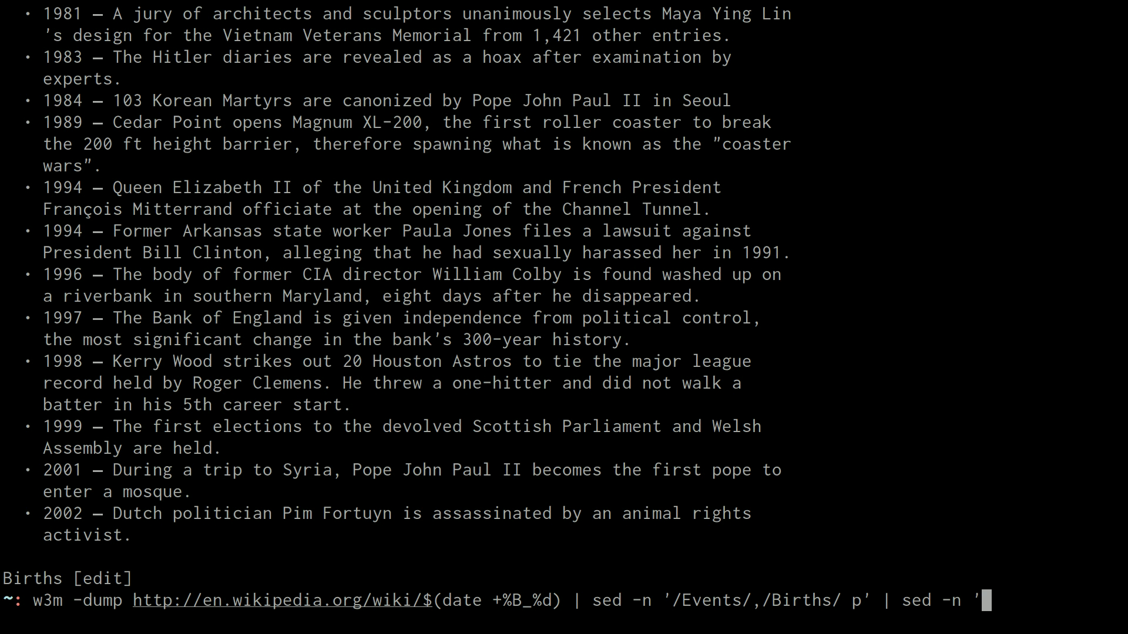
type("s/^")
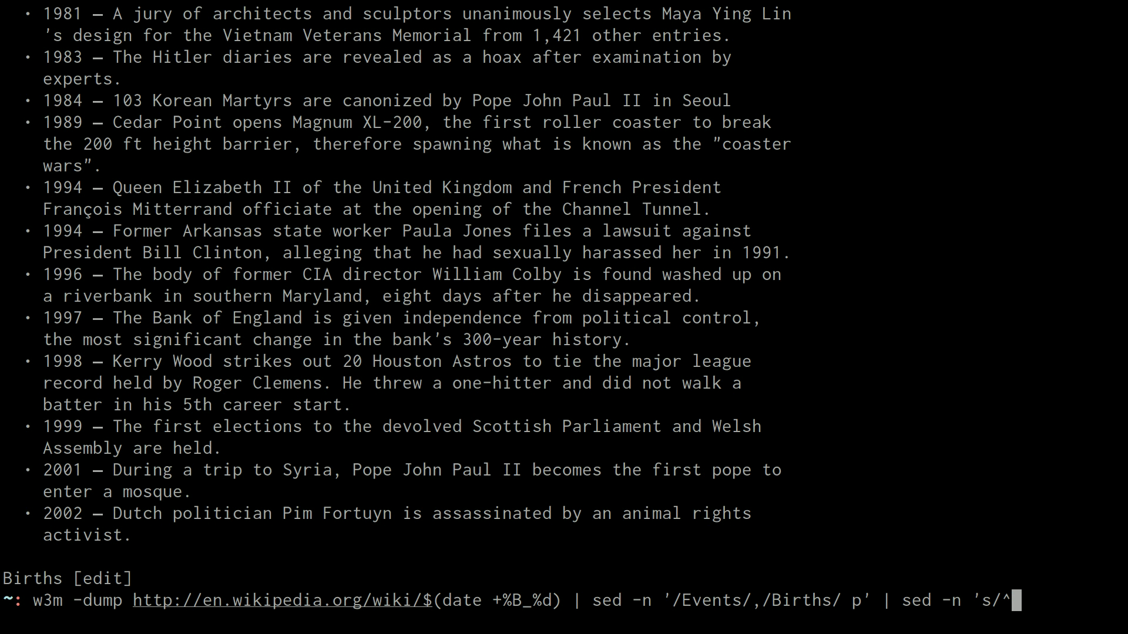
type(".*•")
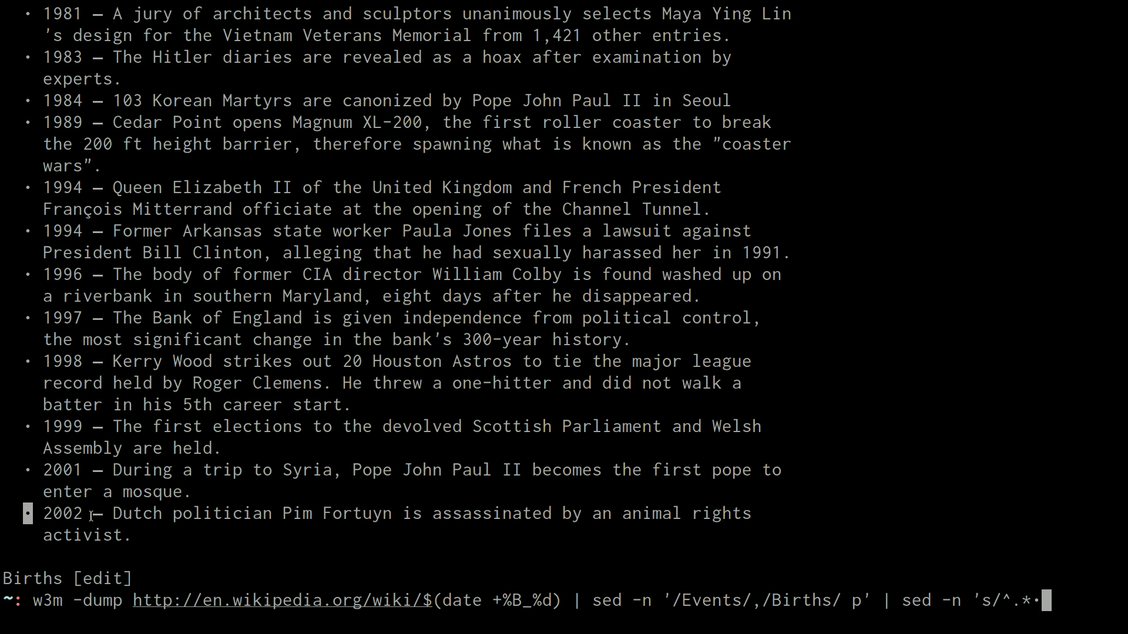
type("/")
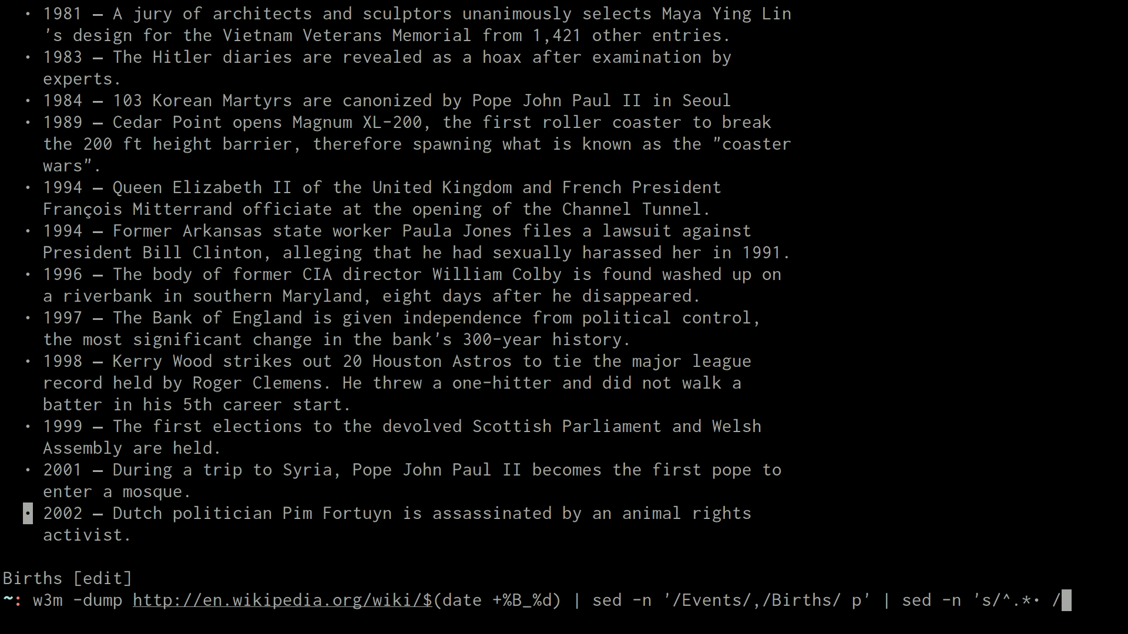
type("/")
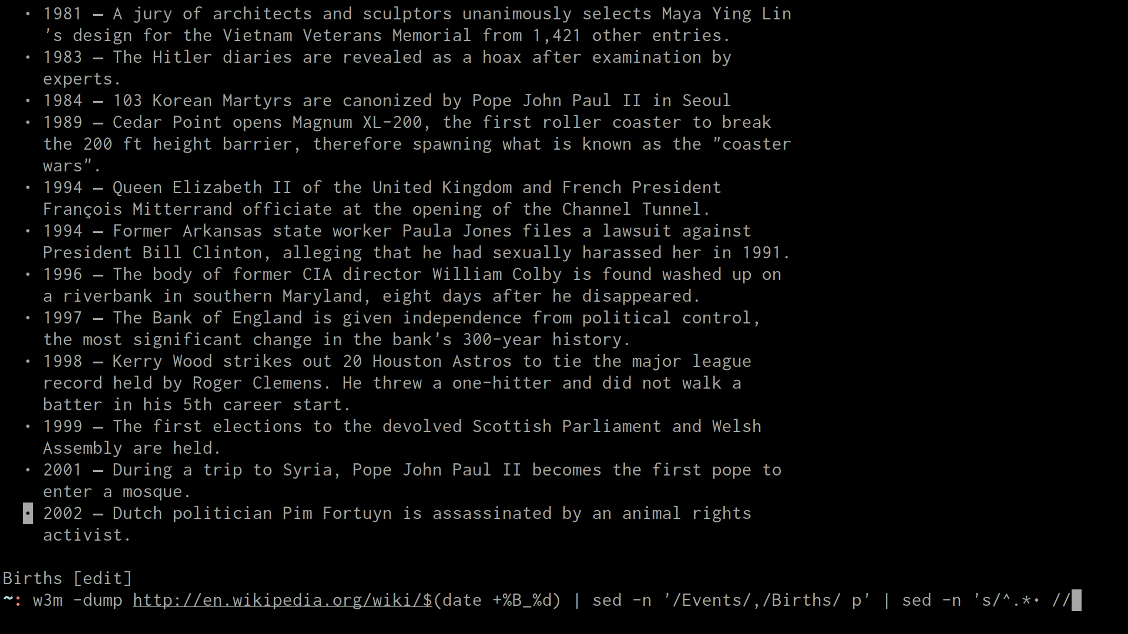
type("p'")
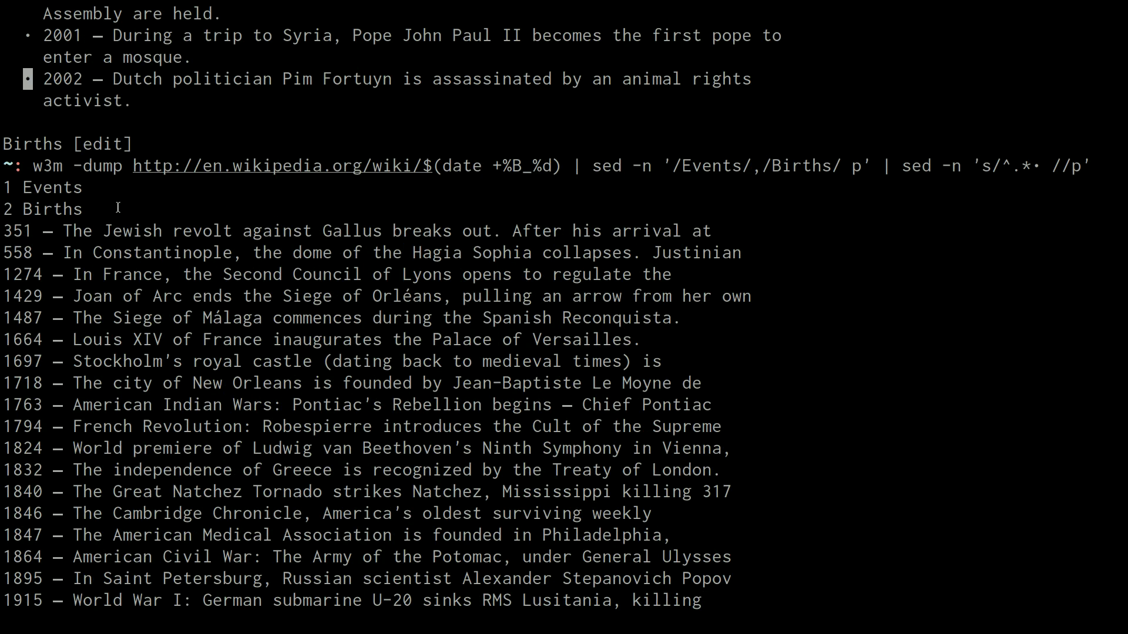
scroll("down", 3)
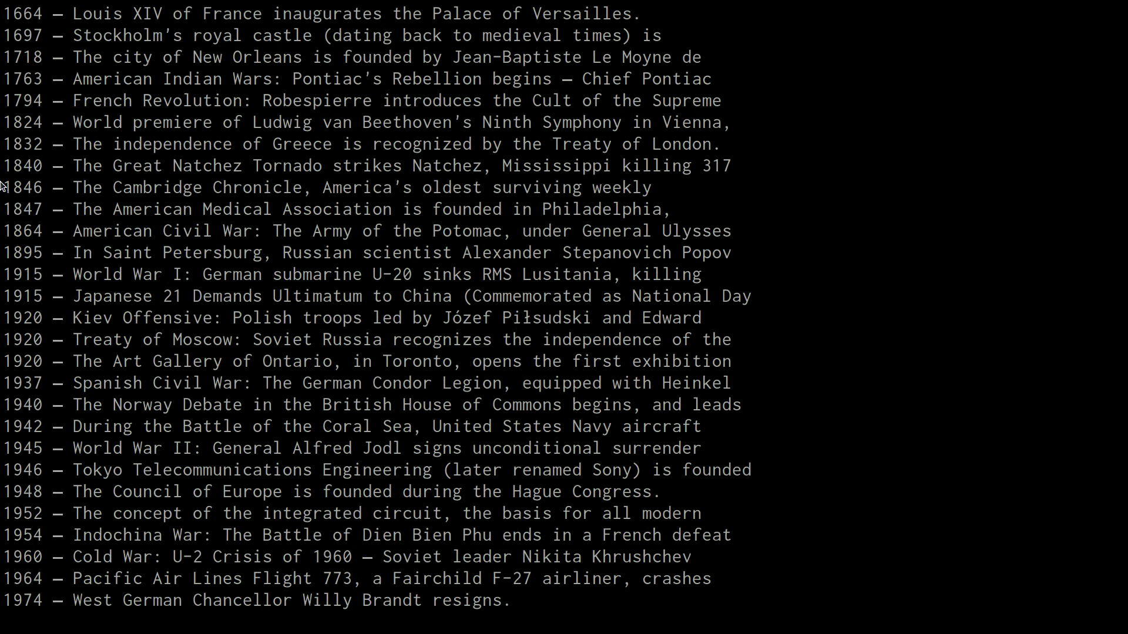
scroll("down", 3)
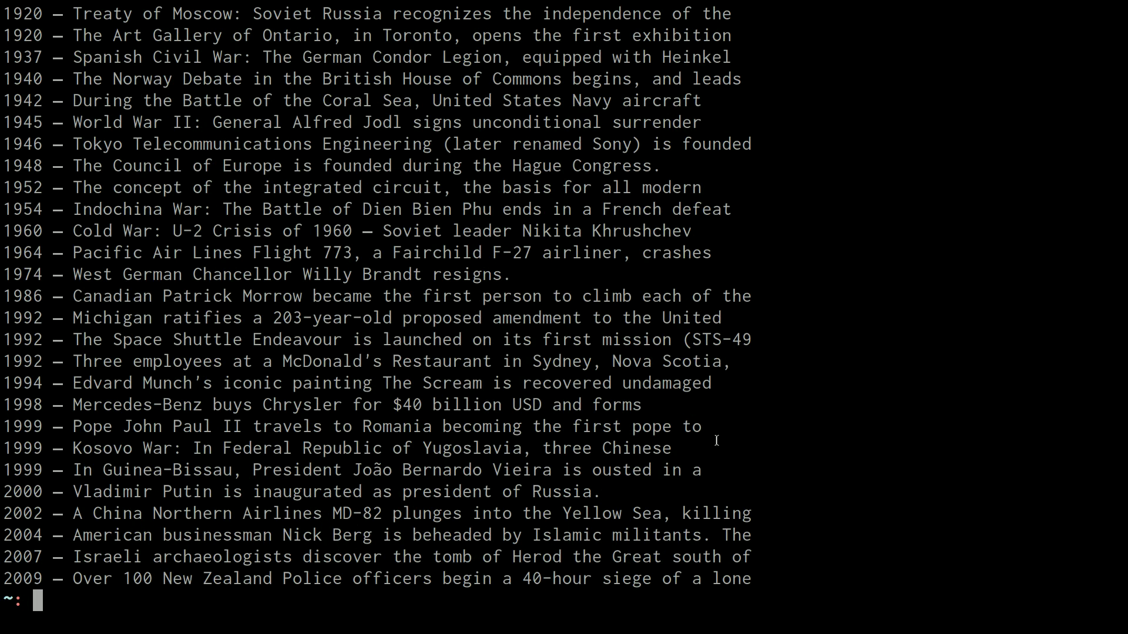
mouse_move(650, 438)
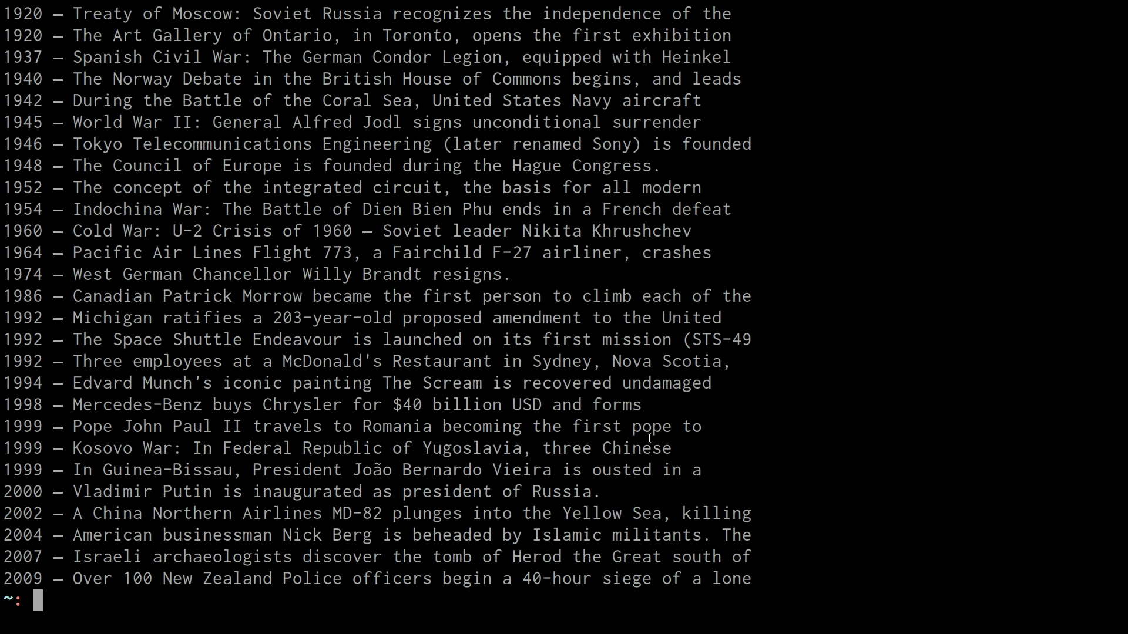
scroll("down", 3)
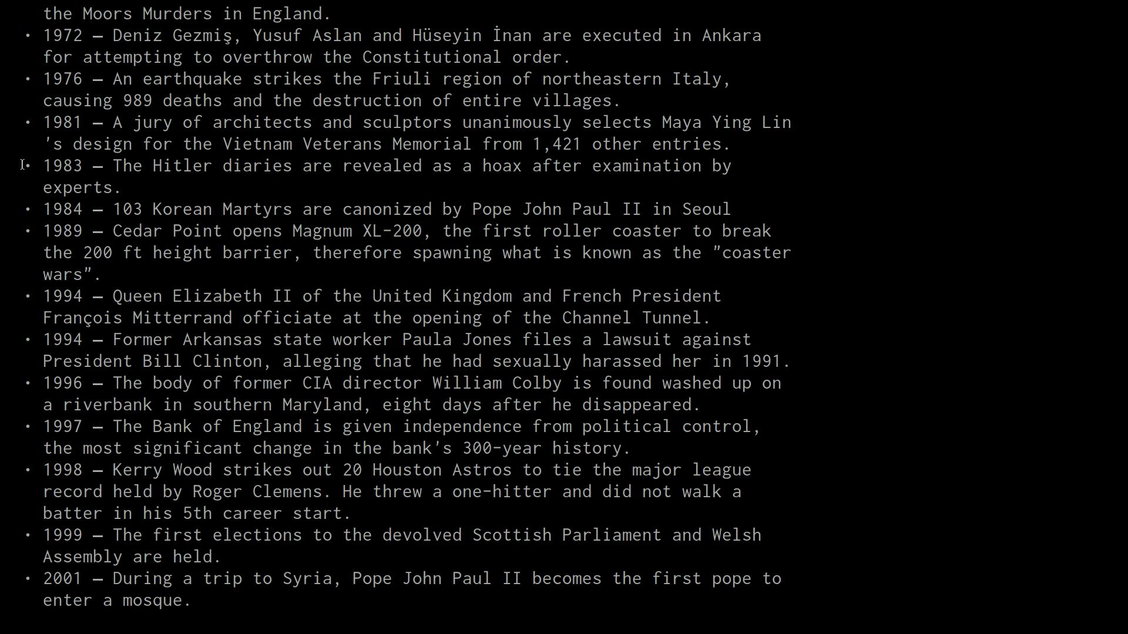
mouse_move(45, 167)
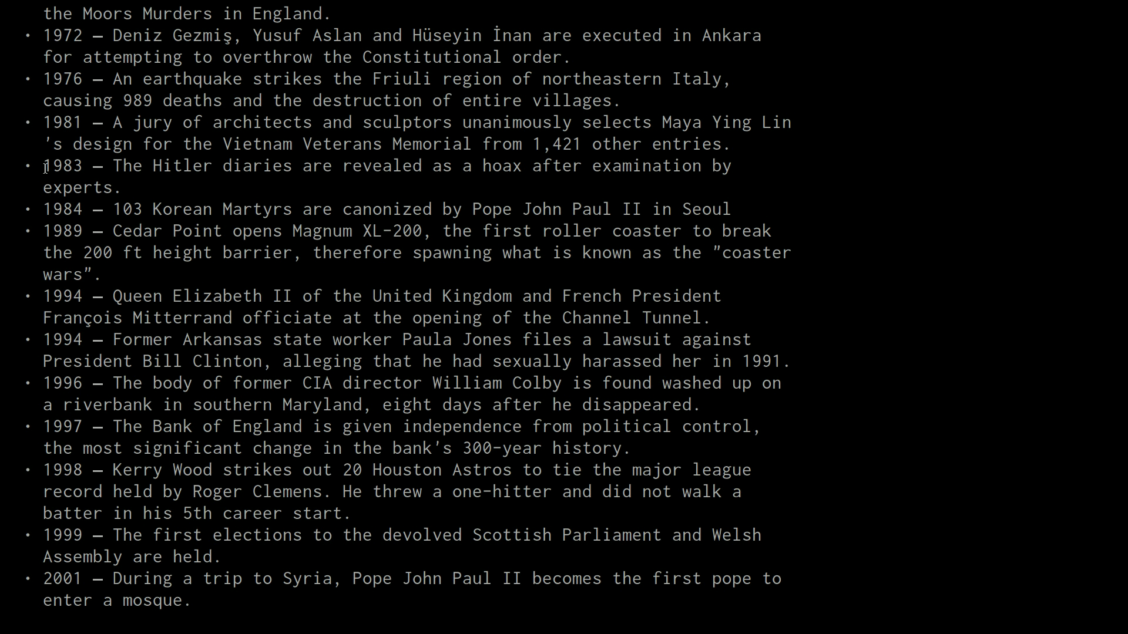
mouse_move(750, 188)
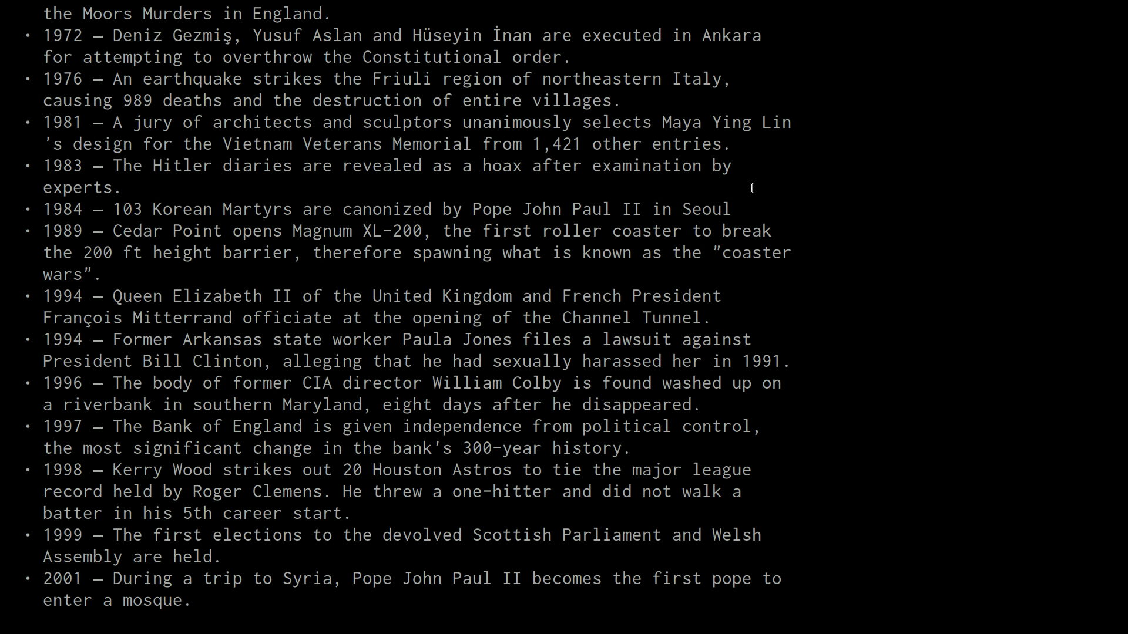
mouse_move(764, 209)
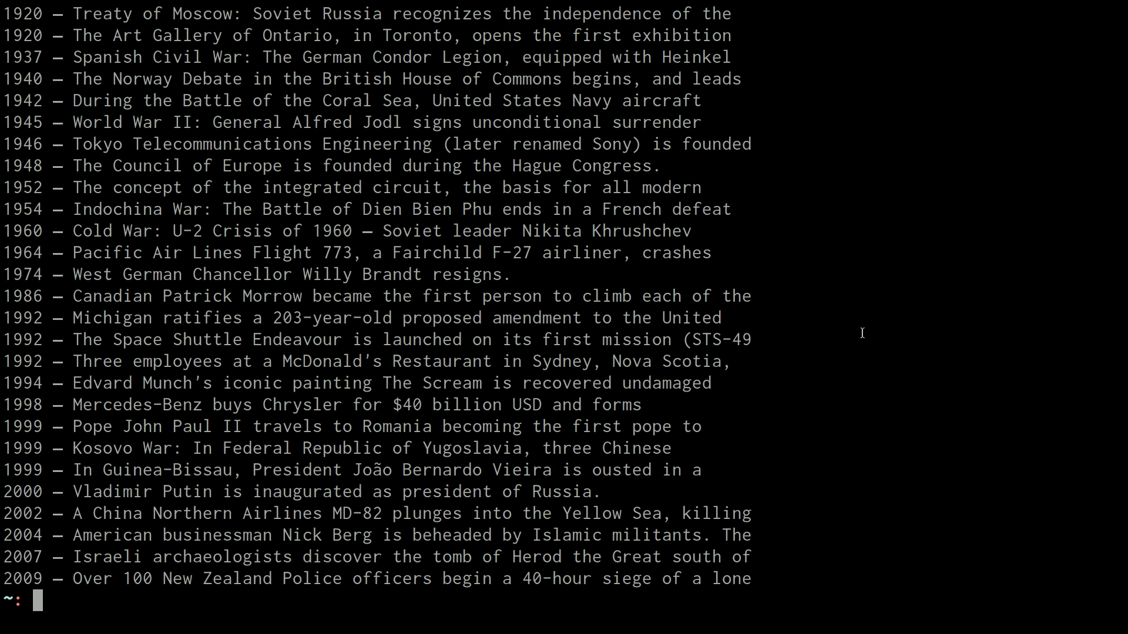
type("w3m -dump http://en.wikipedia.org/wiki/$(date +%B_%d) | sed -n '/Events/,/Births/ p' | sed -n 's/^.*• //p'")
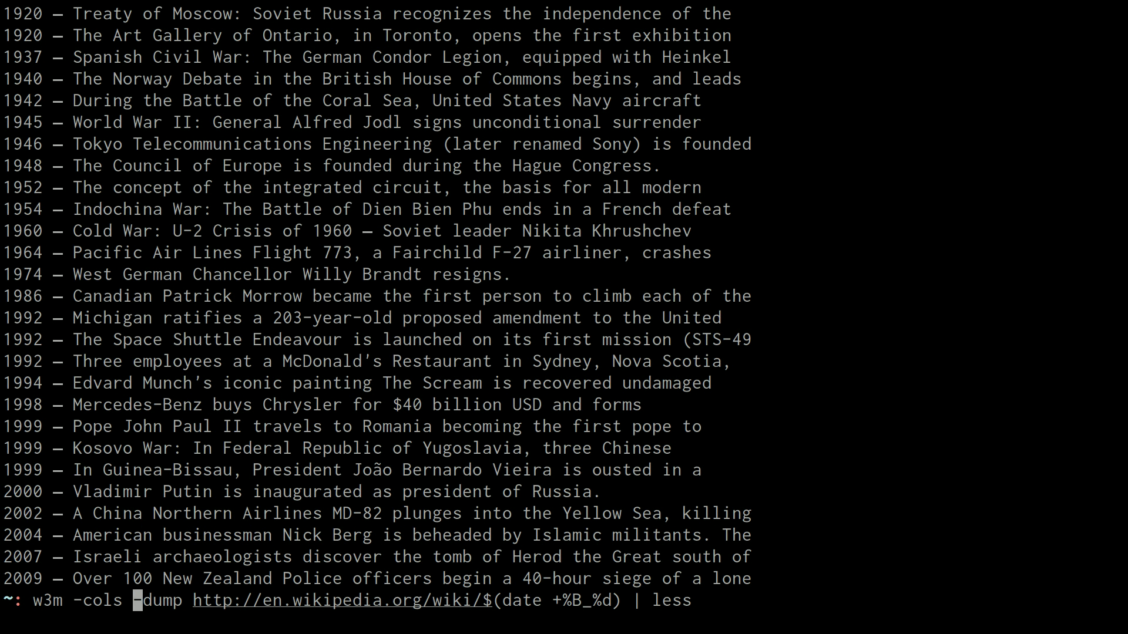
Add -cols 99999 to w3m so the sed-filtered events print as full unwrapped lines
type("999")
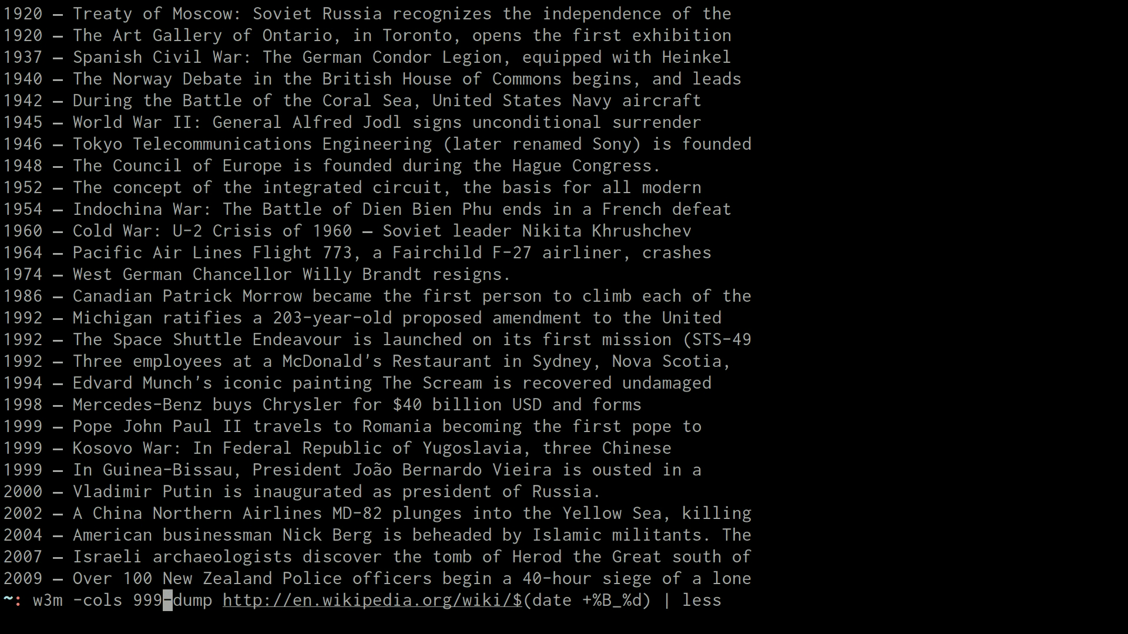
type("99")
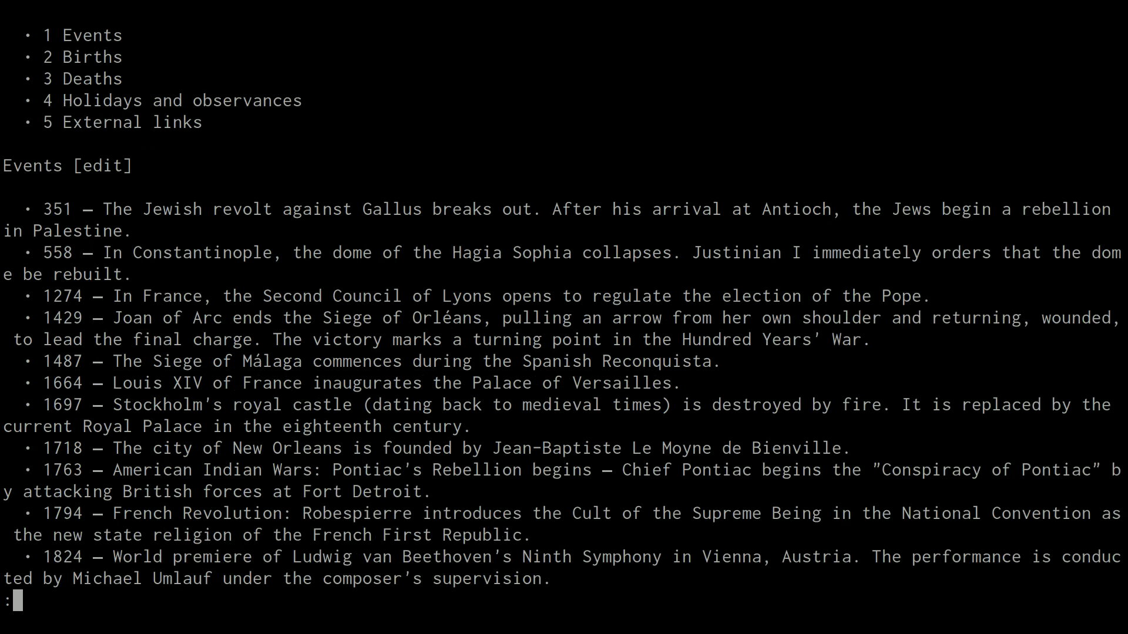
scroll("down", 3)
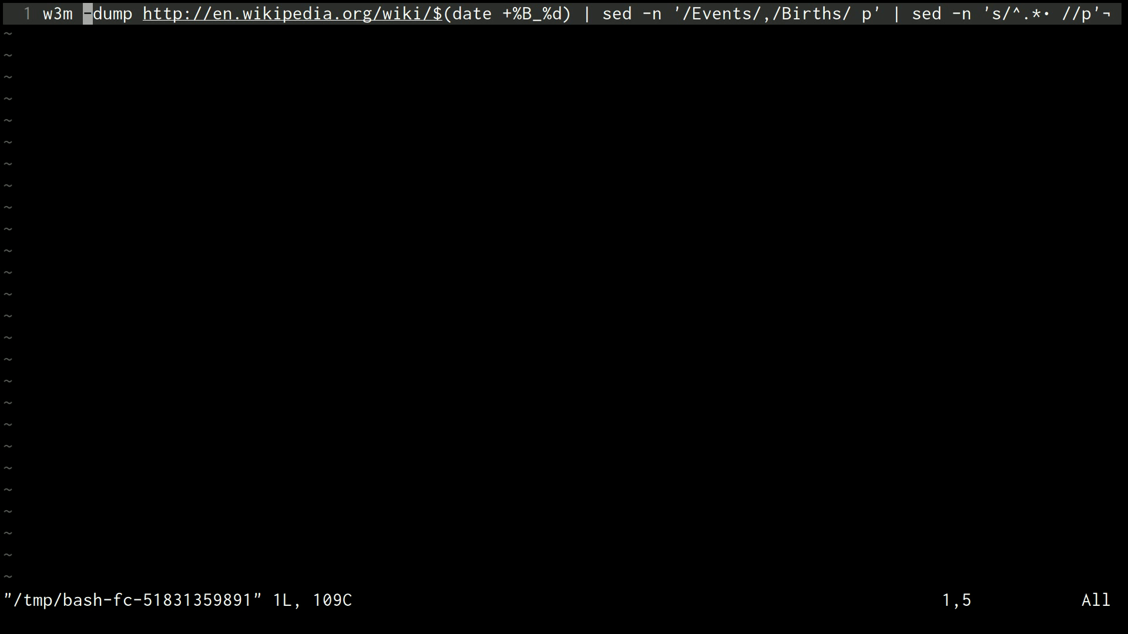
type("-cols 999")
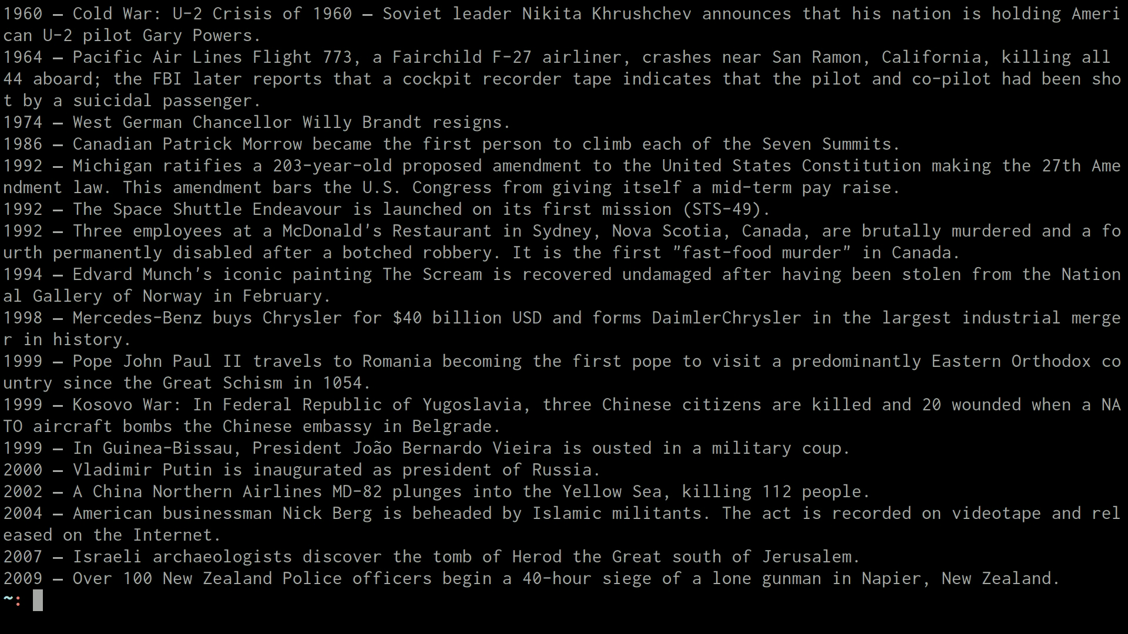
type("w3m -cols 99999 -dump http://en.wikipedia.org/wiki/$(date +%B_%d) | sed -n '/Events/,/Births/ p' | sed -n 's/^.*• //p'")
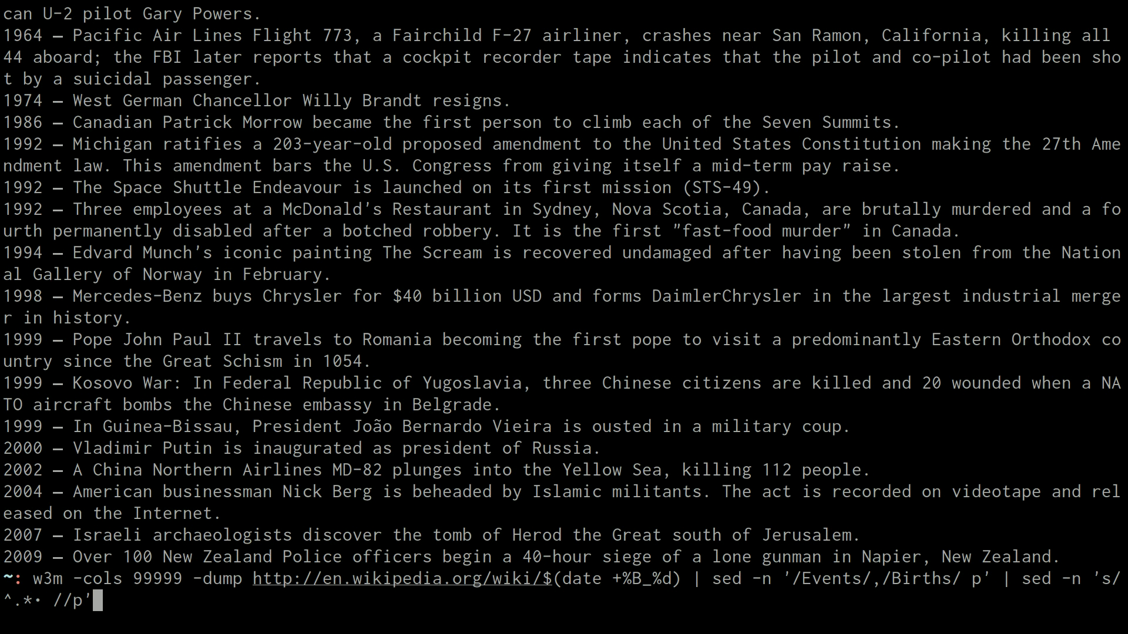
Consult shuf's manual and end the pipeline with | shuf -n 1 to pick one event
type("|")
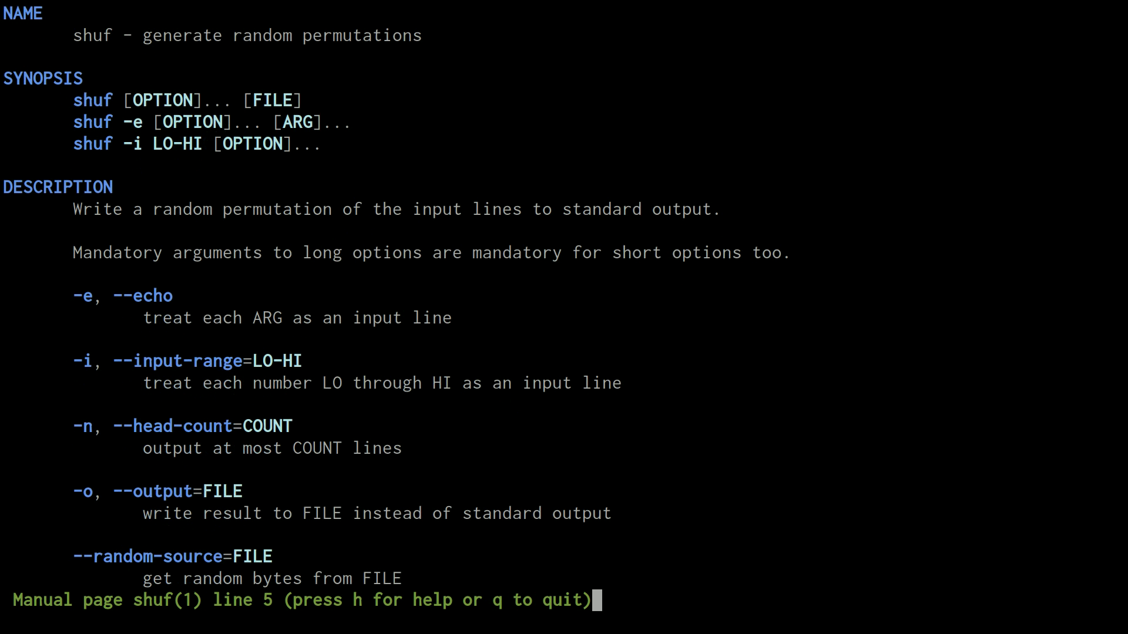
scroll("down", 3)
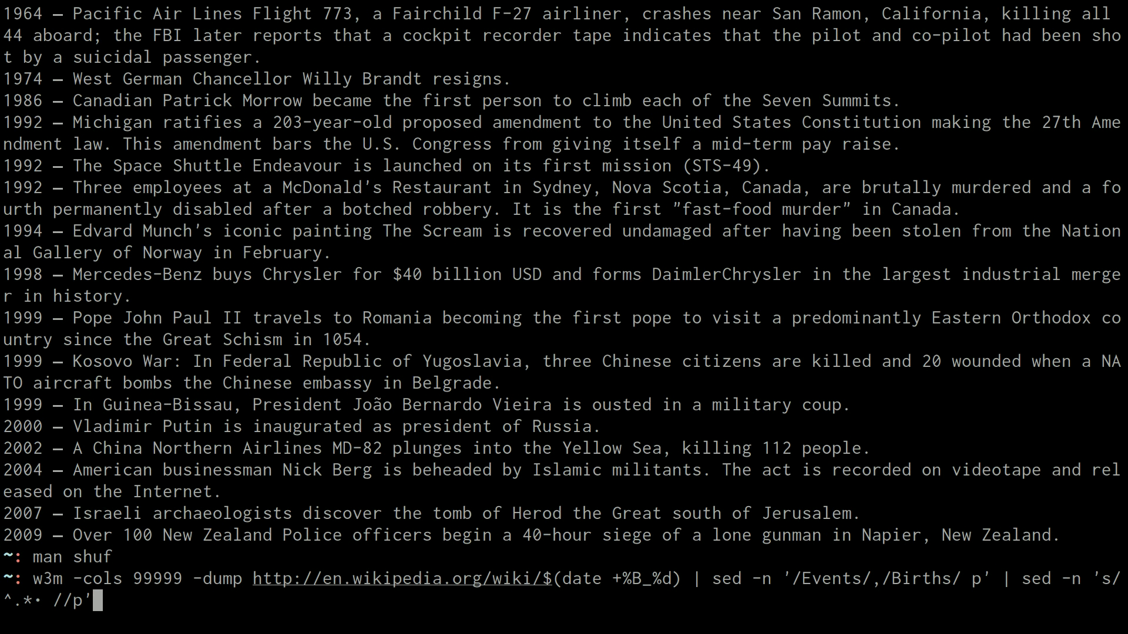
type("| shuf -n")
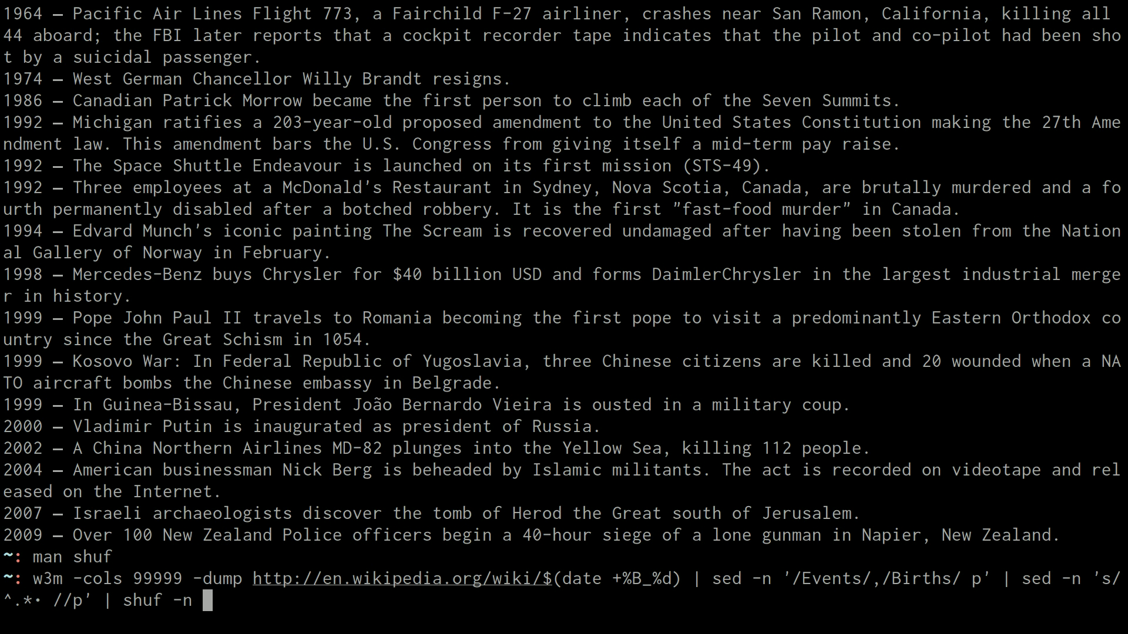
type("1")
type("echo $EDITOR")
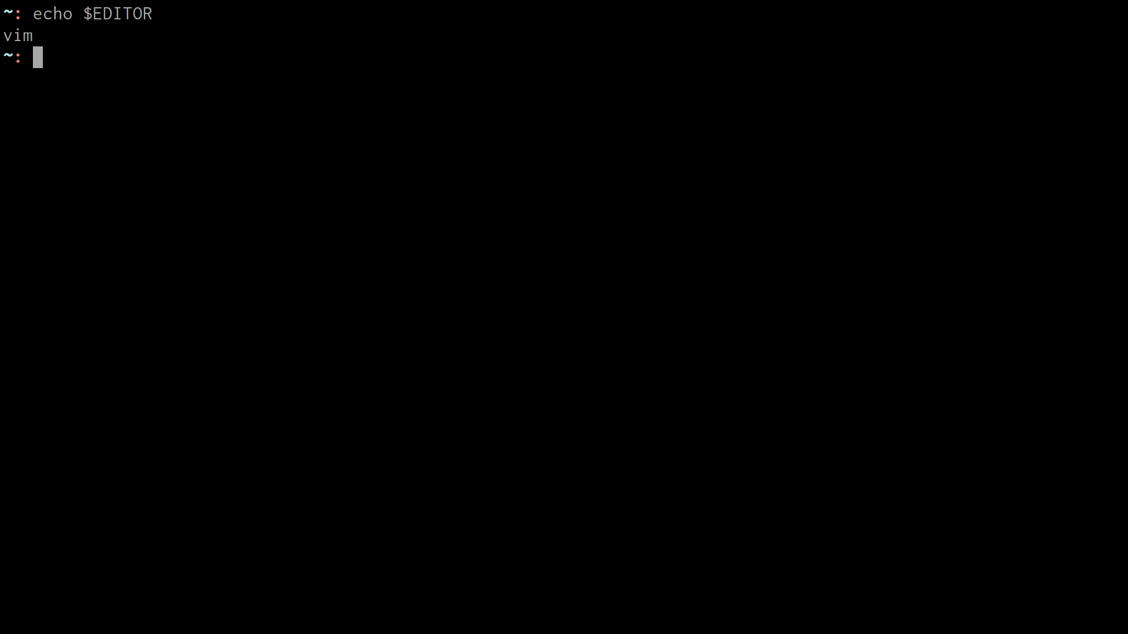
Export EDITOR=vim and recall the w3m/sed pipeline at the prompt
type("export EDI")
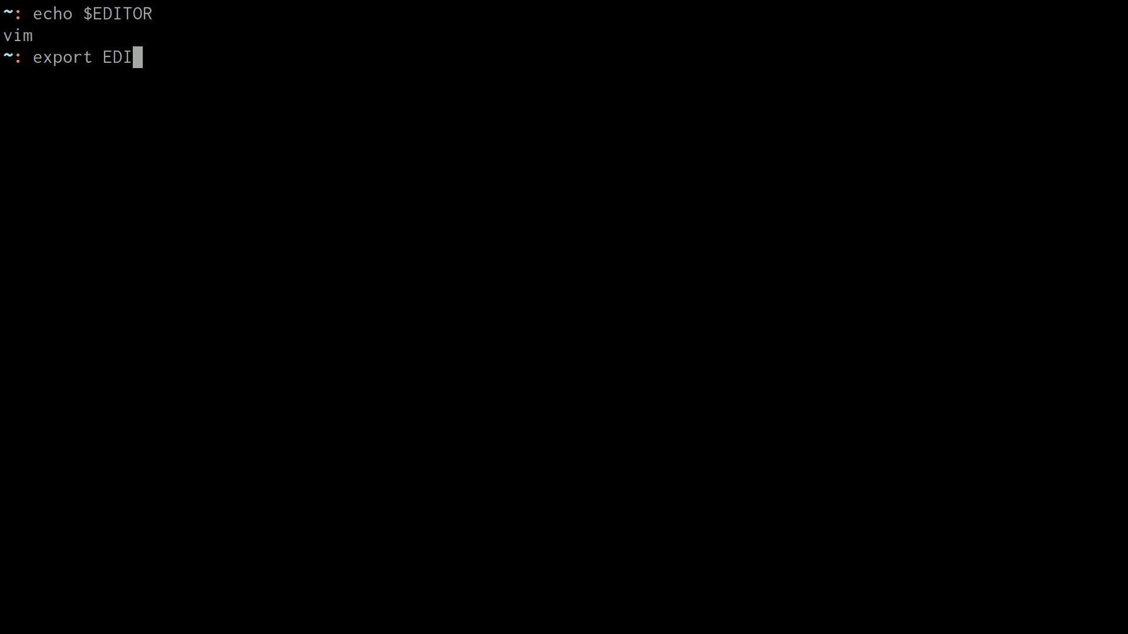
type("TOR=vim")
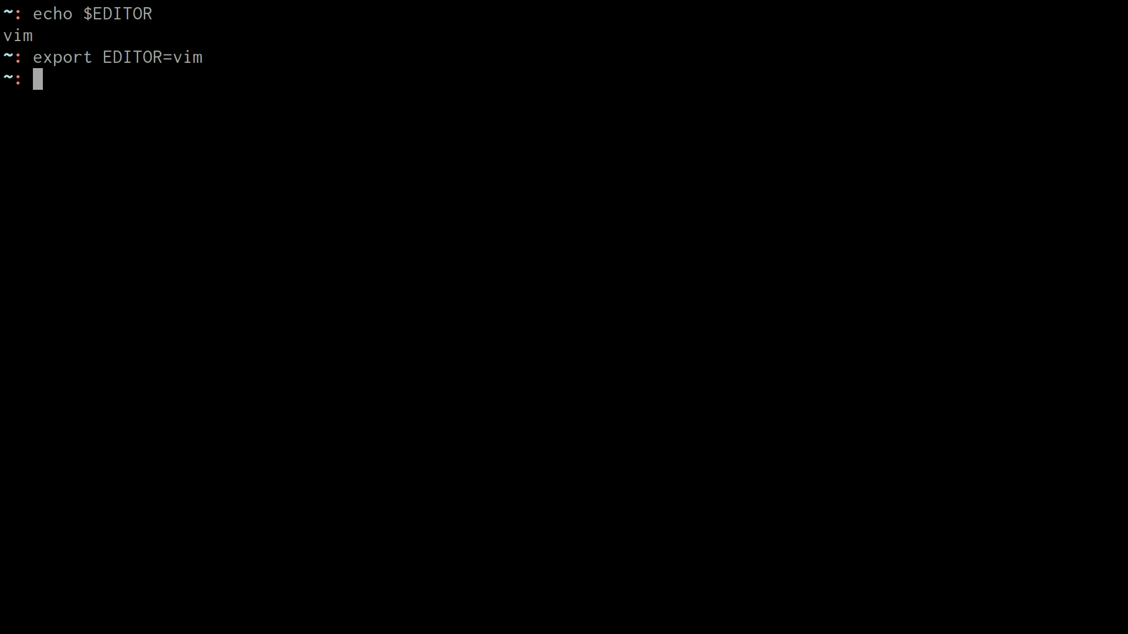
type("w3m -cols 99999 -dump http://en.wikipedia.org/wiki/$(date +%B_%d) | sed -n '/Events/,/Births/ p' | sed -n 's/^.*· //p' | shuf -n 1")
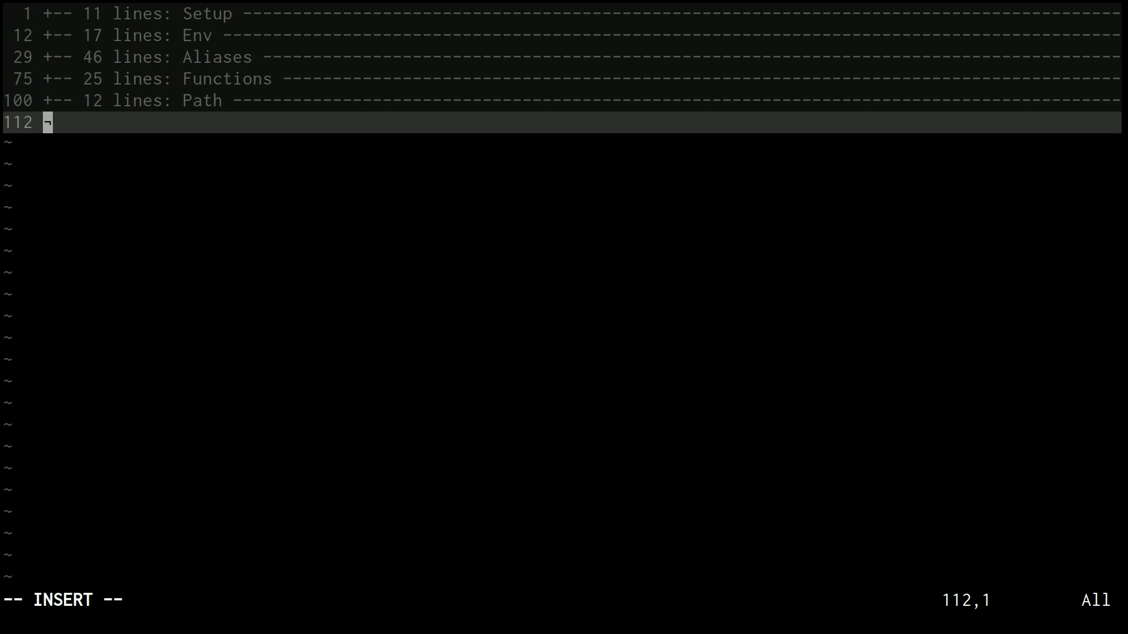
Bring the full w3m, sed and shuf -n 1 pipeline into vim as a temporary fc file
type("w3m -cols 99999 -dump http://en.wikipedia.org/wiki/$(date +%B_%d) | sed -n '/Events/,/Births/ p' | sed -n 's/^.* //p' | shuf -n 1")
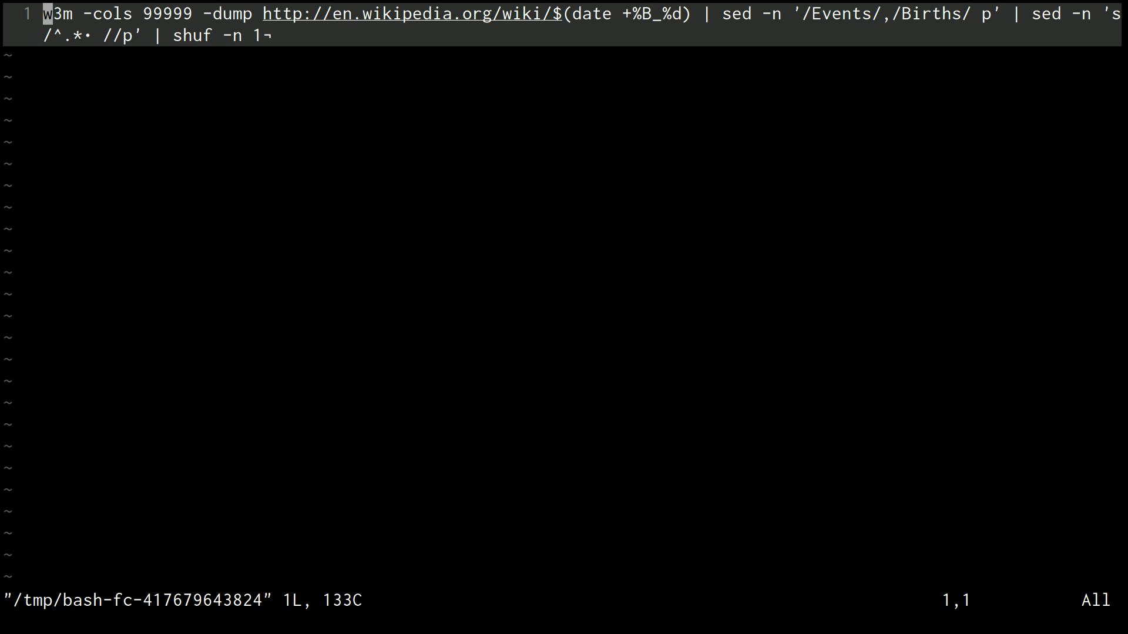
Wrap the pipeline in 'for day in {1..365}; do' with mkdir ~/.wikidates 2>/dev/null, shell highlighting on
type(":se ft=sh")
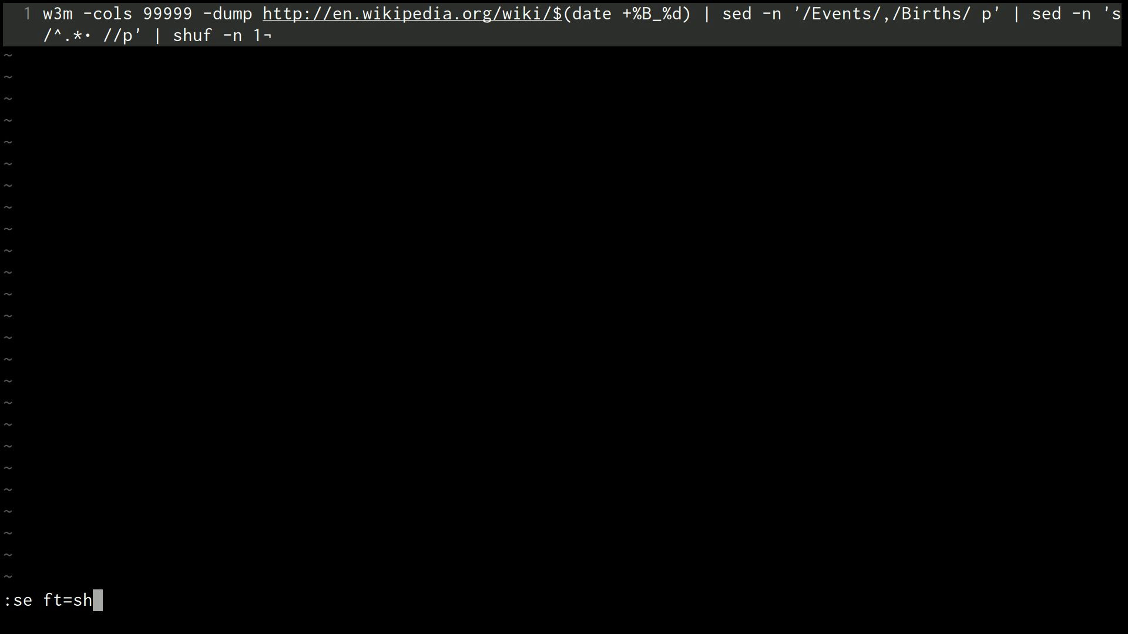
key("Return")
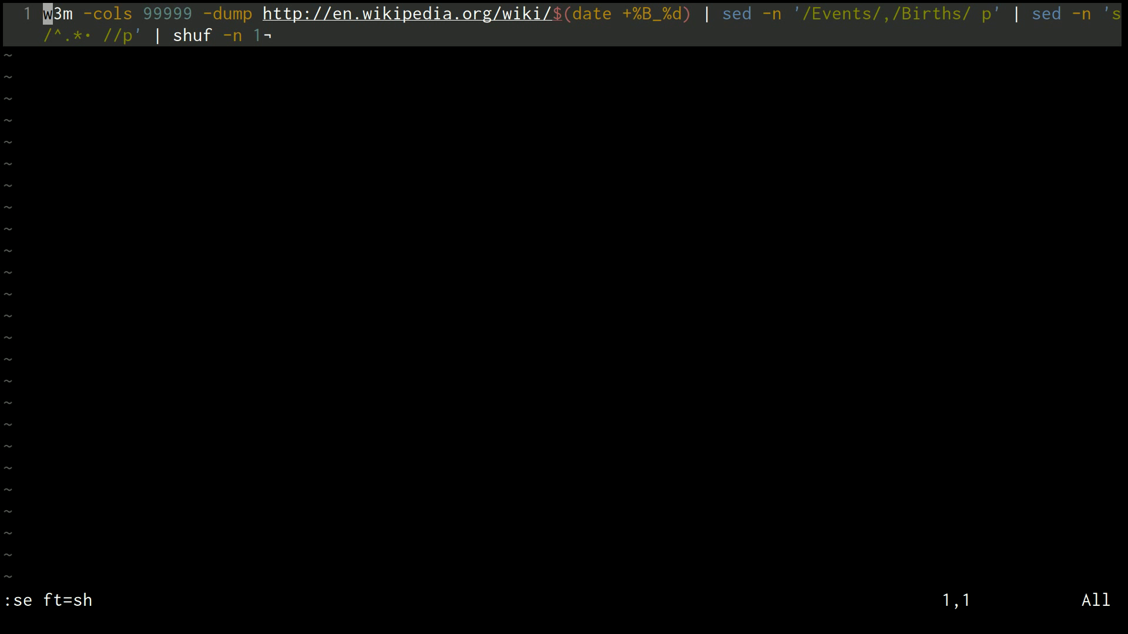
key("O")
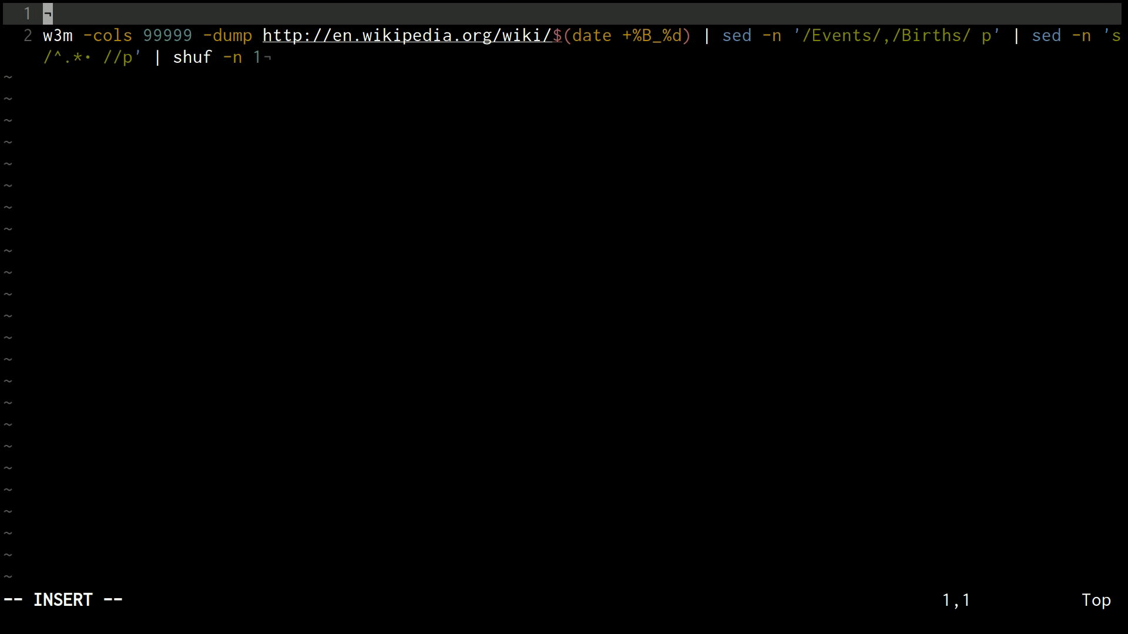
key("Escape")
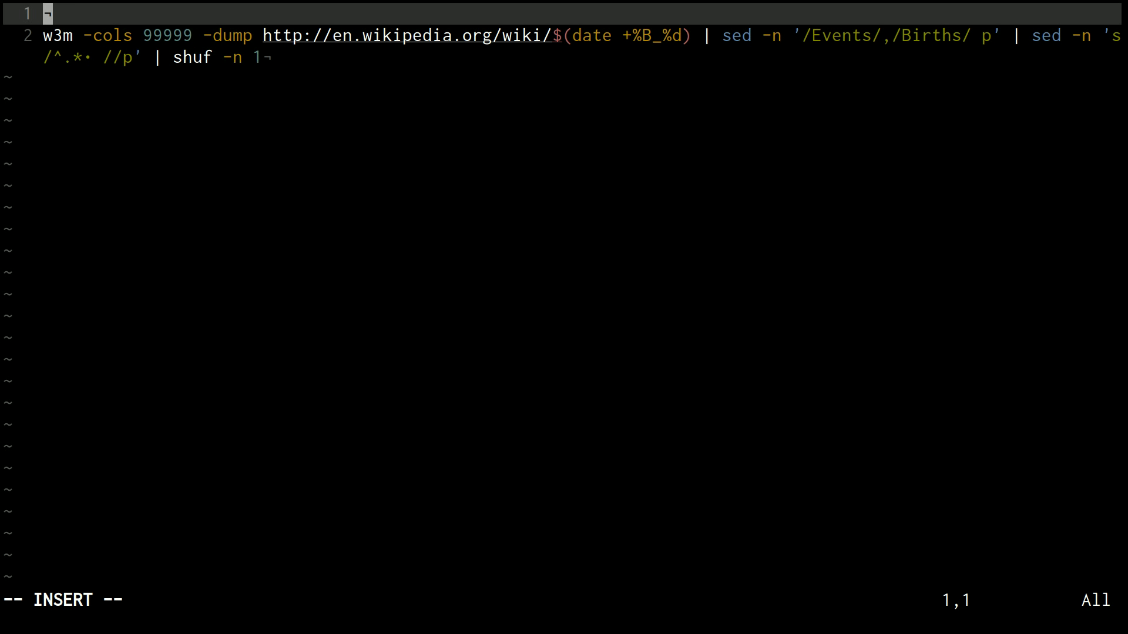
type("for")
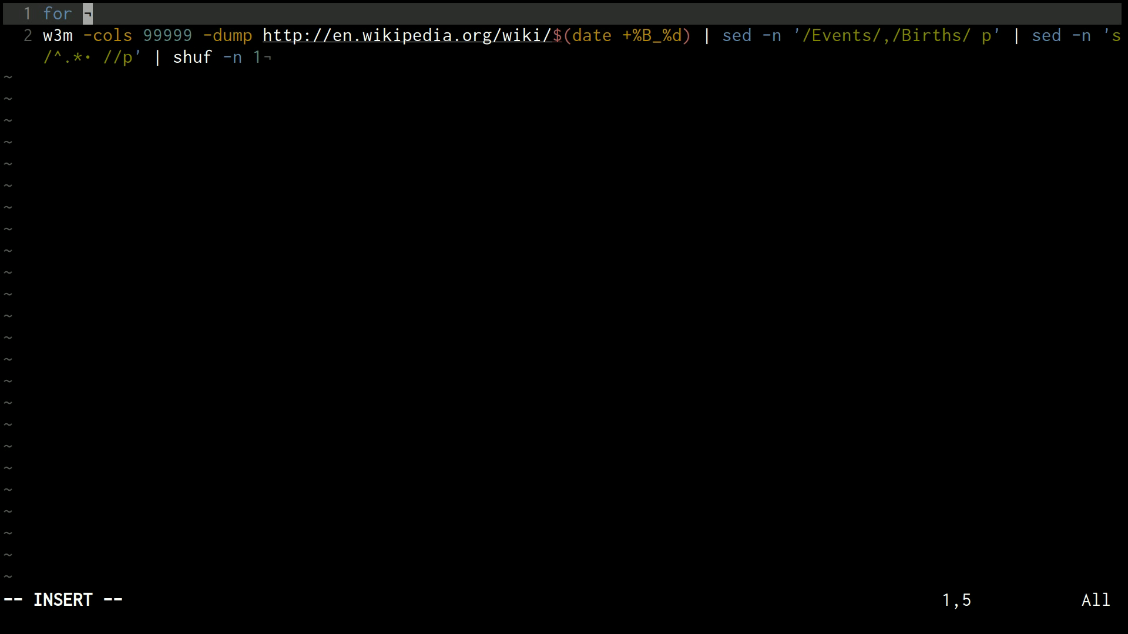
type("day")
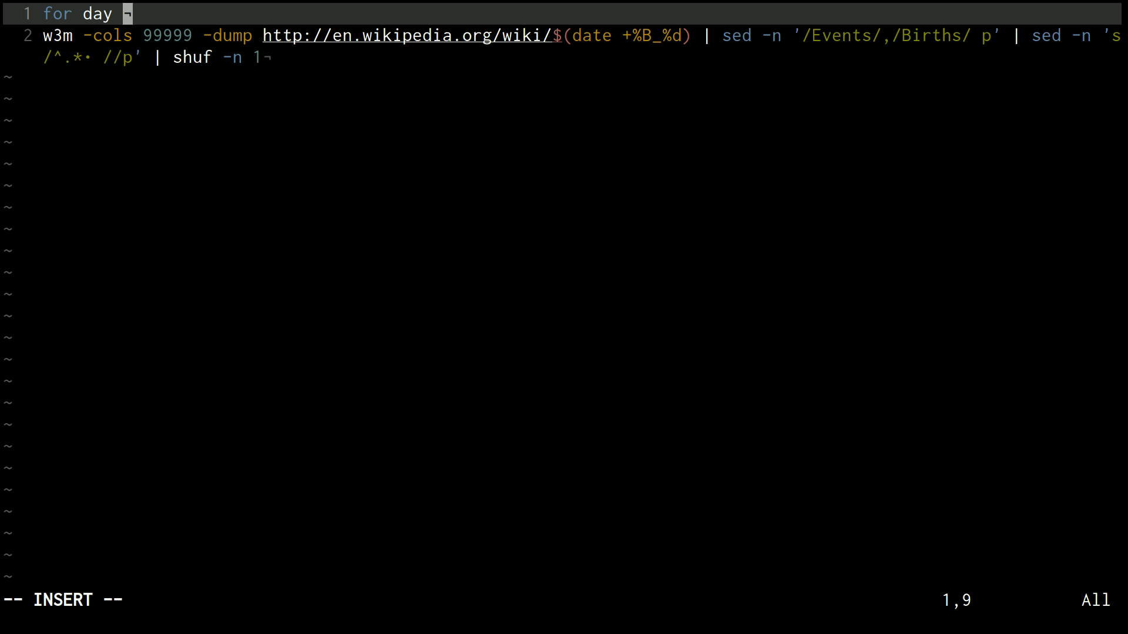
type("in {1.")
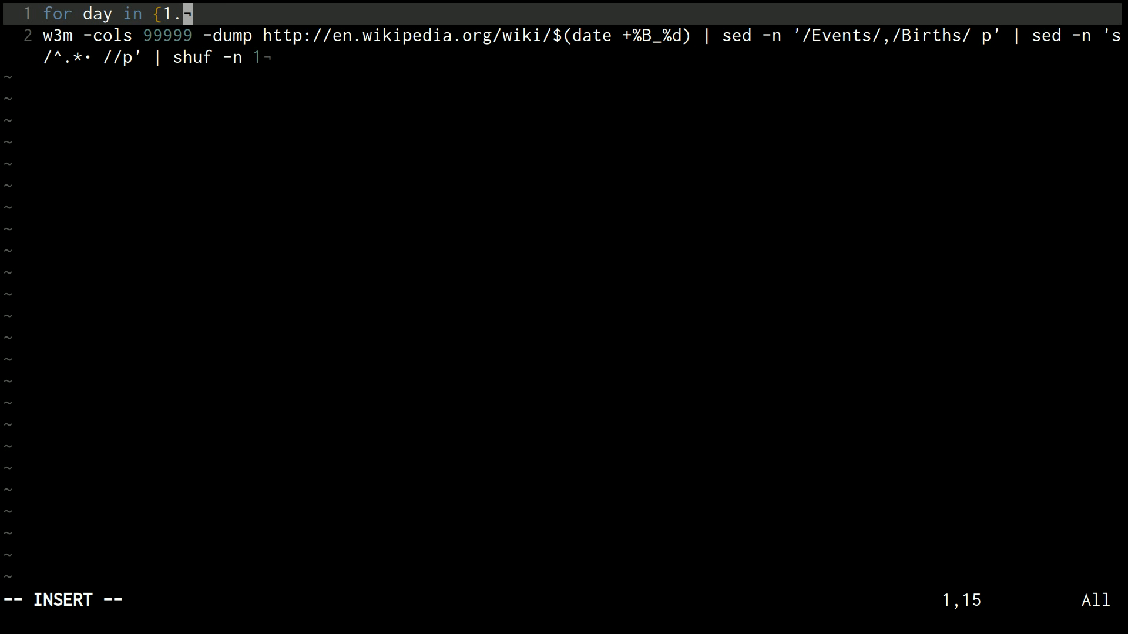
type("365")
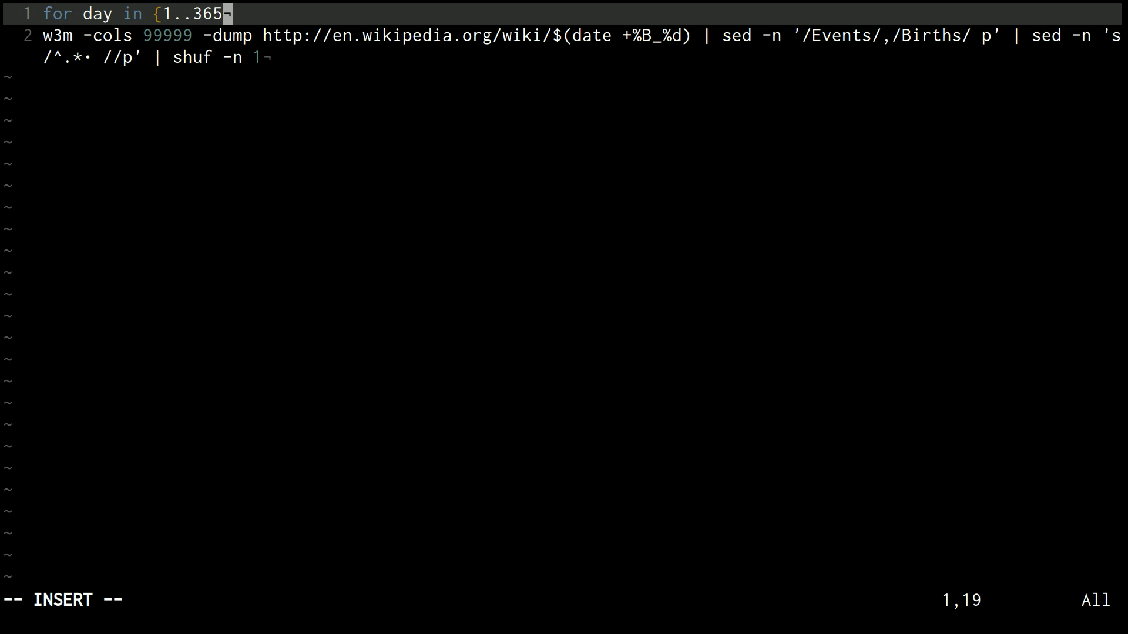
type("}; do")
type("done")
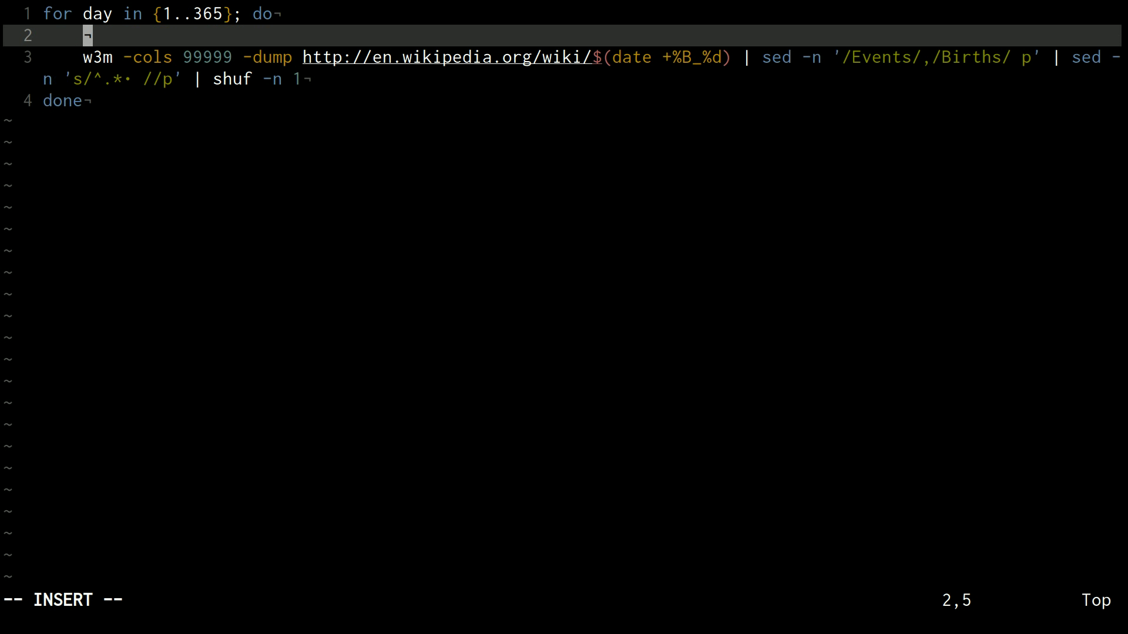
type("mkdir ~?")
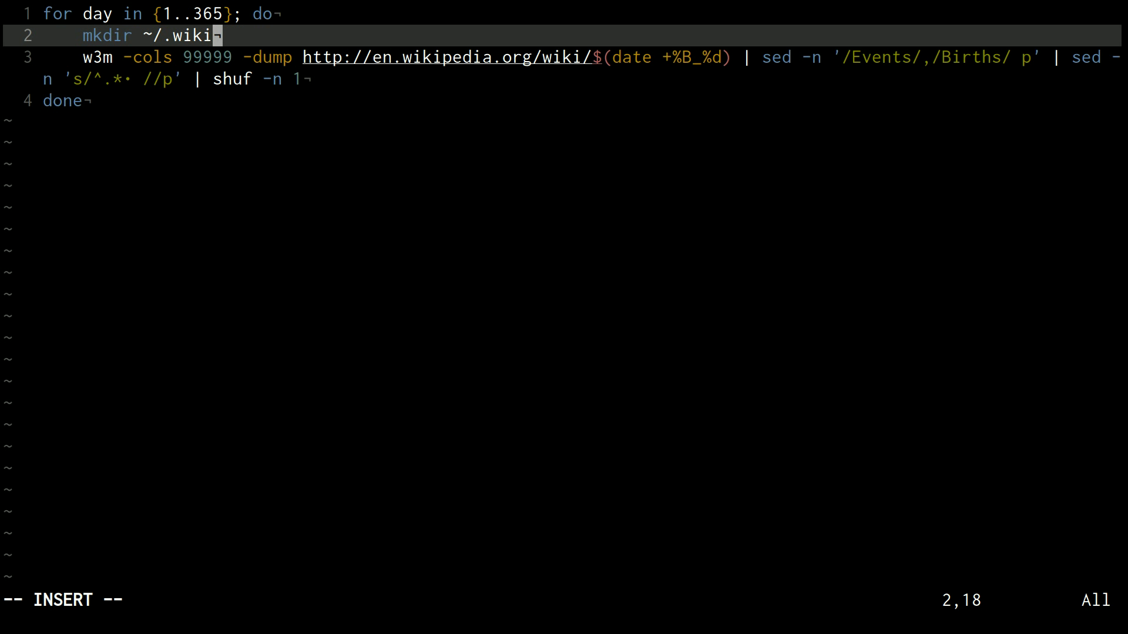
type("d")
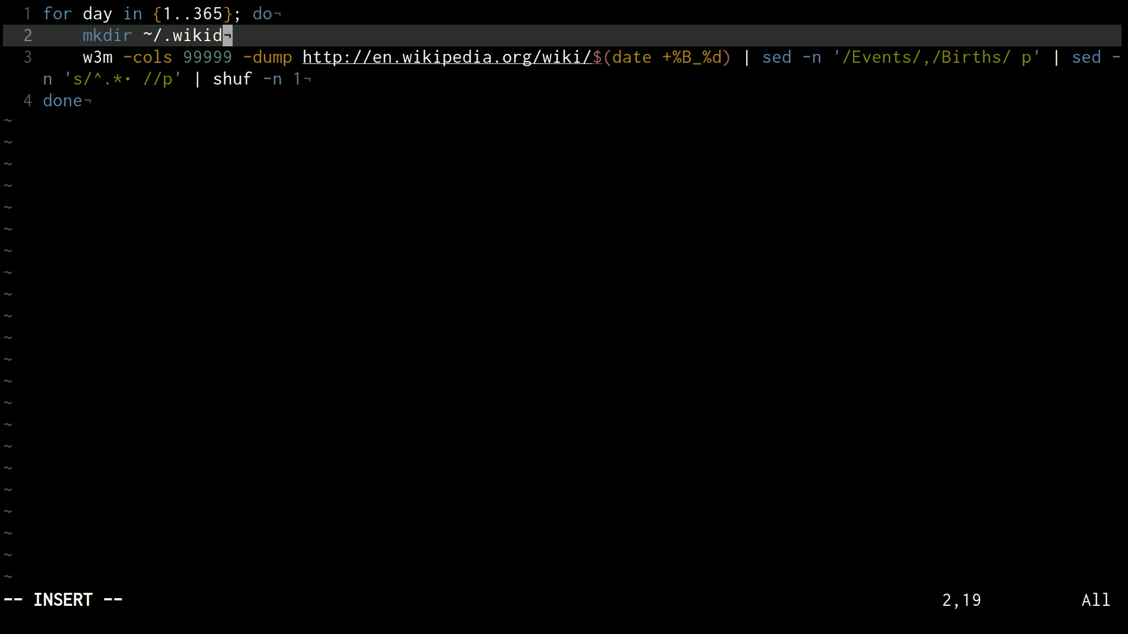
type("ates")
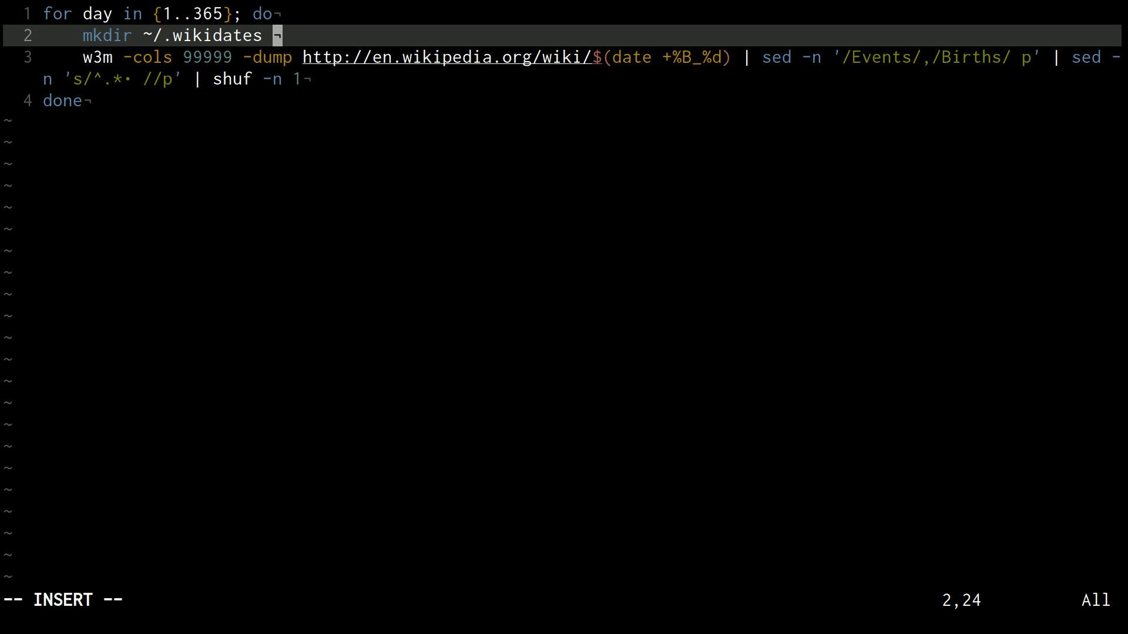
type("2>")
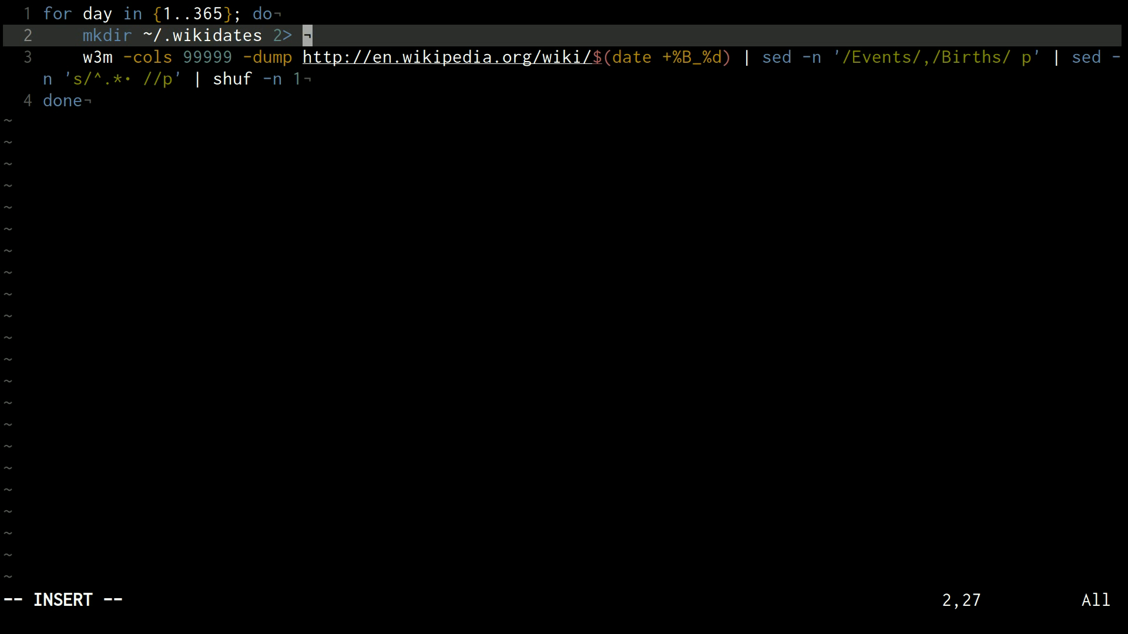
type("/dev/null")
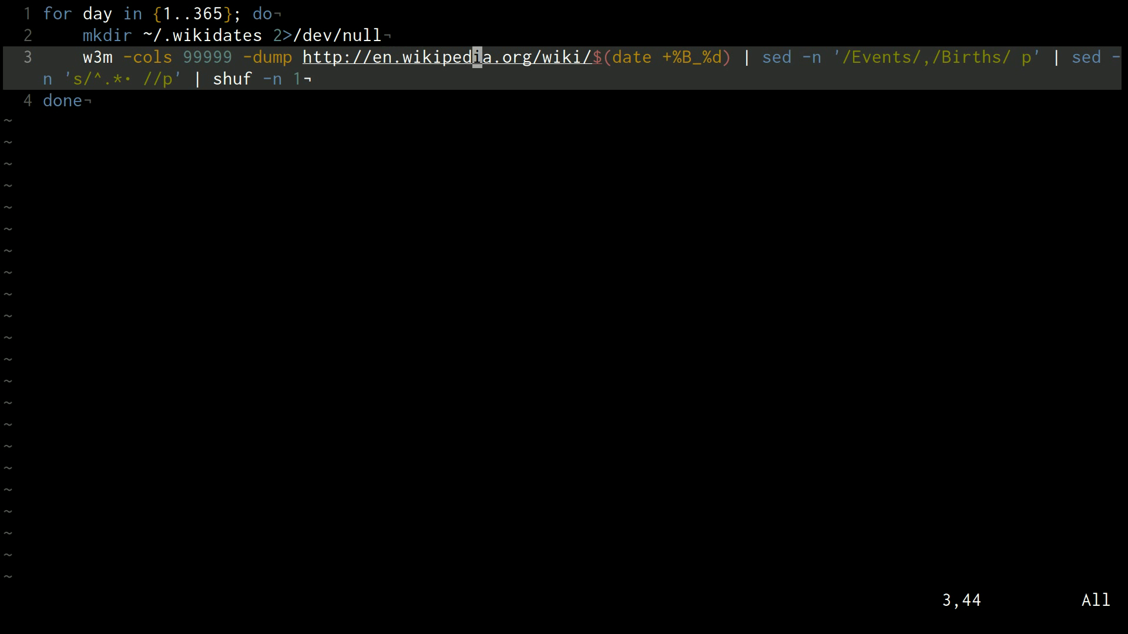
Add date=$(date -d "now $day days" +%B_%d) and use $date in the w3m URL
key("o")
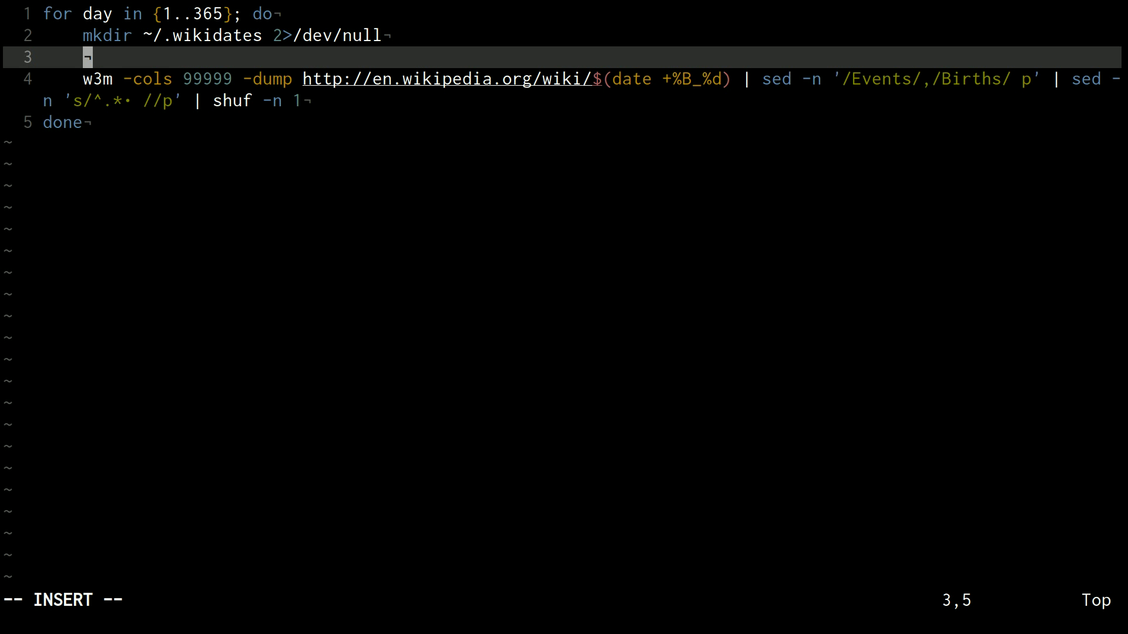
type("date=")
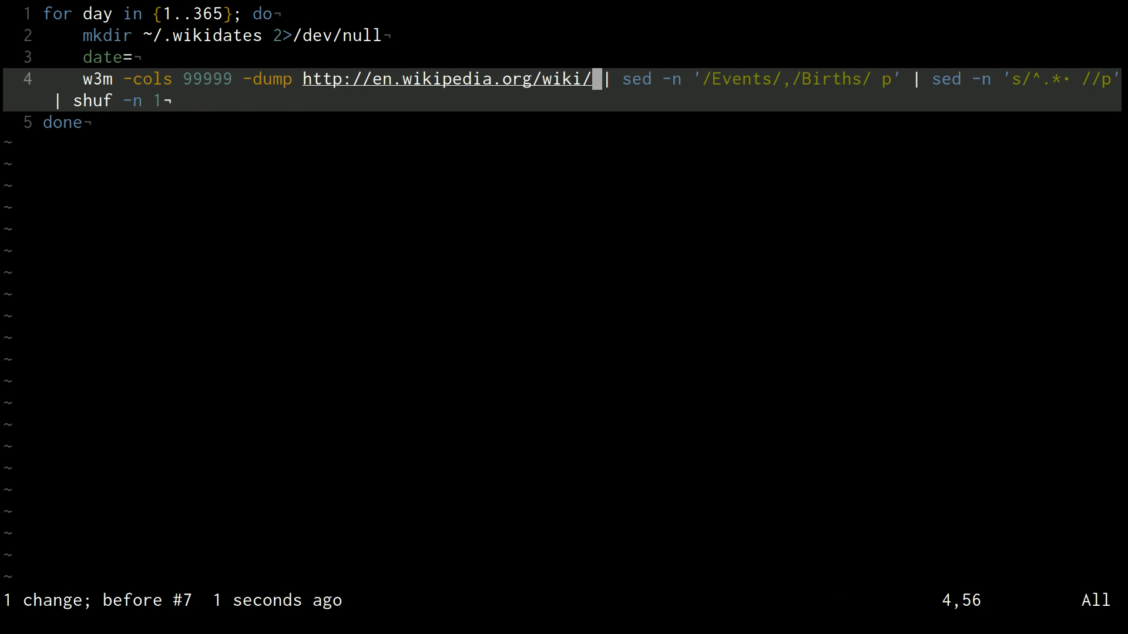
type("$(date +%B_%d)")
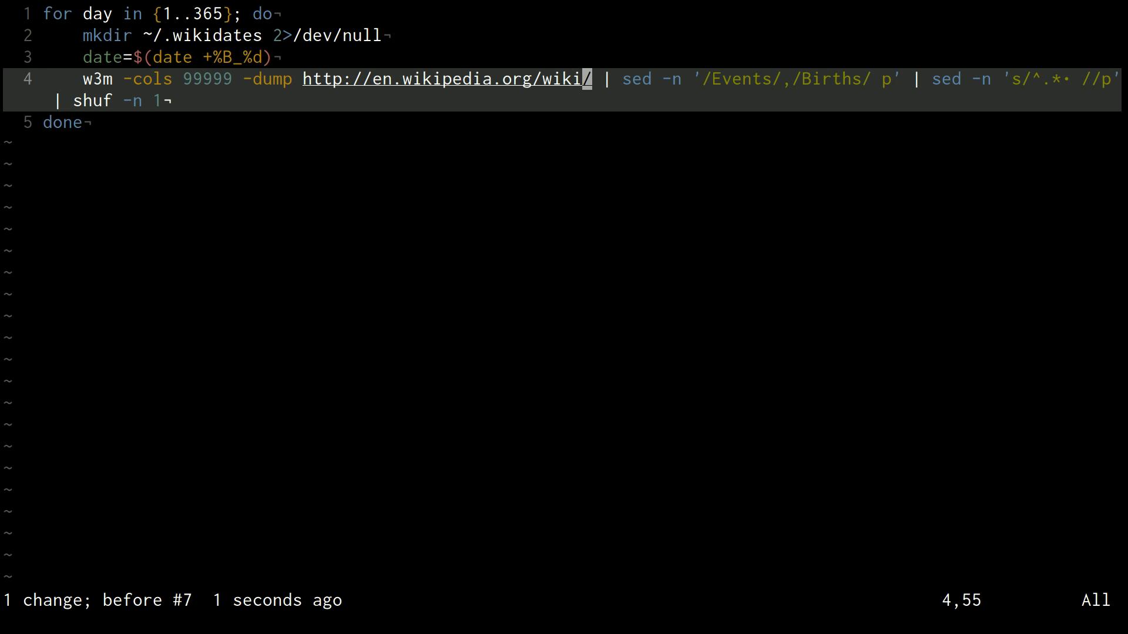
type("$date")
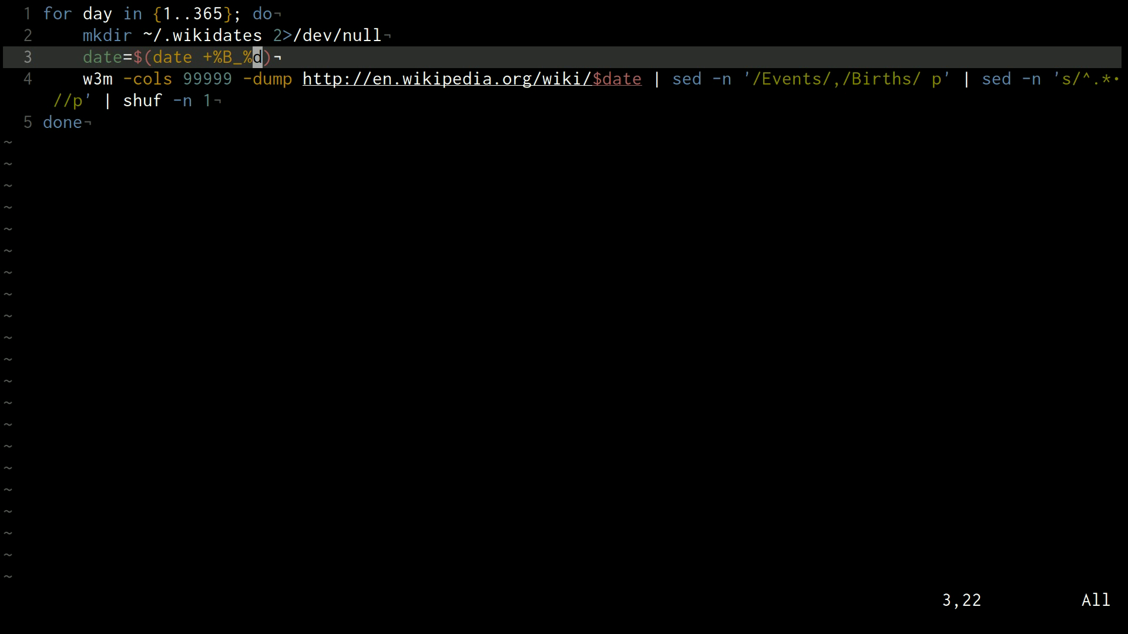
key("i")
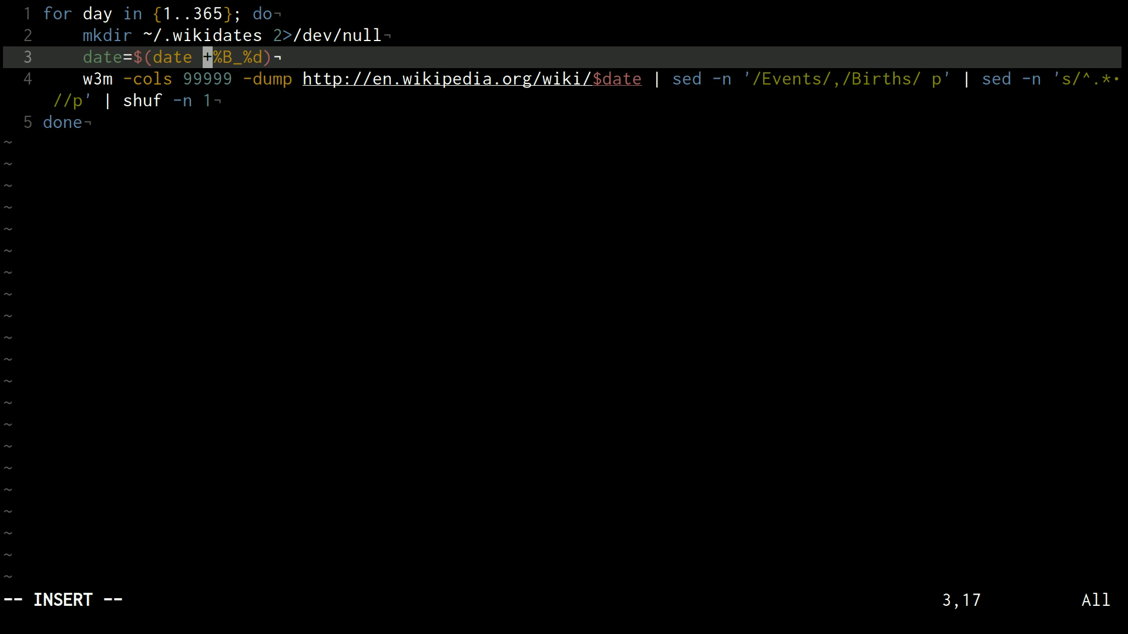
type("-d")
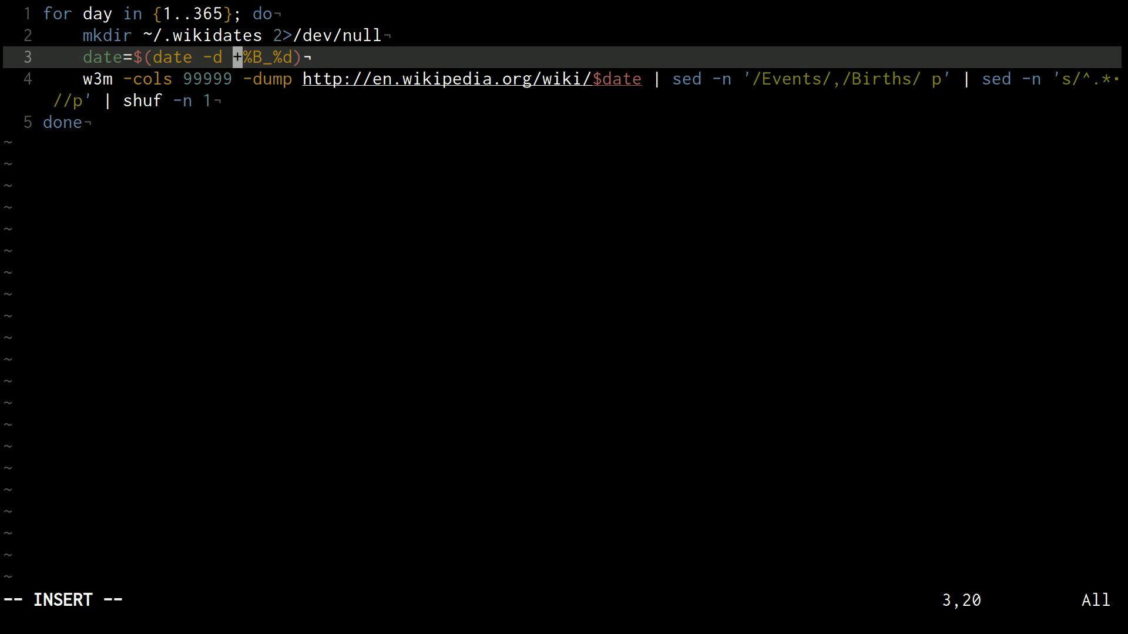
type("\"")
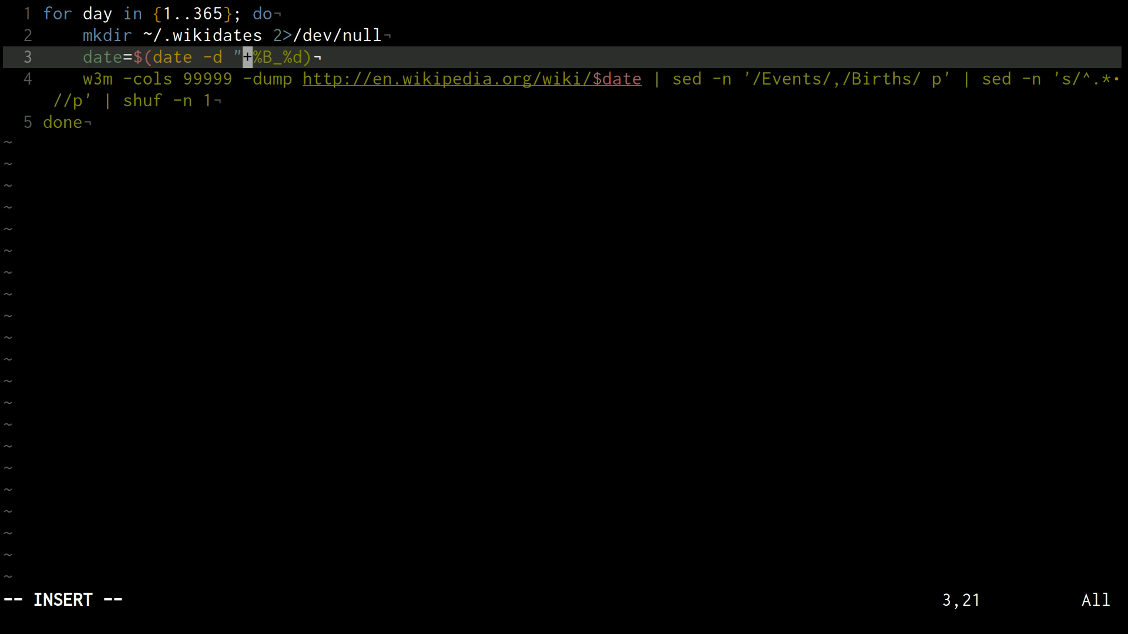
type("now +")
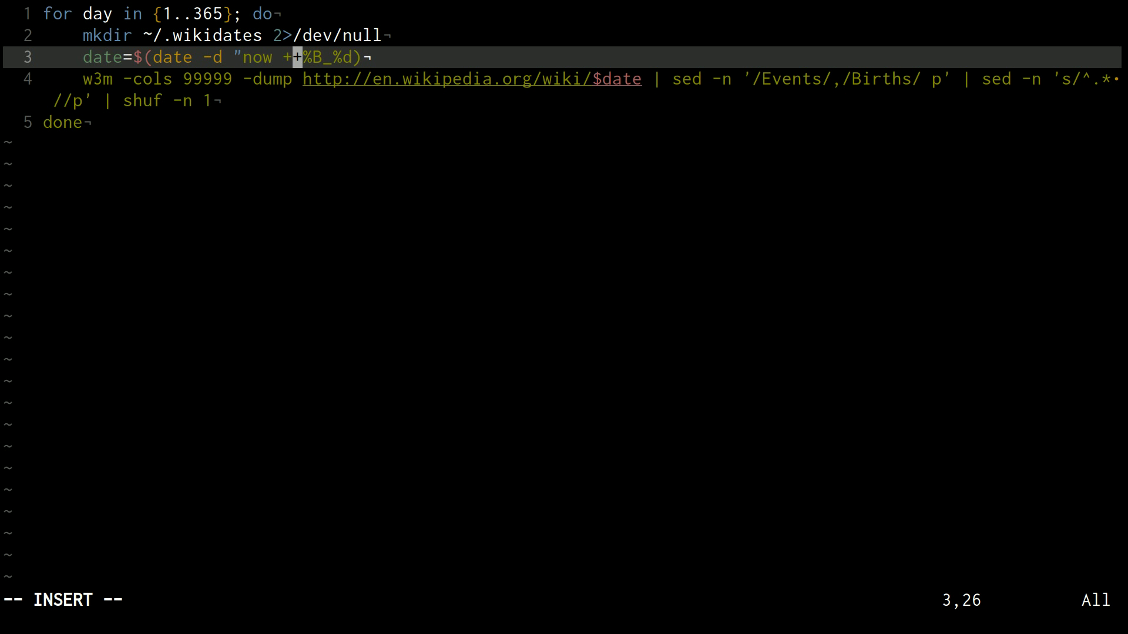
type("$day da")
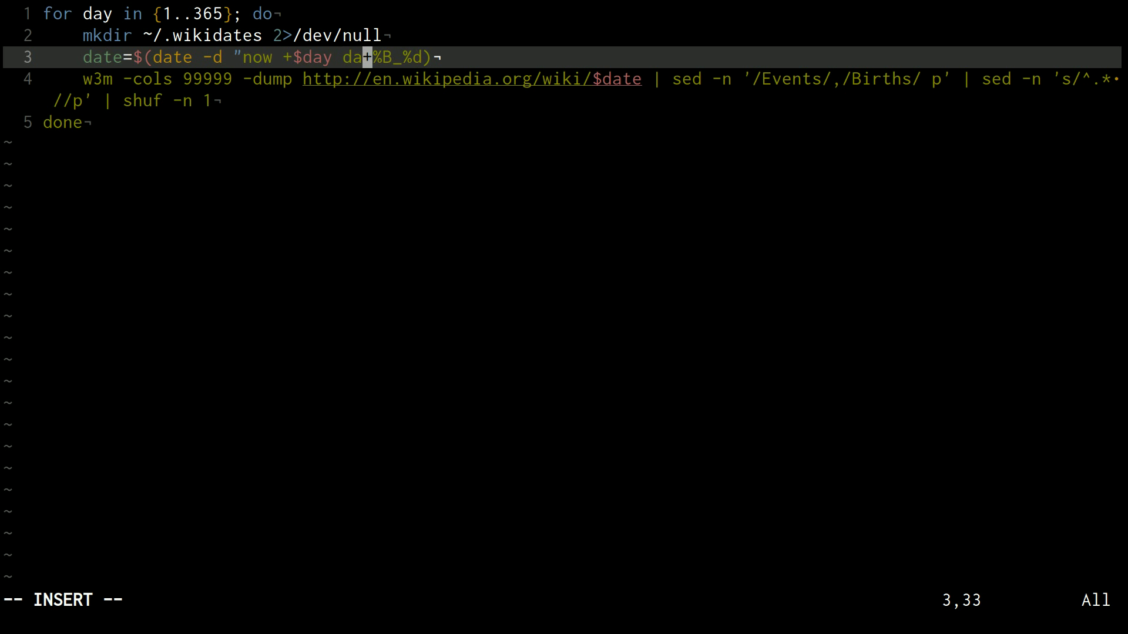
type("ys")
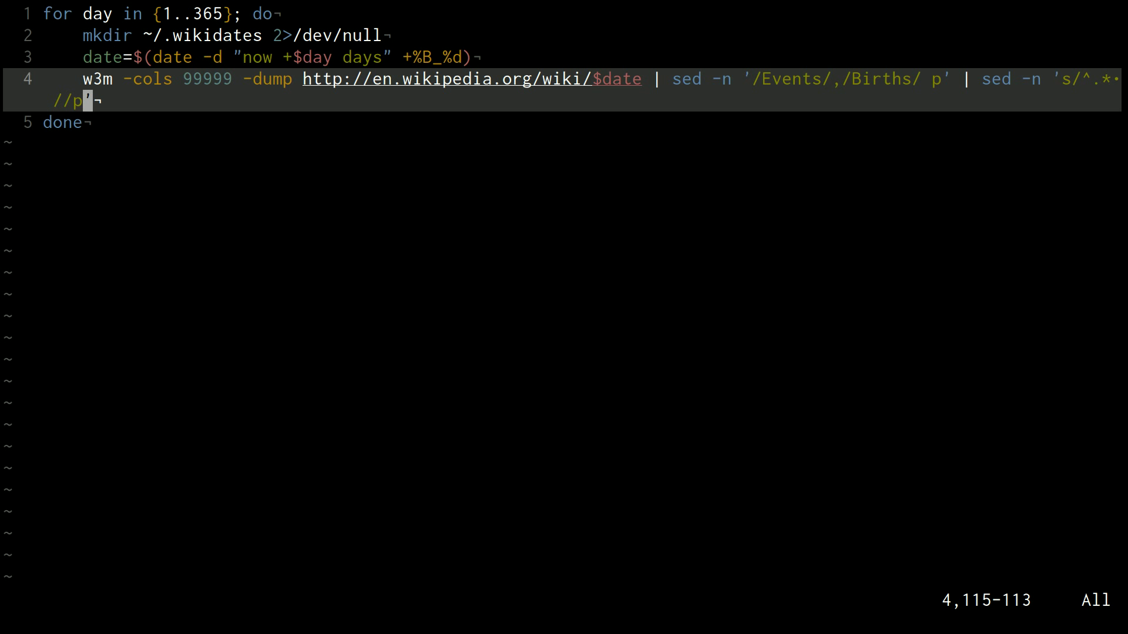
Redirect the w3m output into ~/.wikidates/$date
type("> ~/.wi")
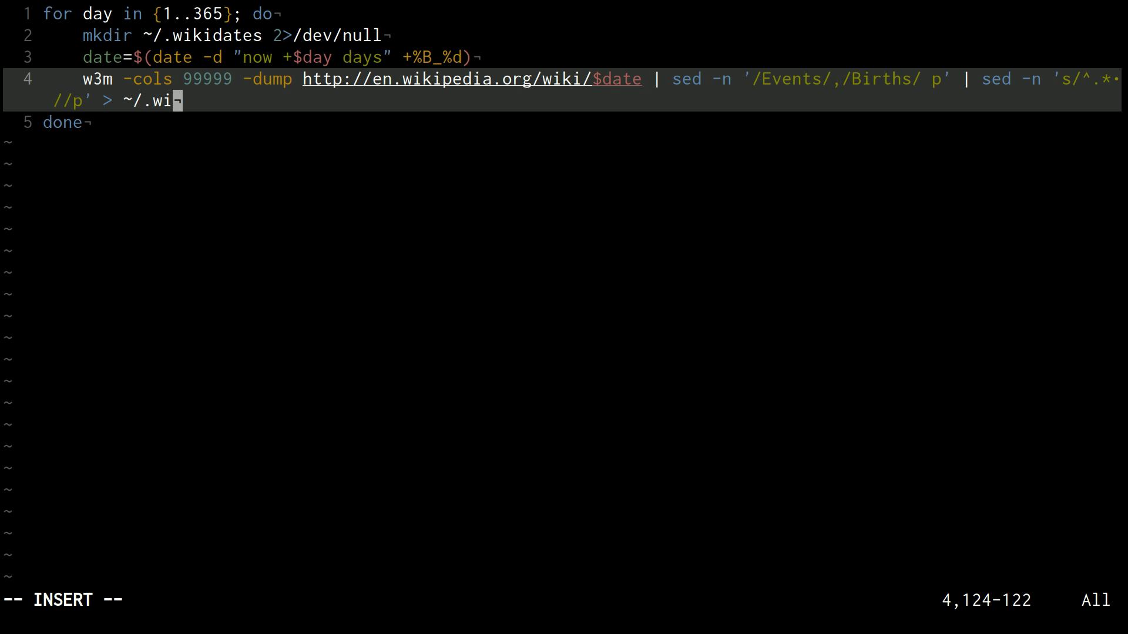
type("kidates/")
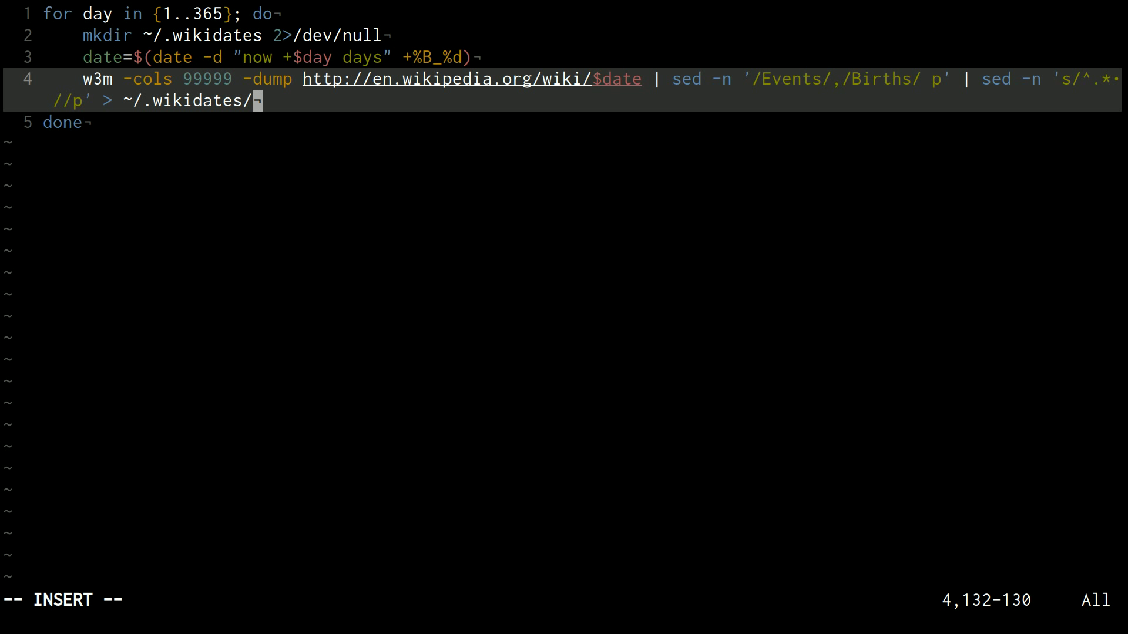
type("$date")
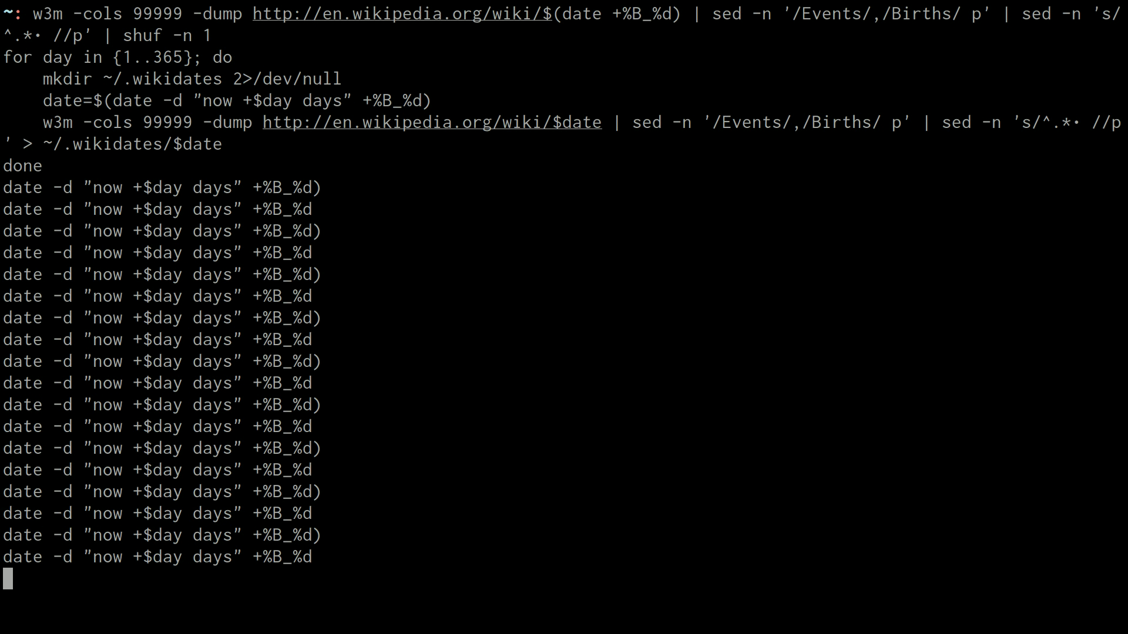
Let the 365-day loop finish, then clear the screen with Ctrl-L
scroll("down", 3)
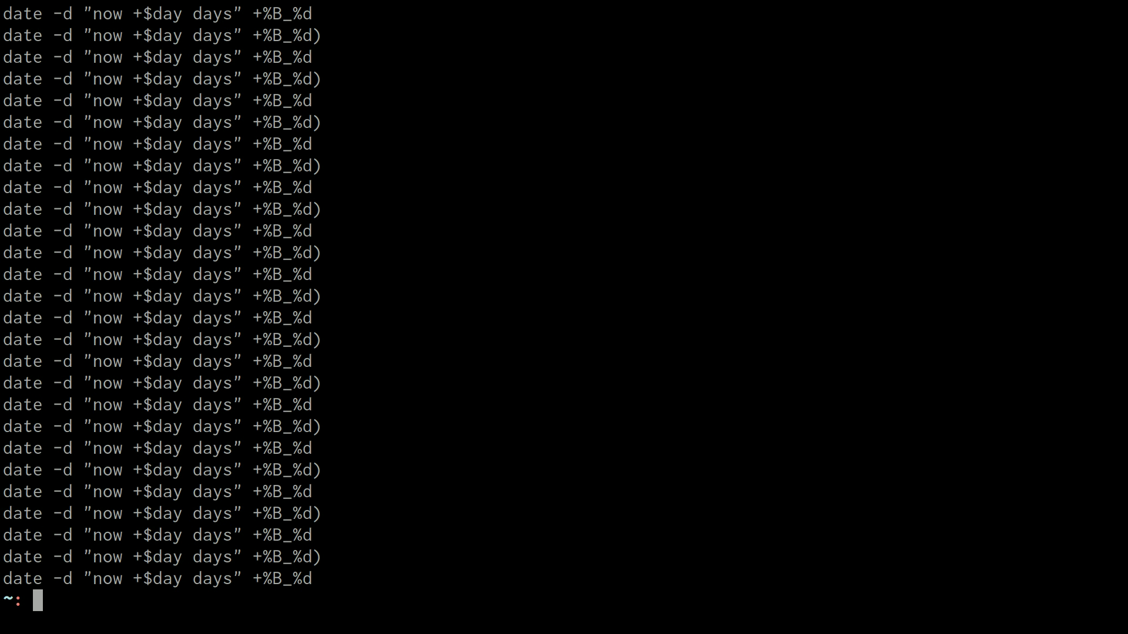
key("ctrl+l")
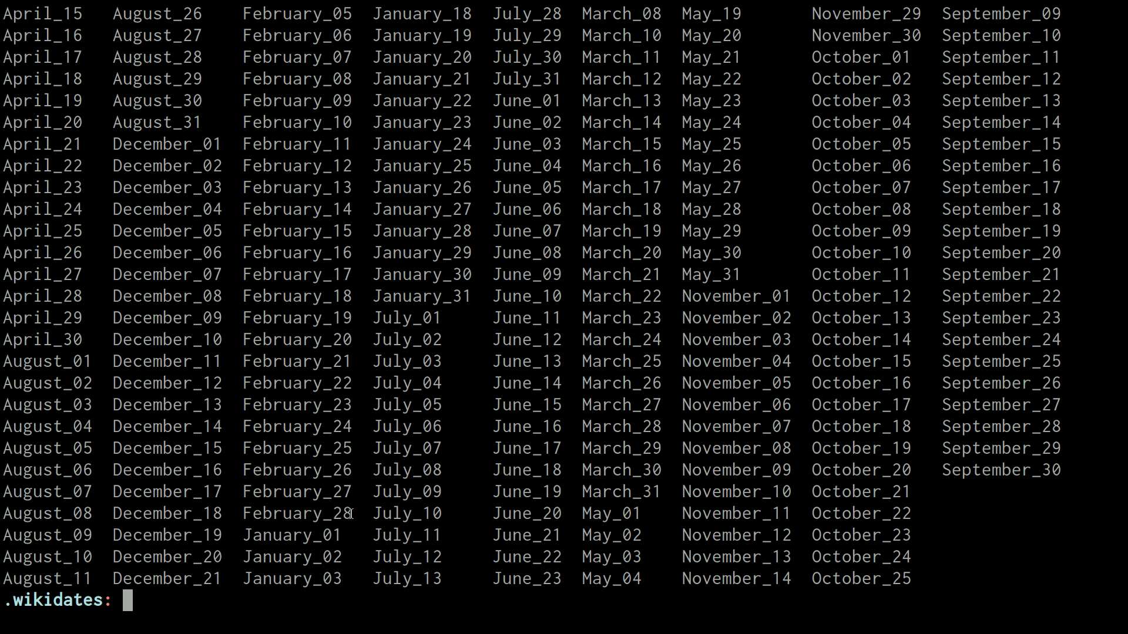
mouse_move(403, 585)
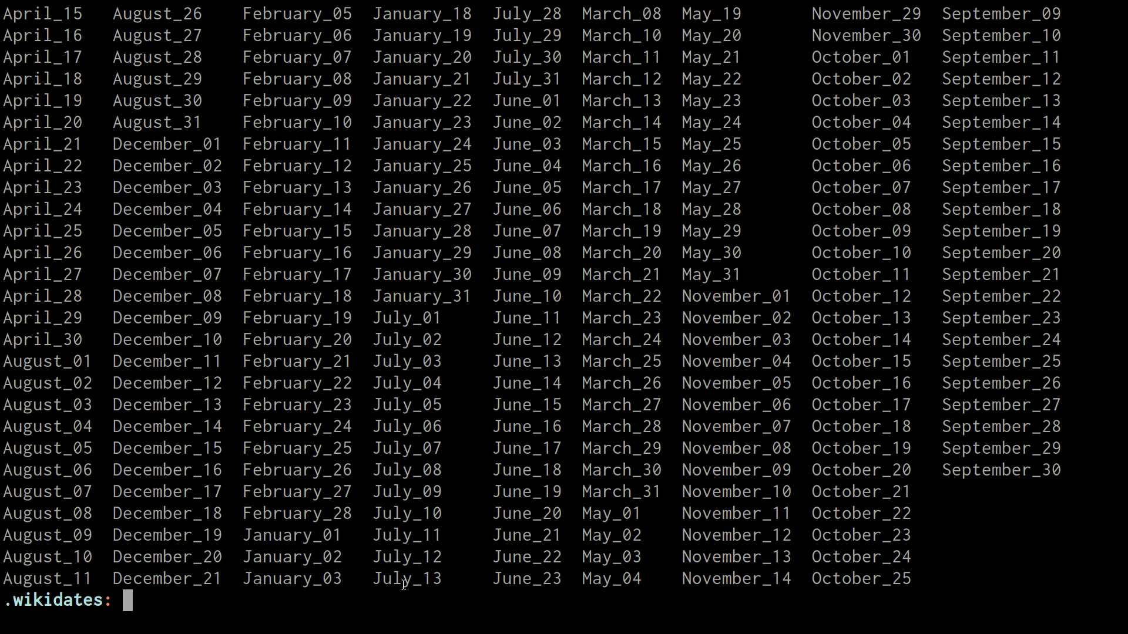
cd into ~/.wikidates and recall the w3m command into the editor with Ctrl-X Ctrl-E
type("cd .wikidates/")
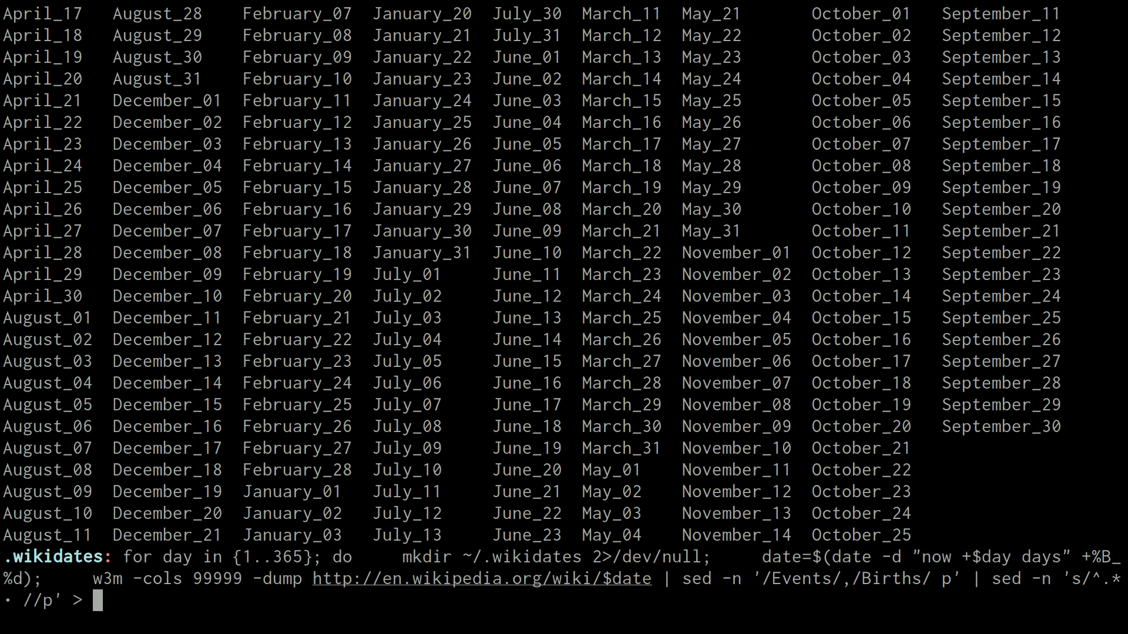
type("~")
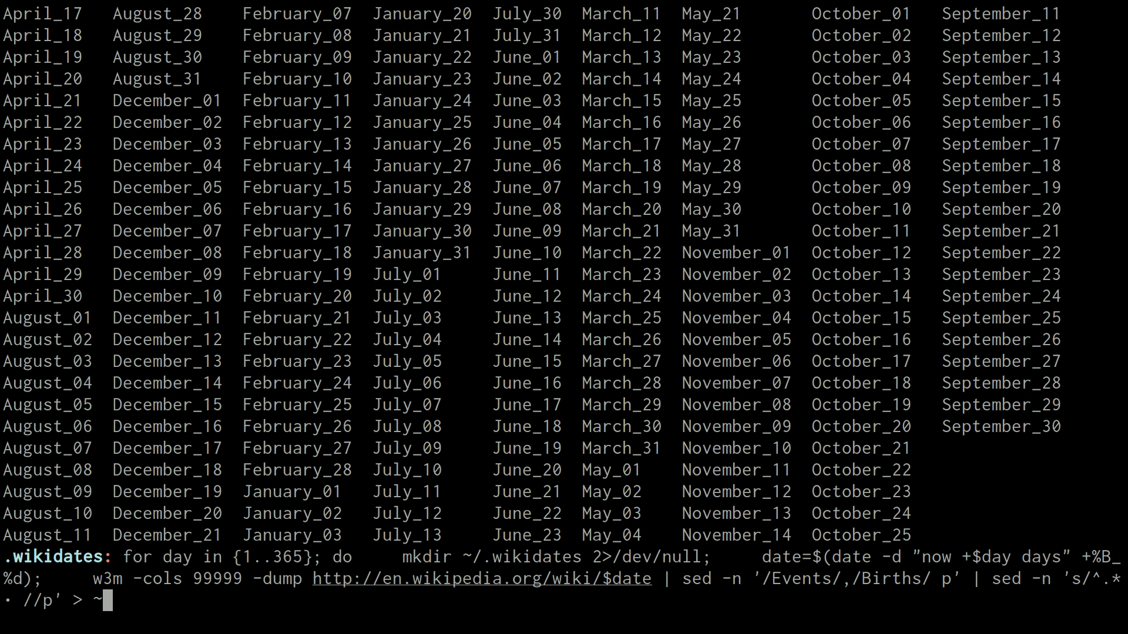
type(".w")
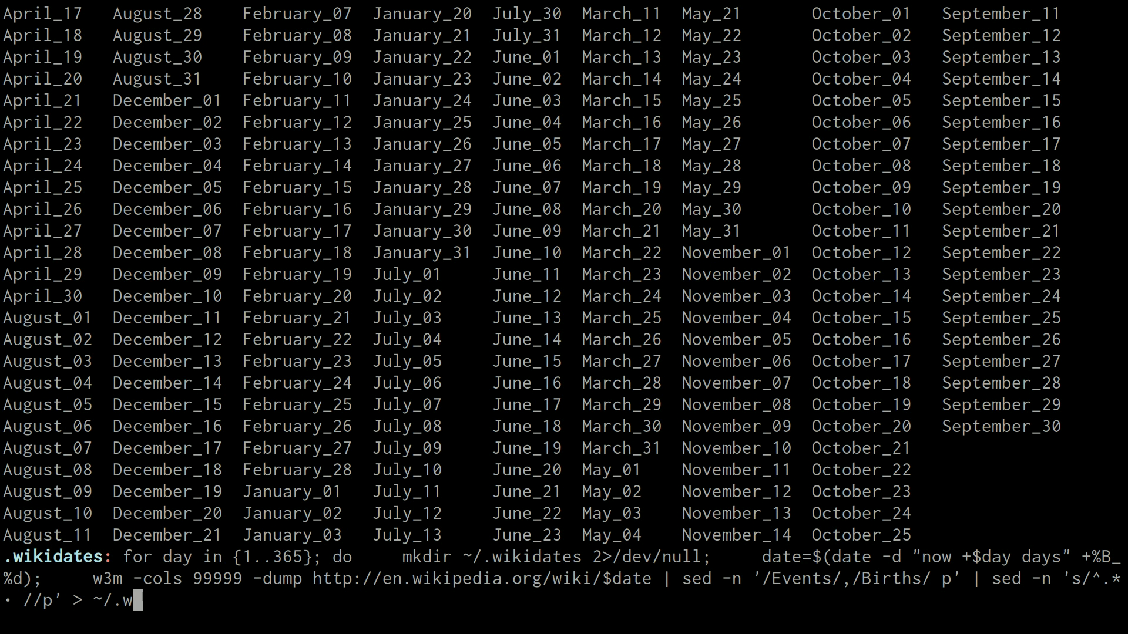
key("ctrl+x ctrl+e")
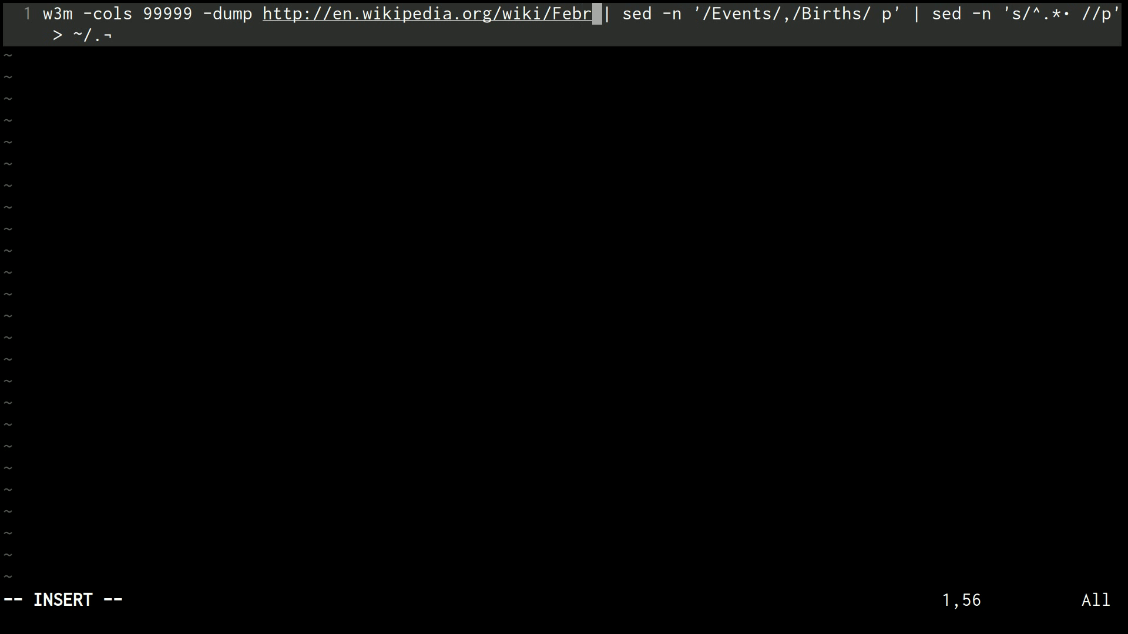
Edit it to fetch February_29 into ~/.wikidates/February_29, run it and list the folder
type("uary_29")
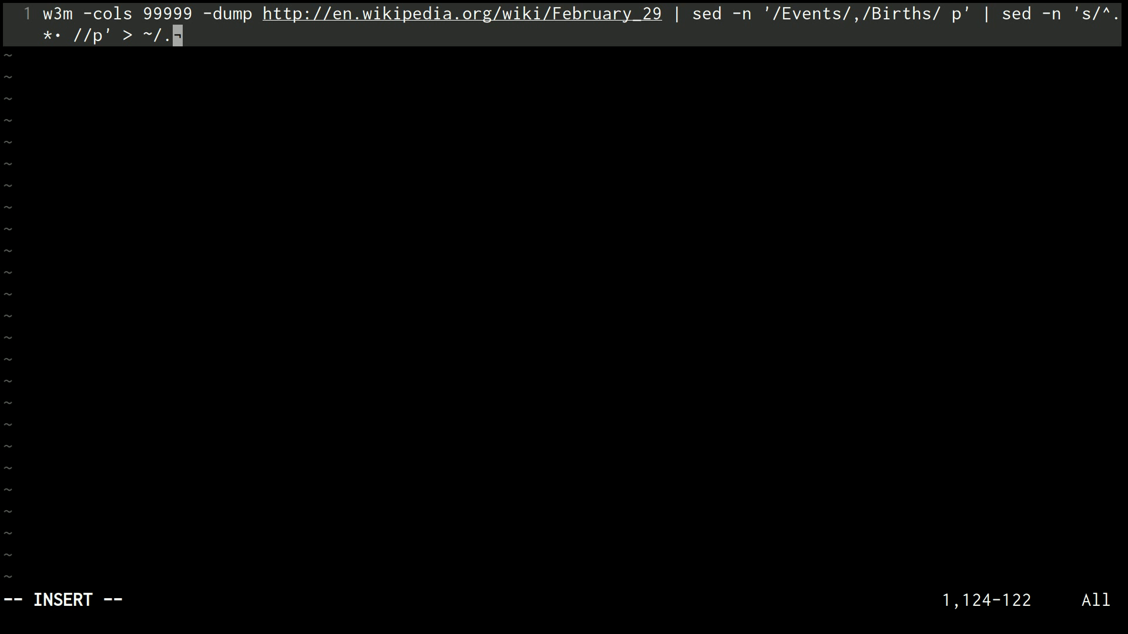
type("wikidates")
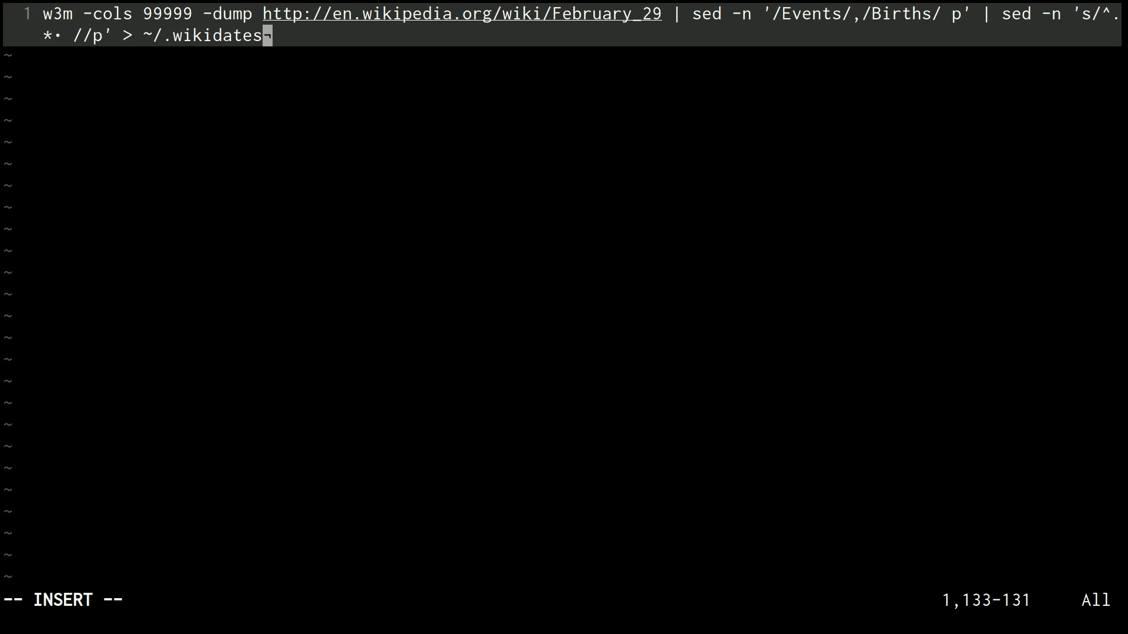
type("/February_29")
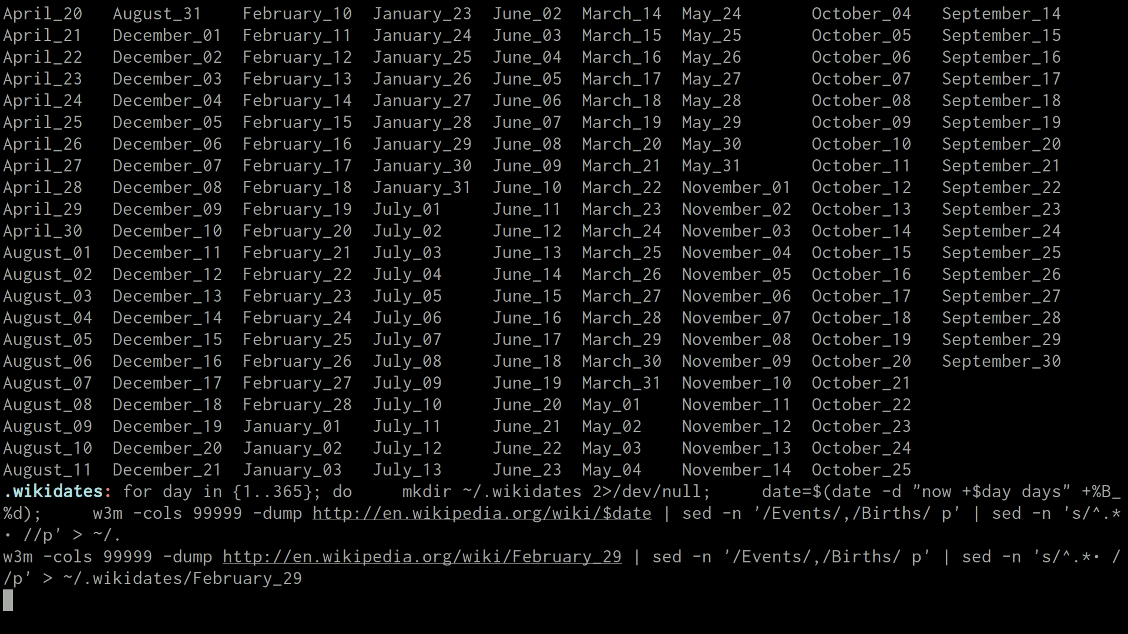
key("Return")
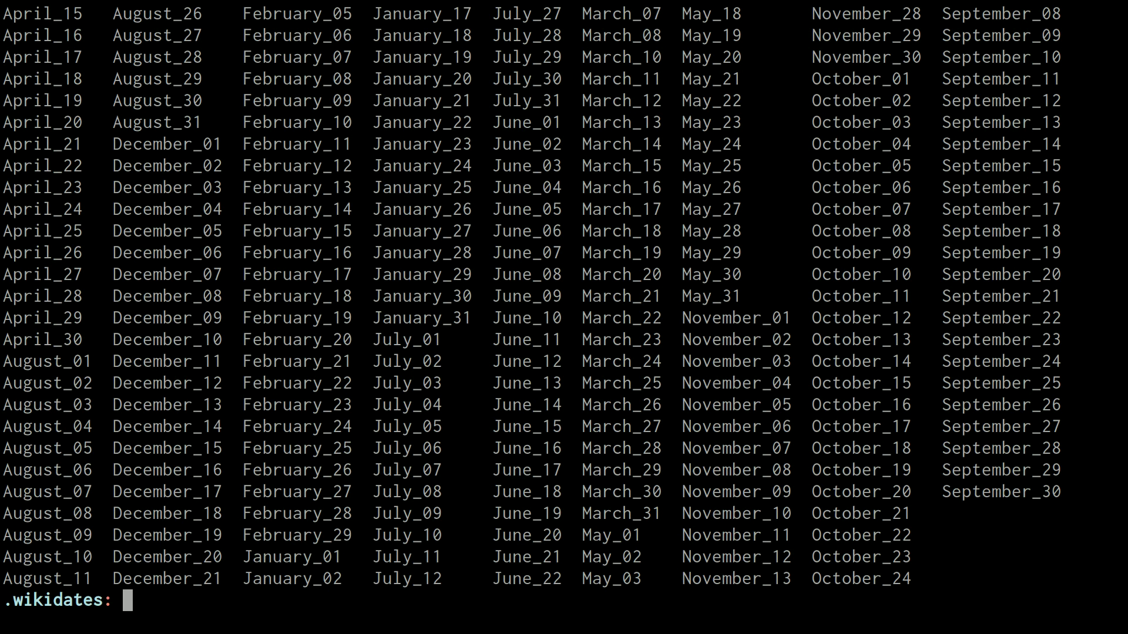
List the date files with the l alias to check their sizes
type("l")
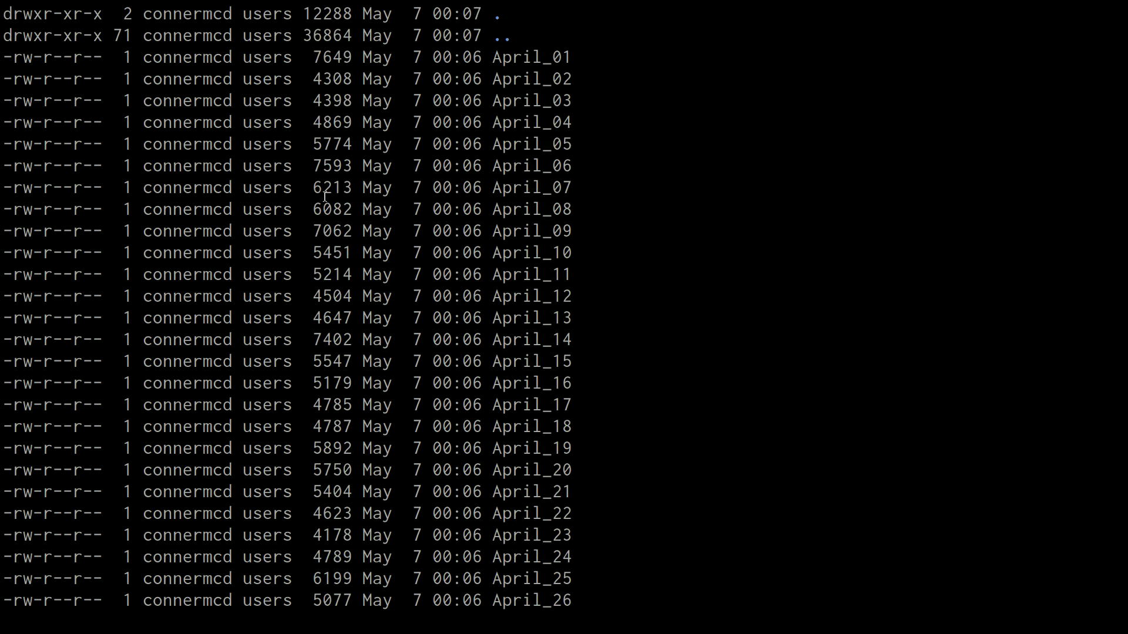
mouse_move(789, 287)
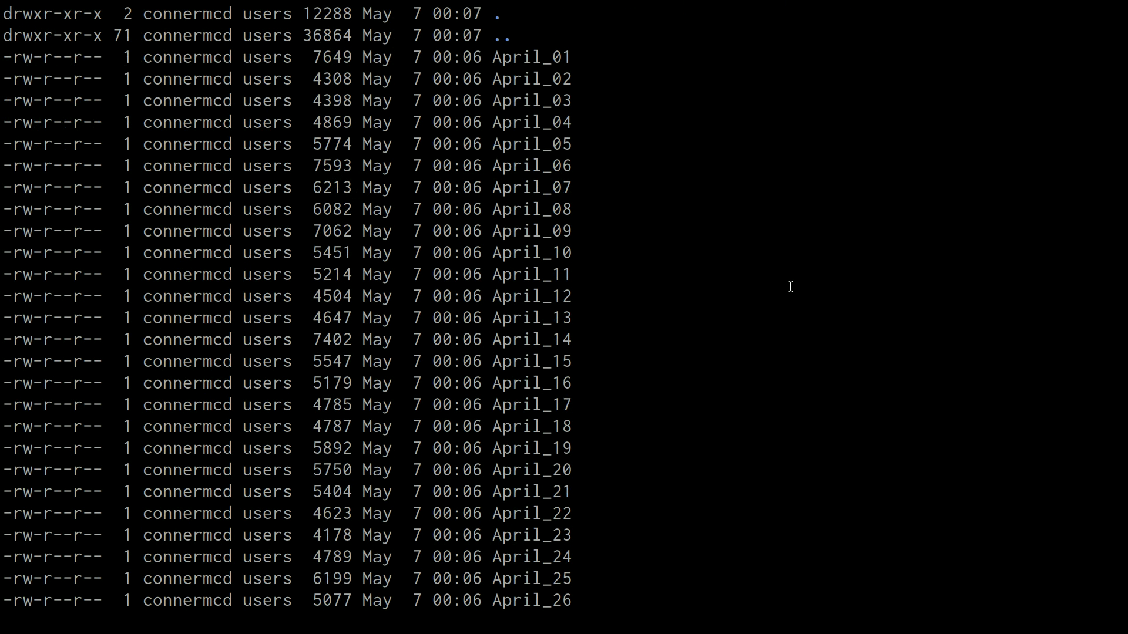
scroll("down", 3)
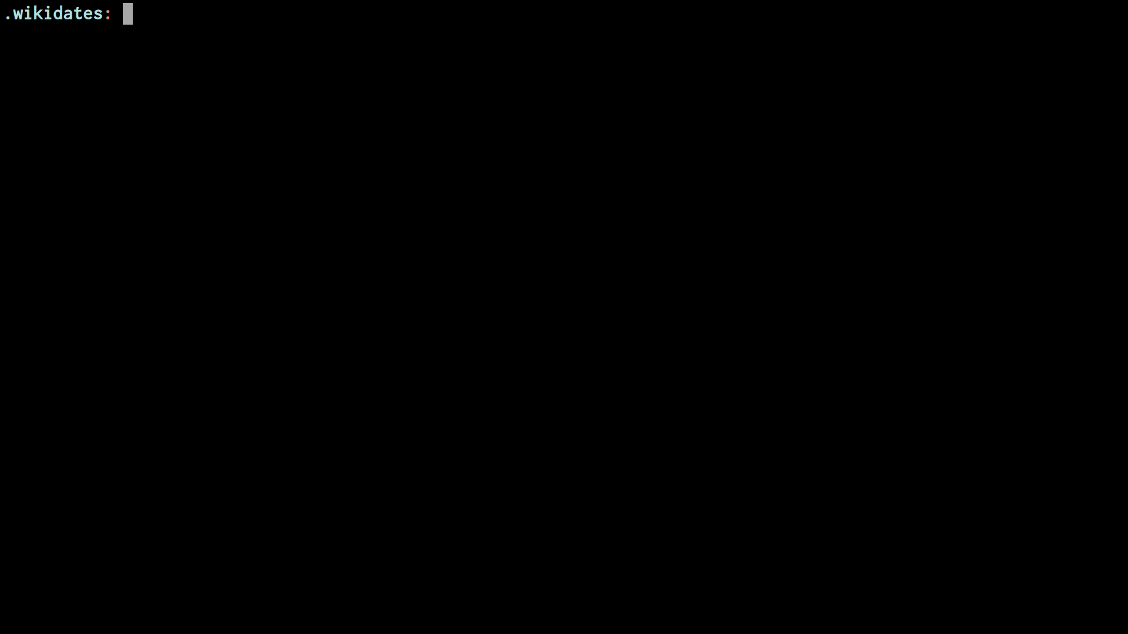
Open all cached date files with vim * and step to the next with :n
type("vim *")
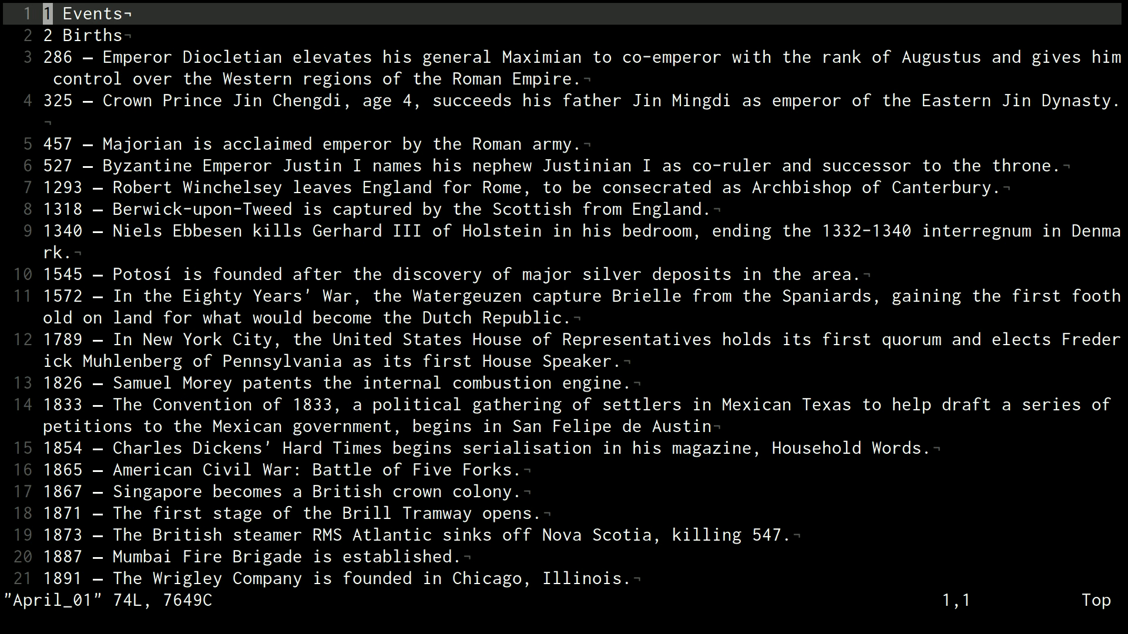
key("j")
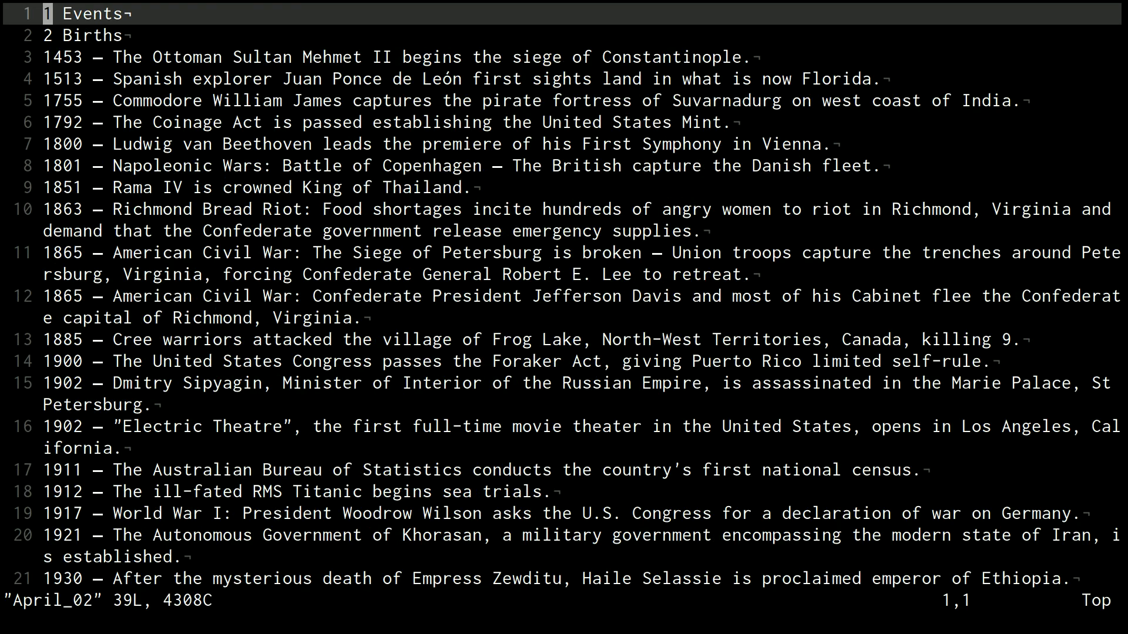
type(":n")
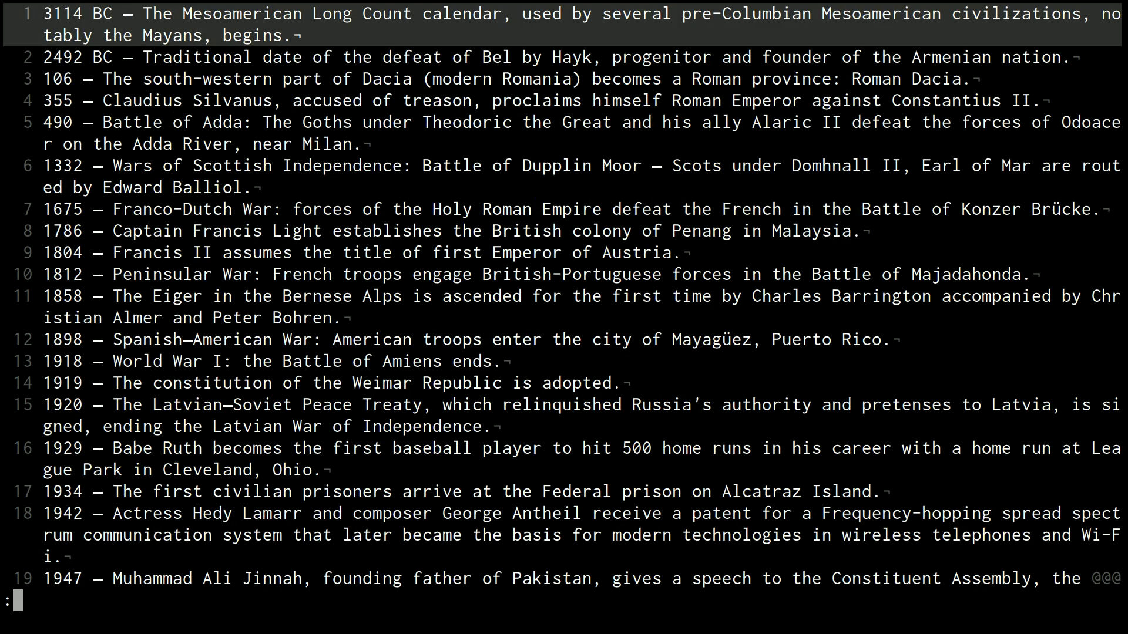
Run :argdo 1,2d | update to strip the two header lines from every file
type("argdo")
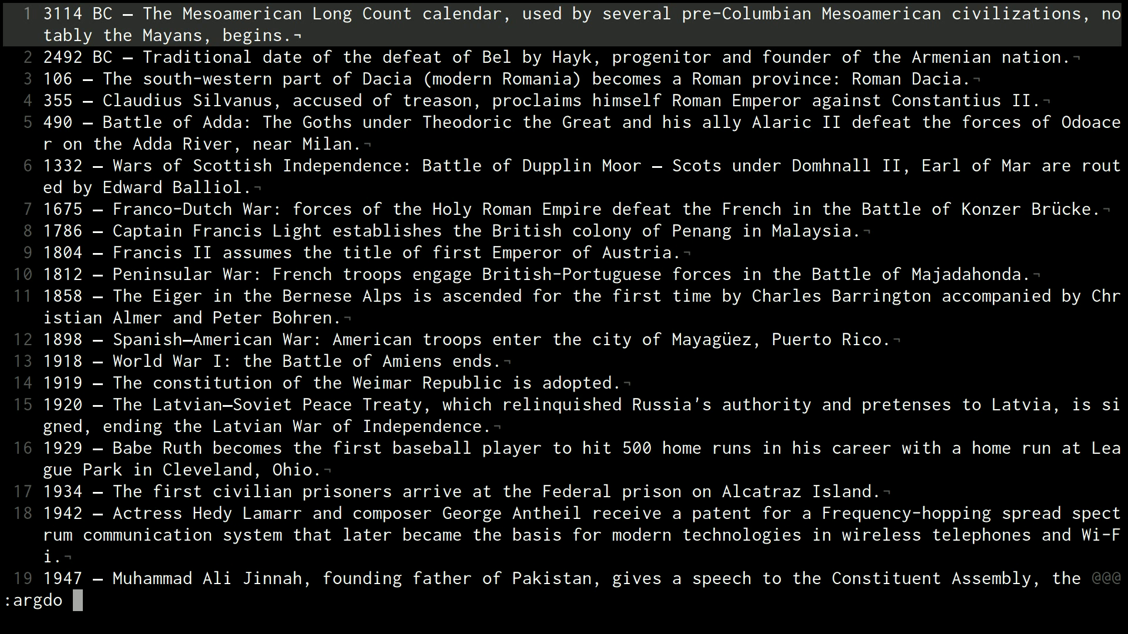
type("1,2d |")
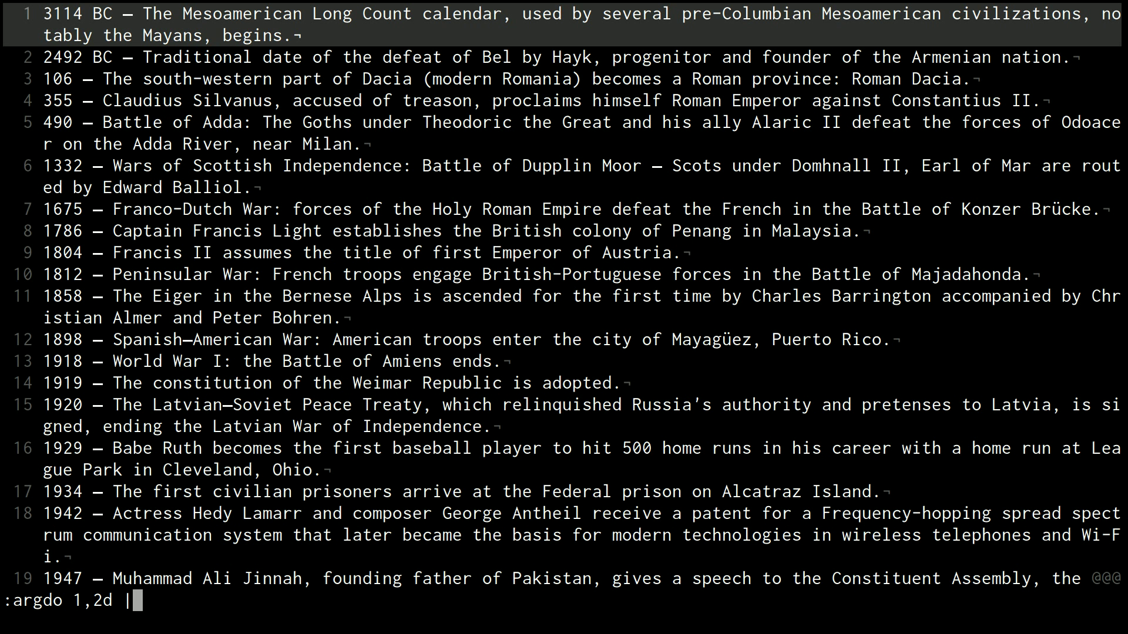
key("Return")
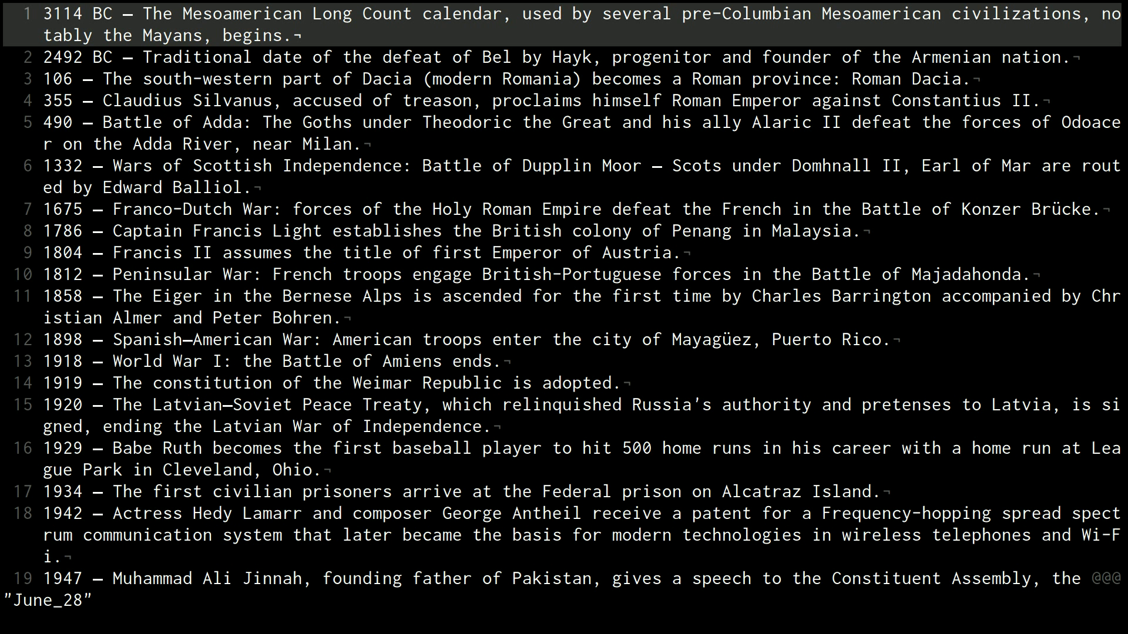
type("November_12")
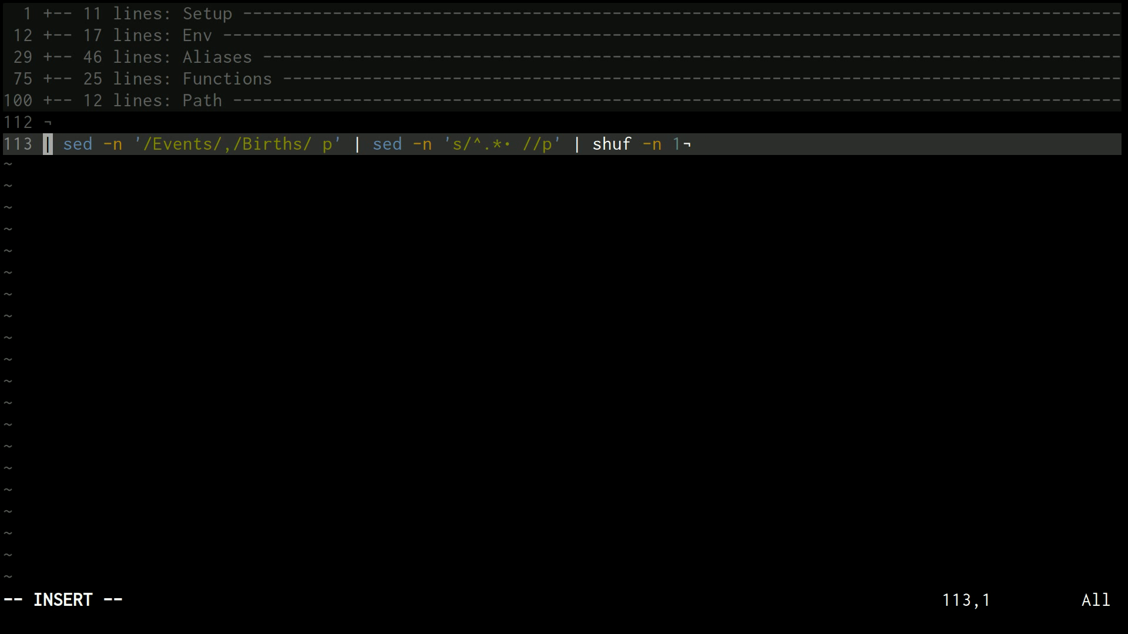
Rewrite line 113 as cat ~/.wikidates/$(date +%B_%d) | shuf -n 1, deleting both sed filters
type("cat ~/.")
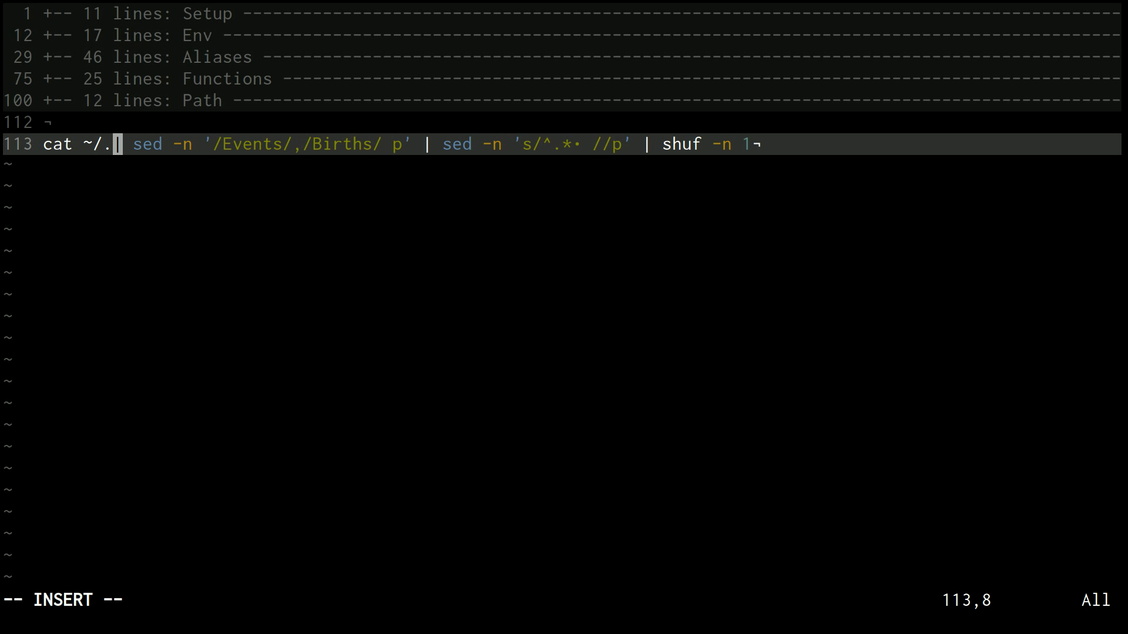
type("wikidates/")
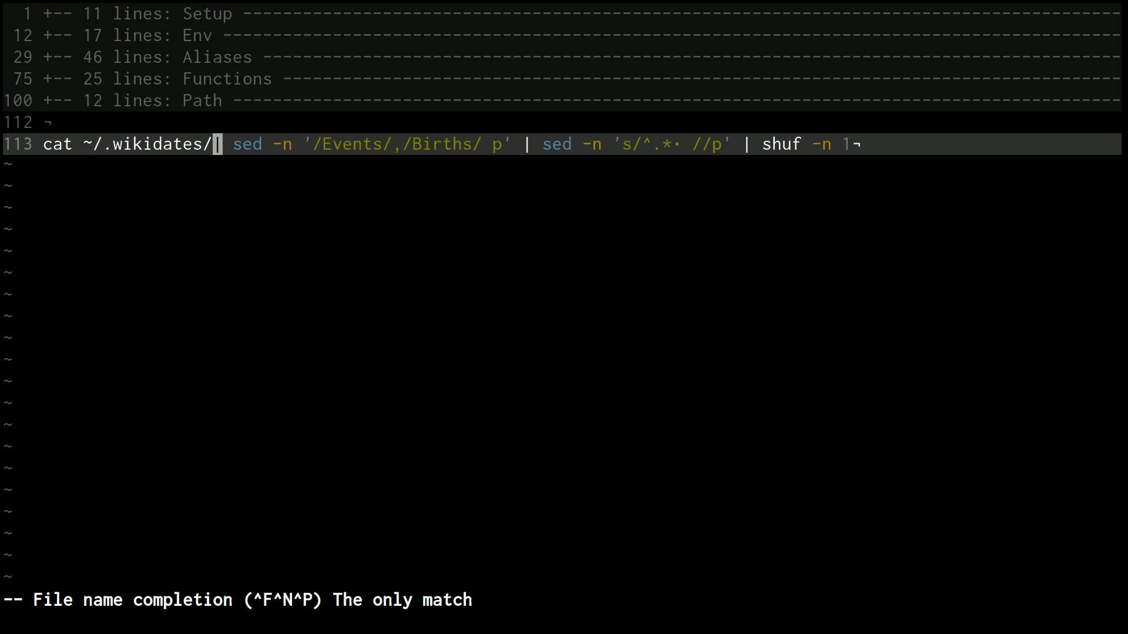
type("$(date +%B")
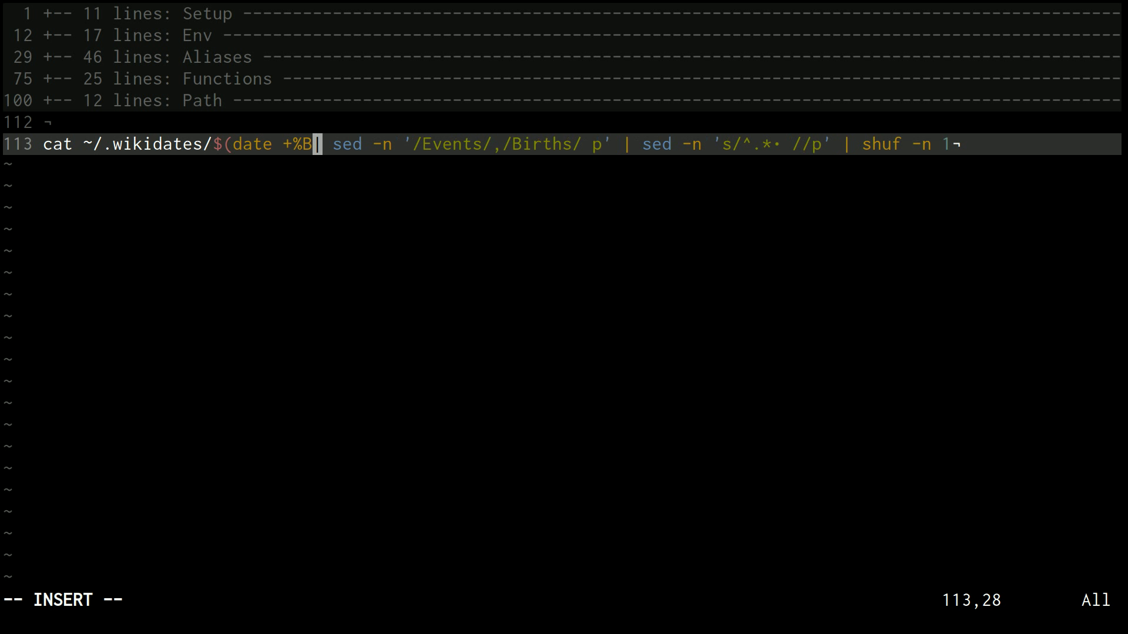
type("_d")
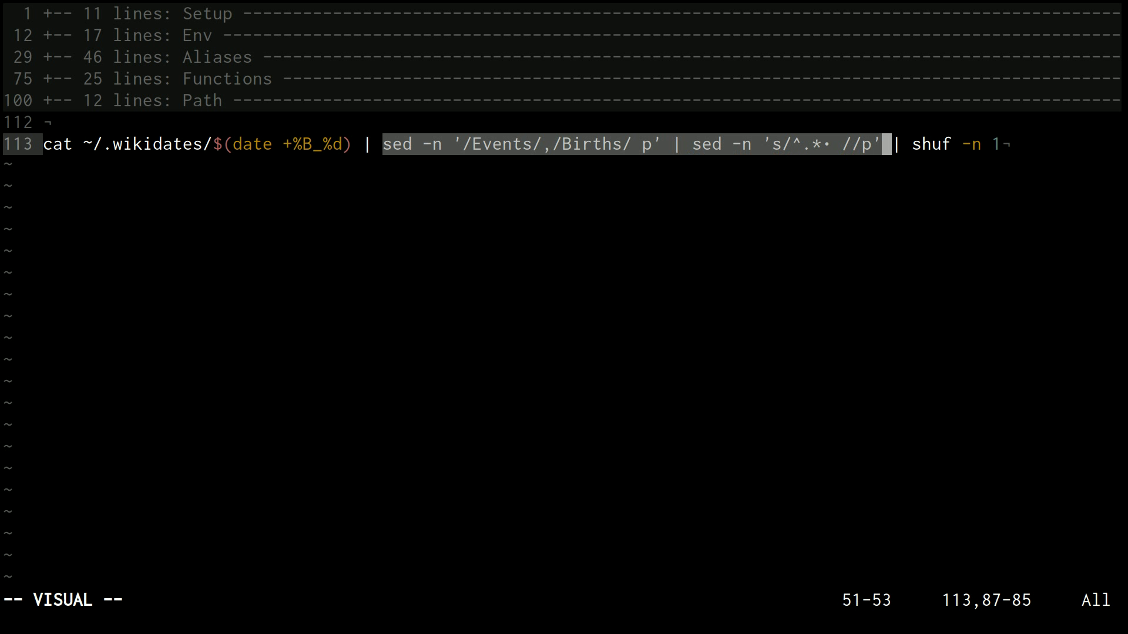
key("d")
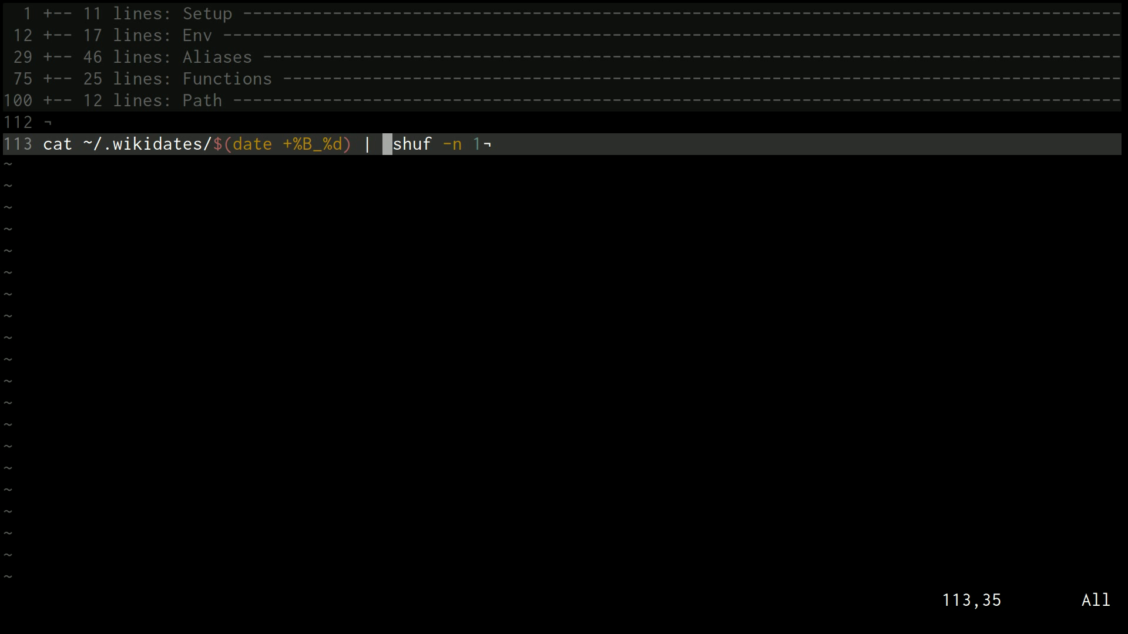
key("Up")
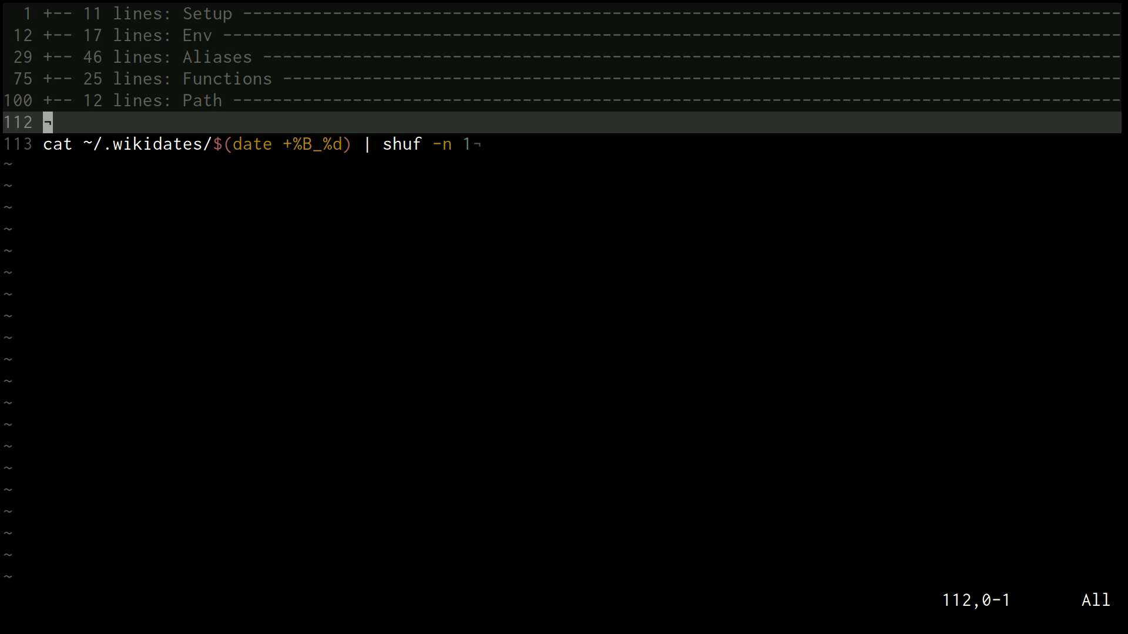